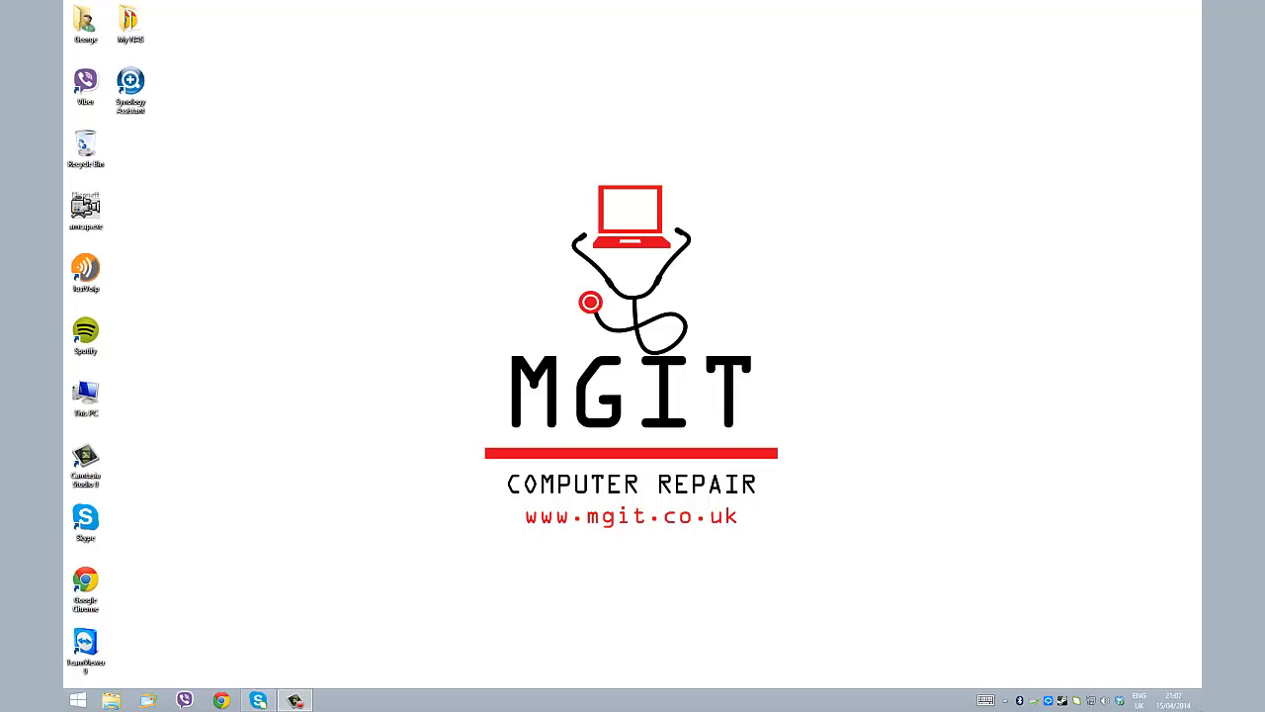
mouse_move(393, 425)
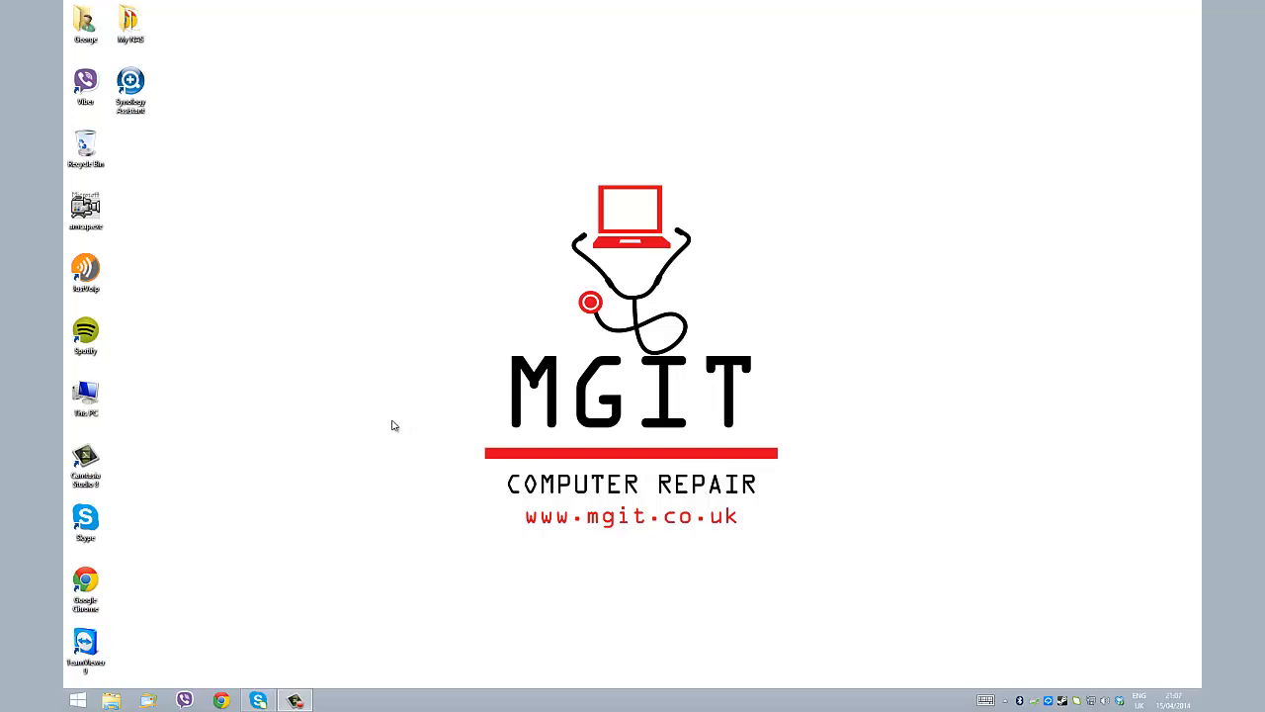
mouse_move(375, 565)
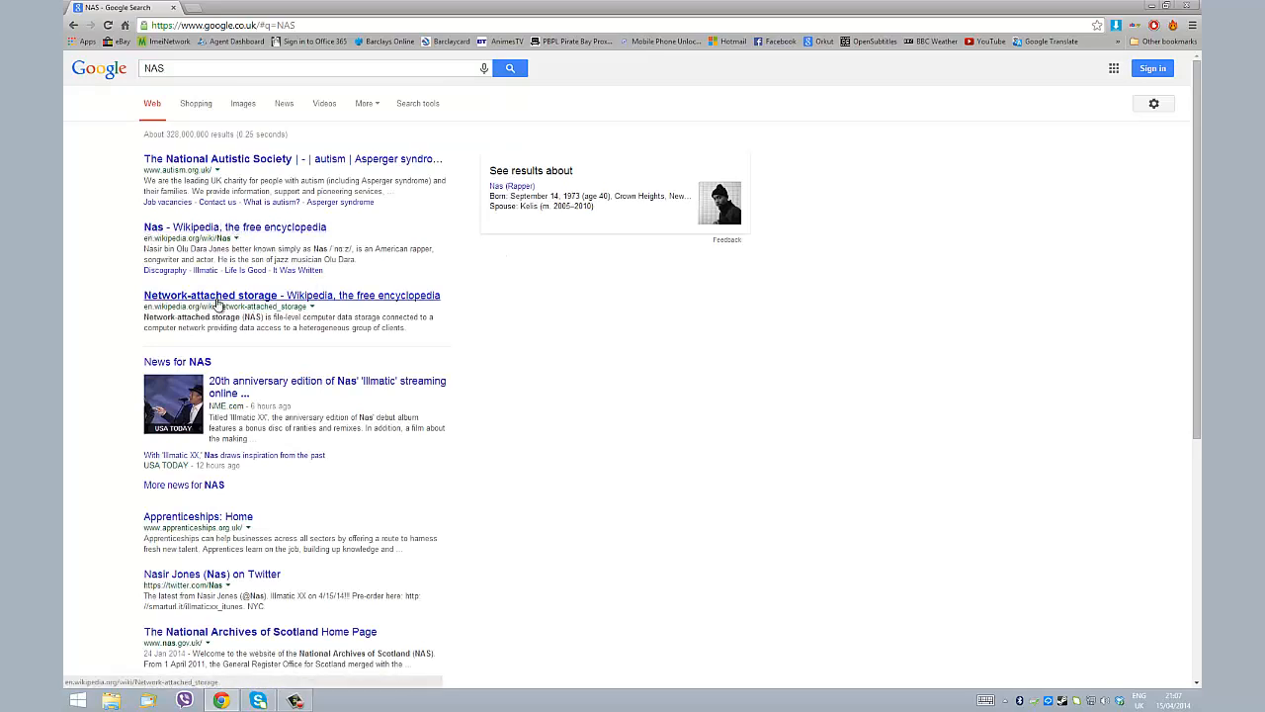
- Read the Network-attached storage Wikipedia article down to its Description and NAS vs. DAS sections
click(291, 295)
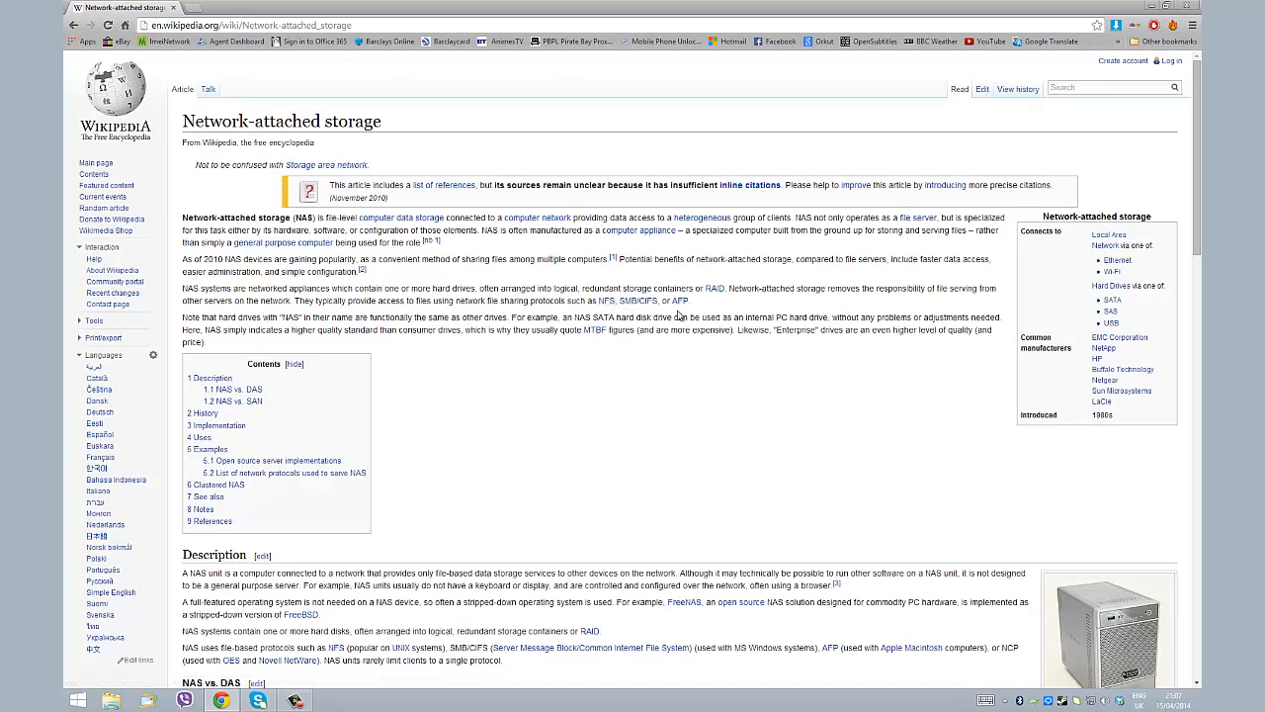
scroll(down, 3)
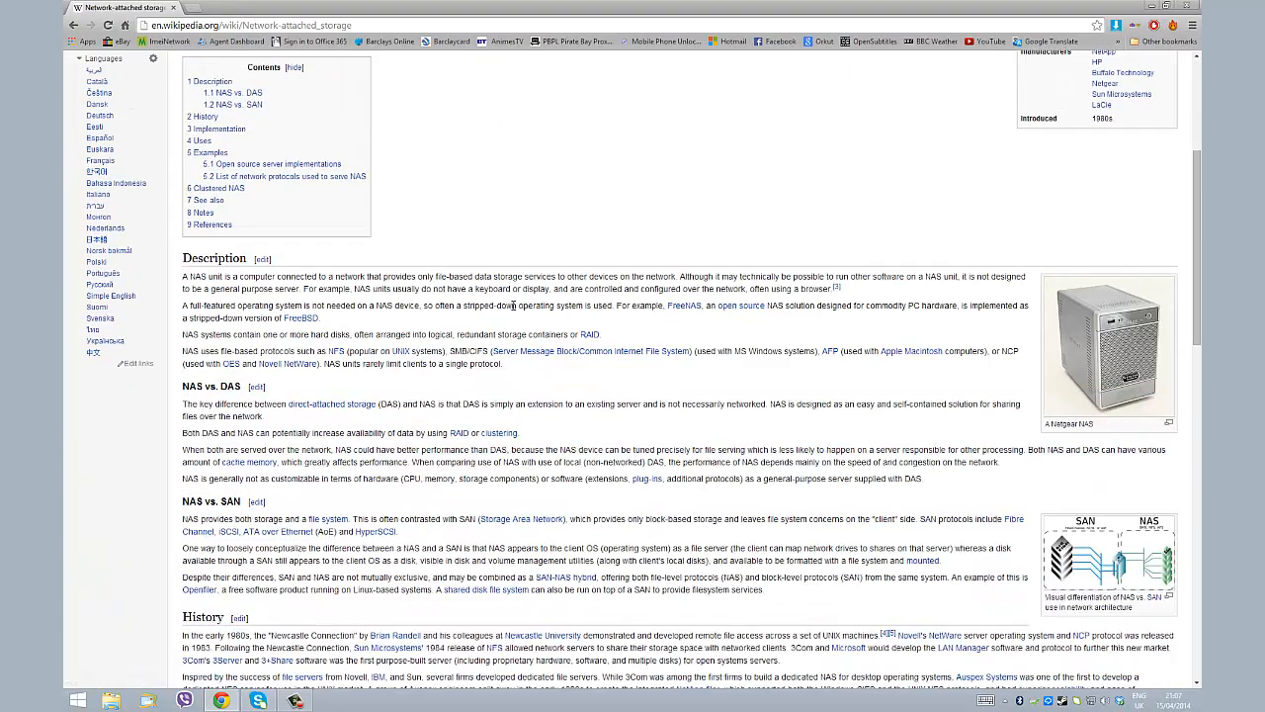
mouse_move(830, 241)
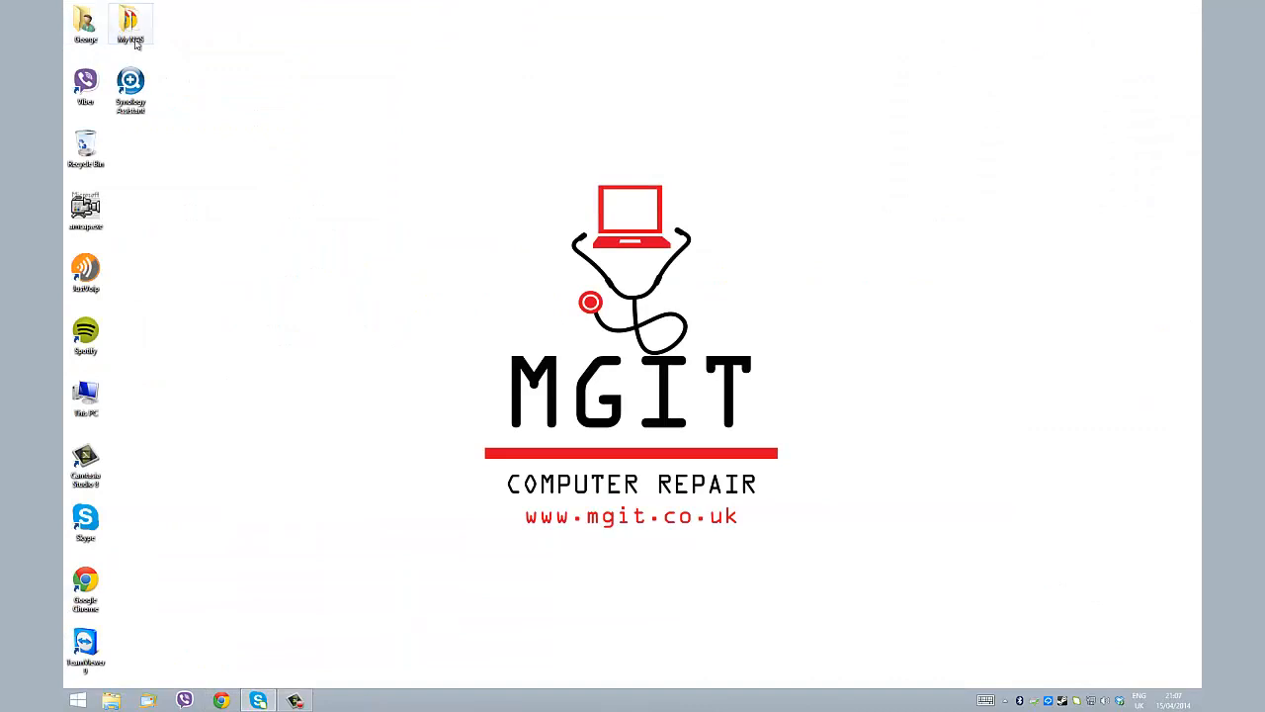
- From the My NAS desktop folder, launch Synology Web Assistant showing Bio_Server ready to connect
double_click(131, 24)
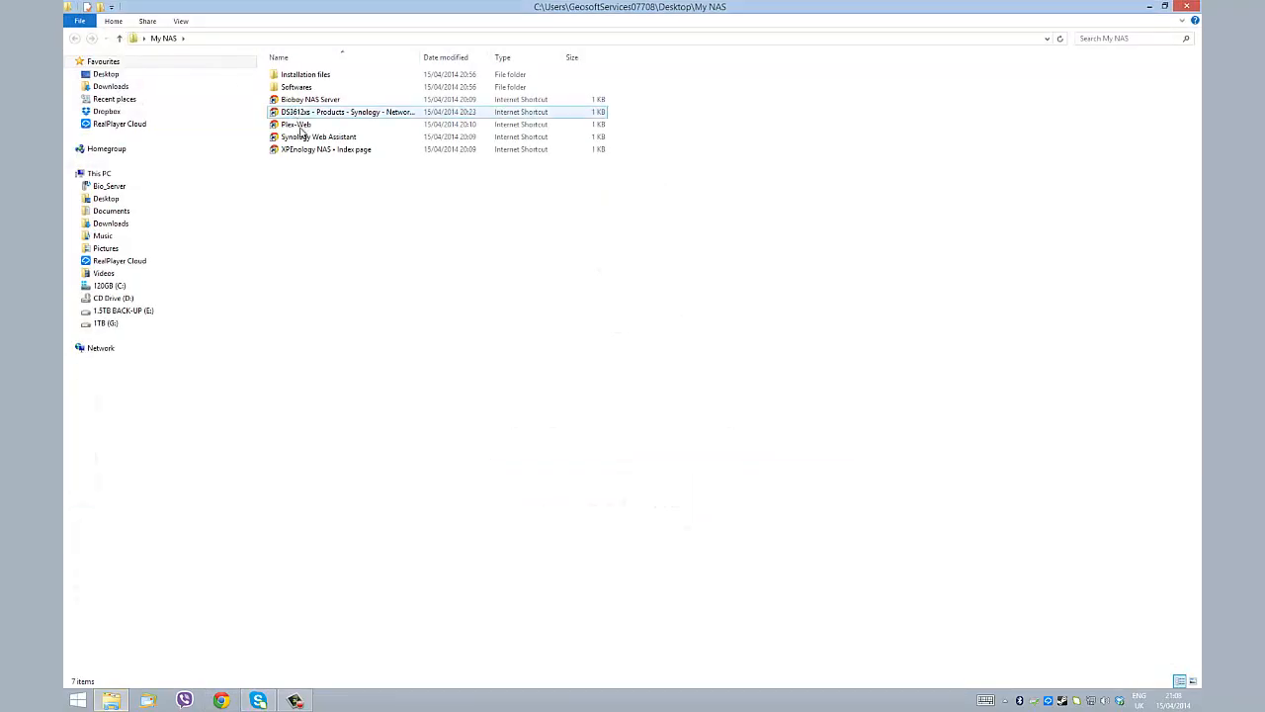
click(324, 150)
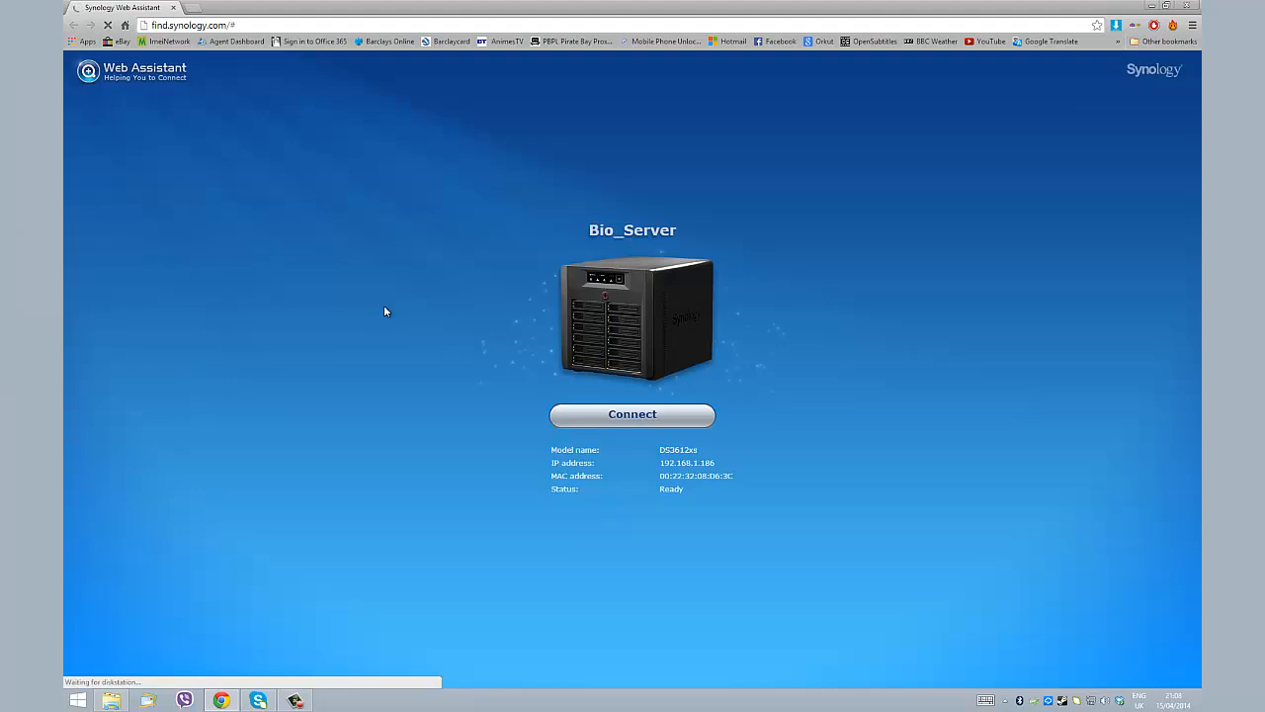
mouse_move(720, 497)
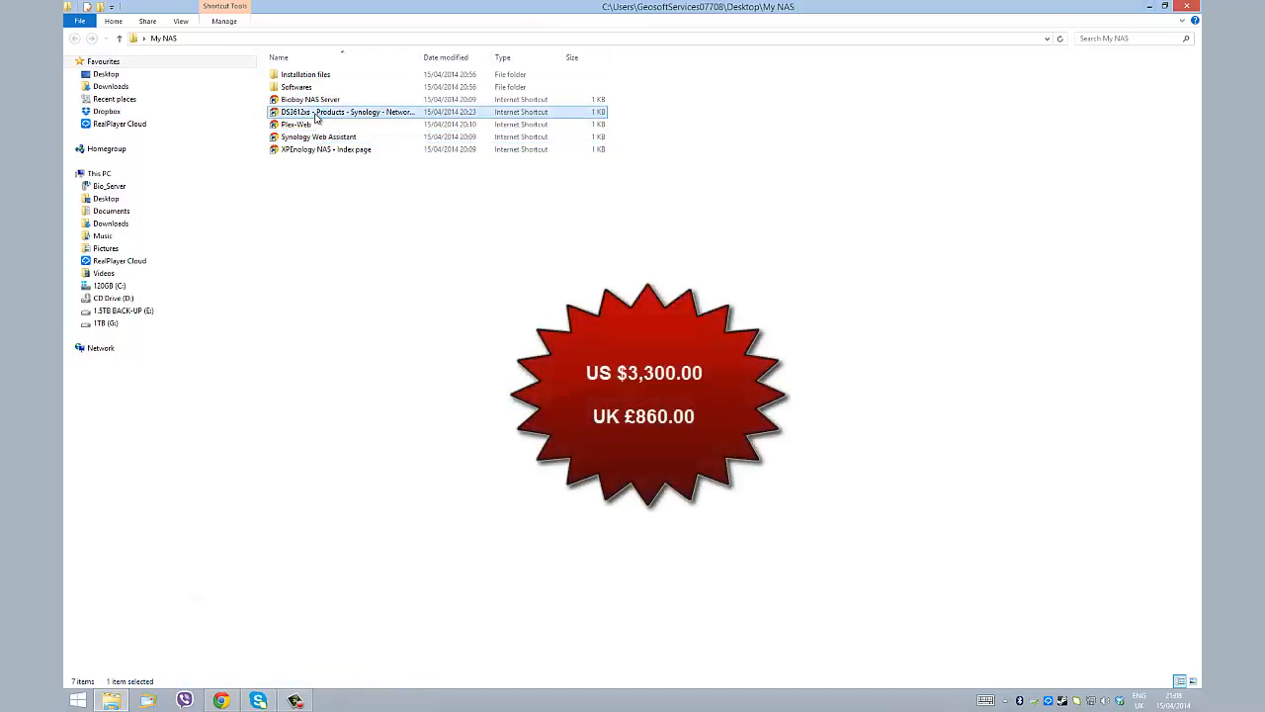
- Review the DS3612xs hardware Specifications table on the Synology product page, then return to Web Assistant
double_click(346, 110)
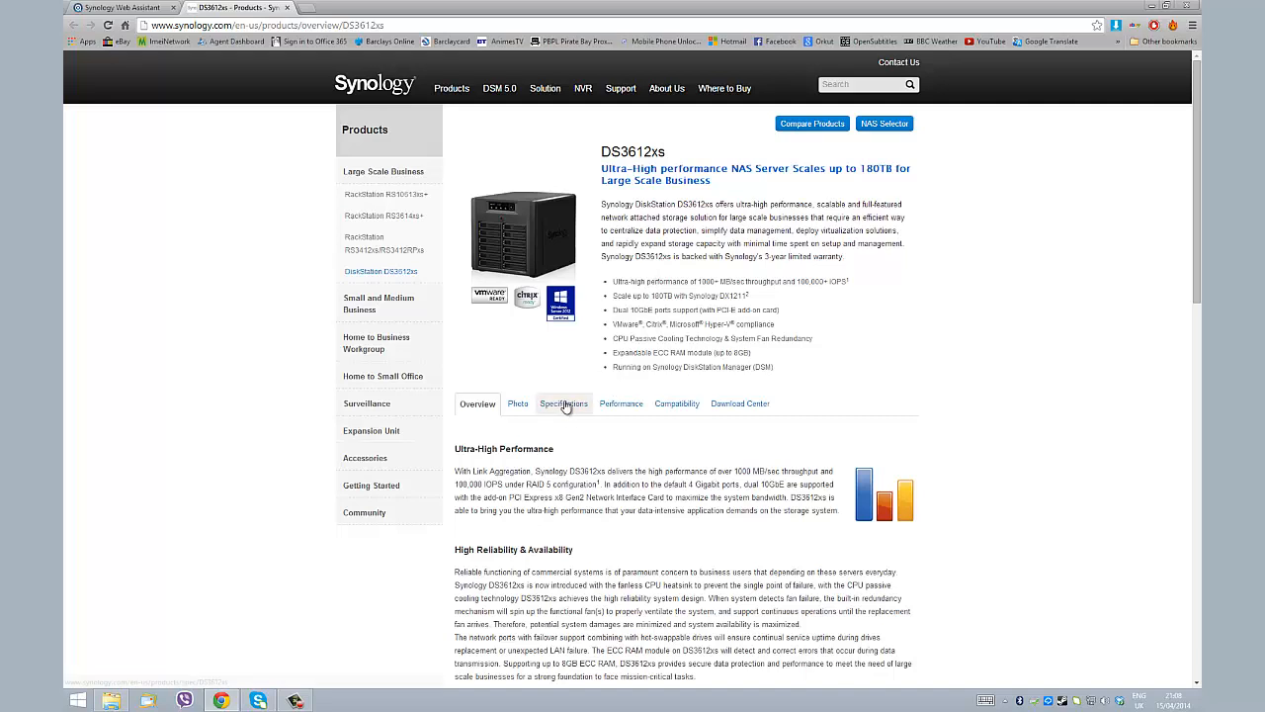
click(564, 403)
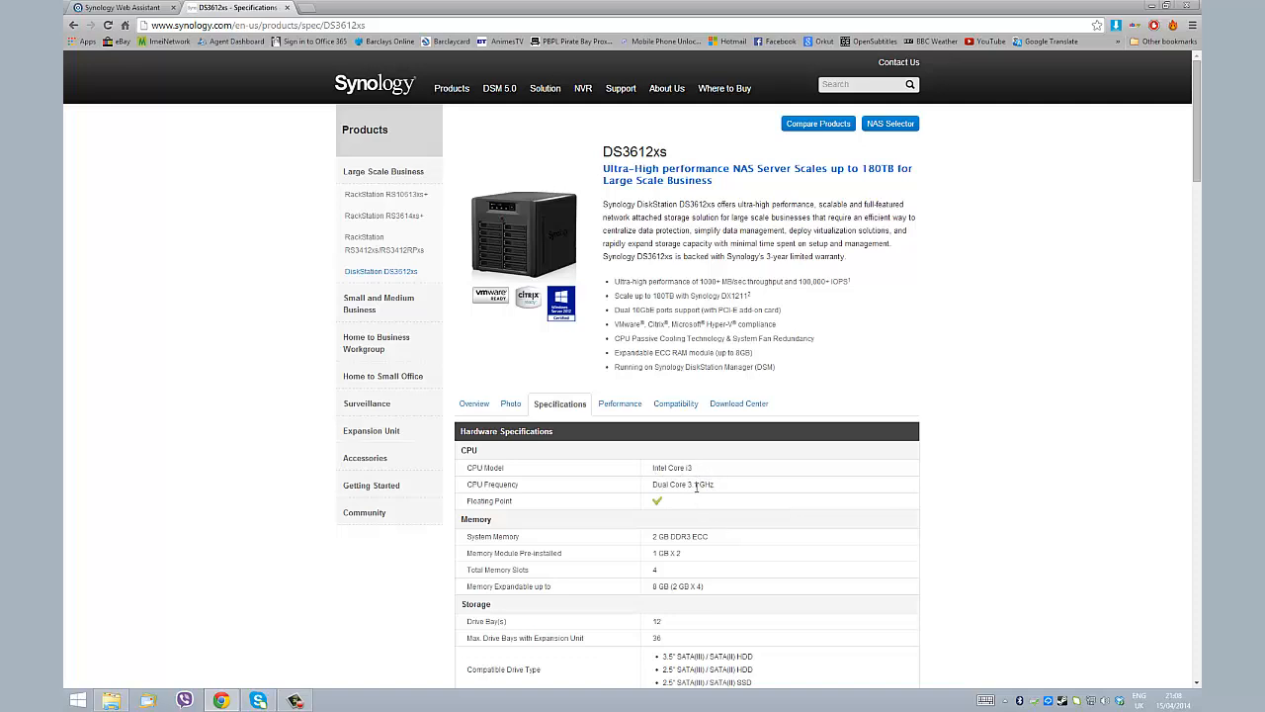
mouse_move(692, 534)
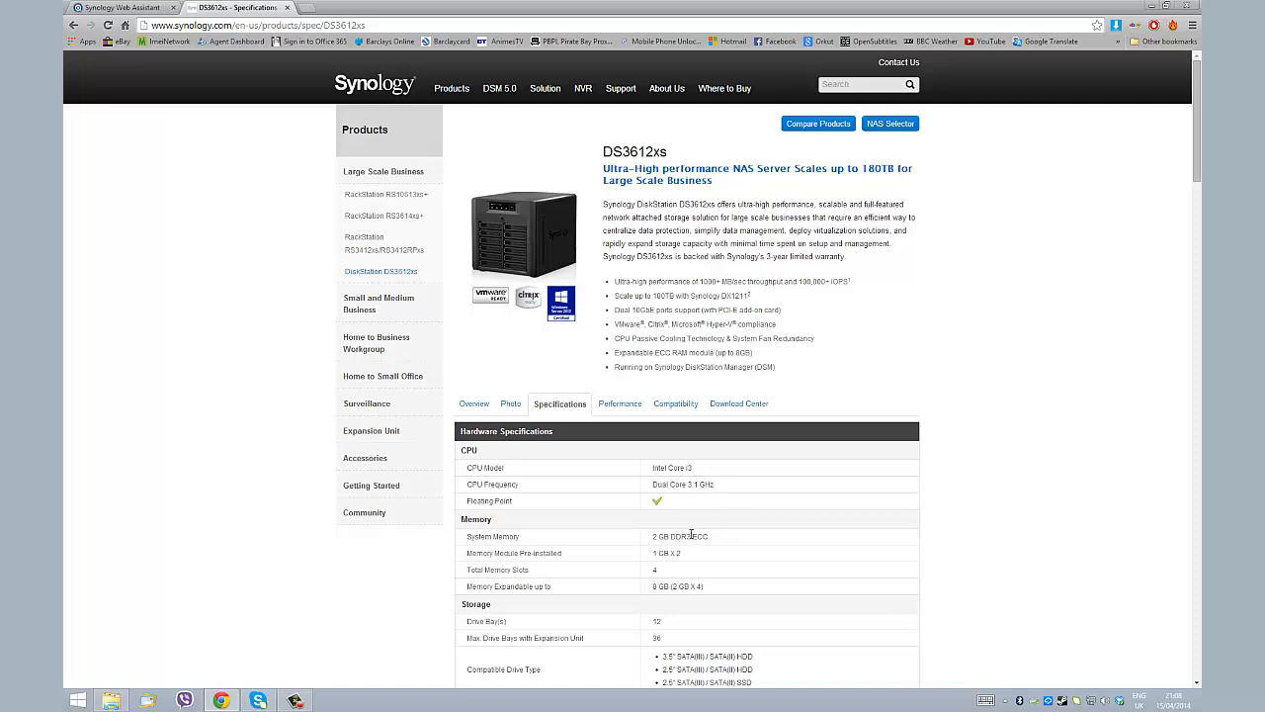
scroll(down, 3)
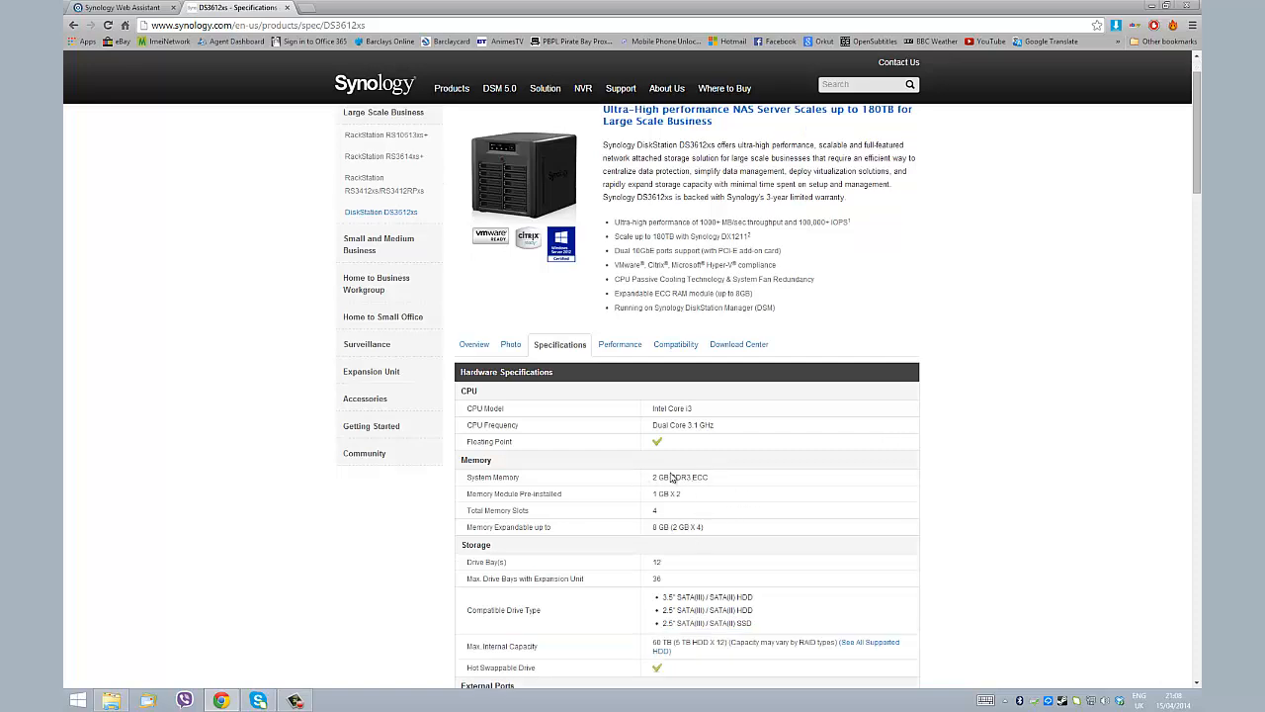
mouse_move(617, 465)
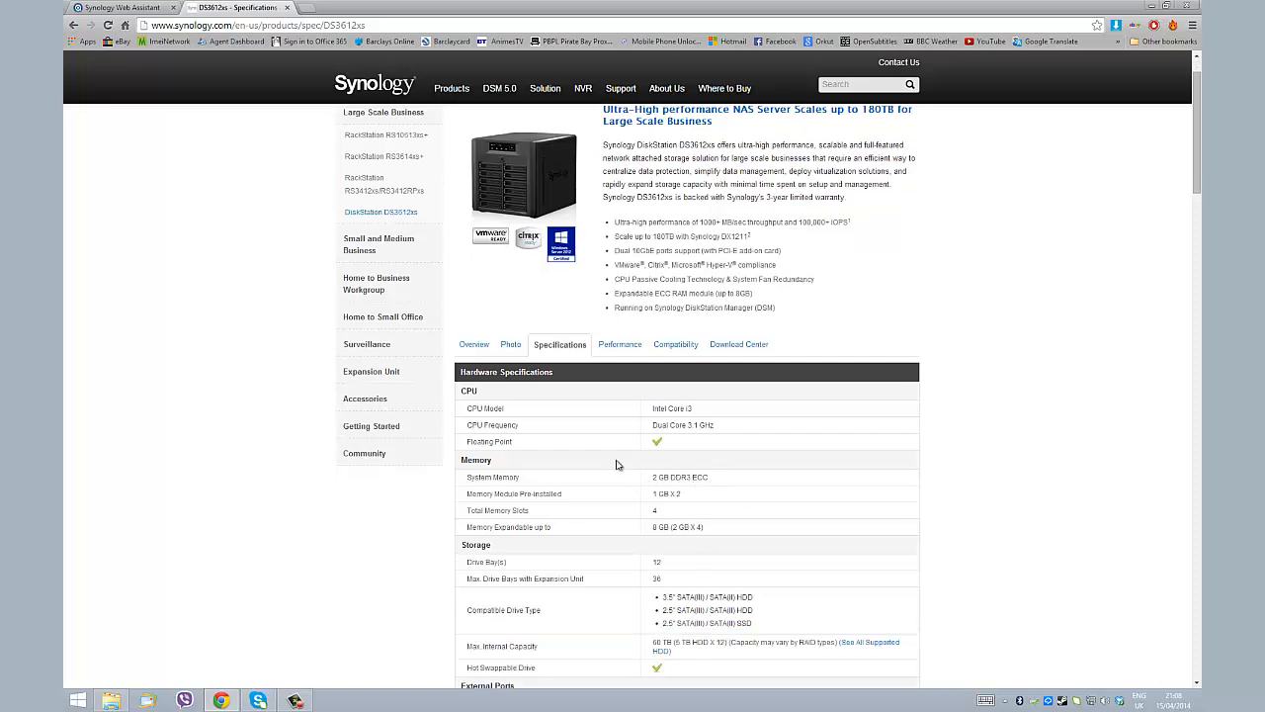
scroll(up, 3)
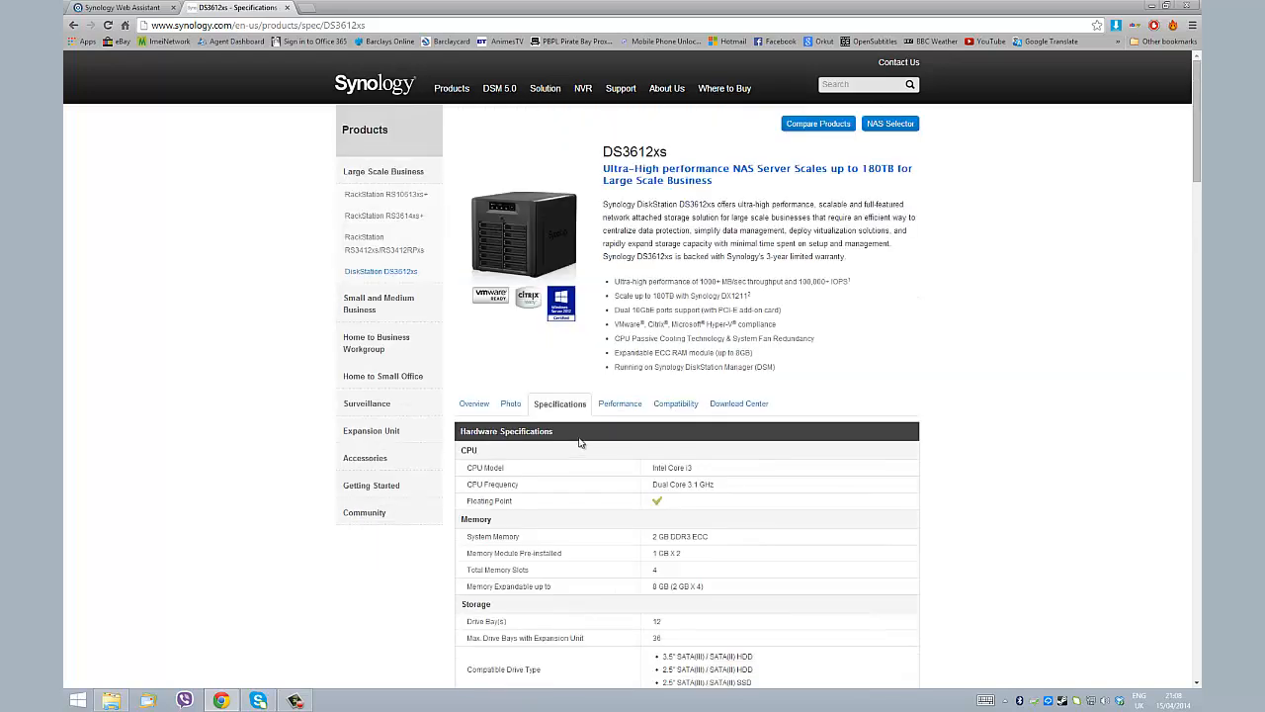
mouse_move(544, 253)
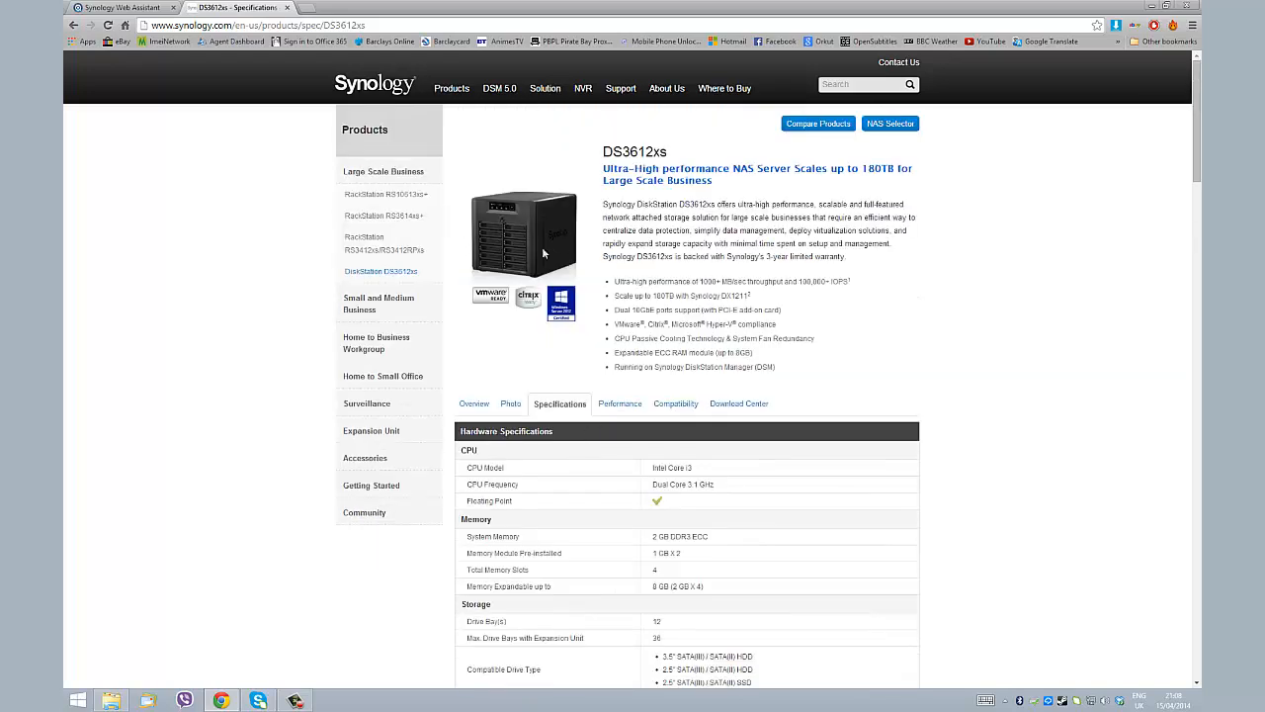
double_click(878, 169)
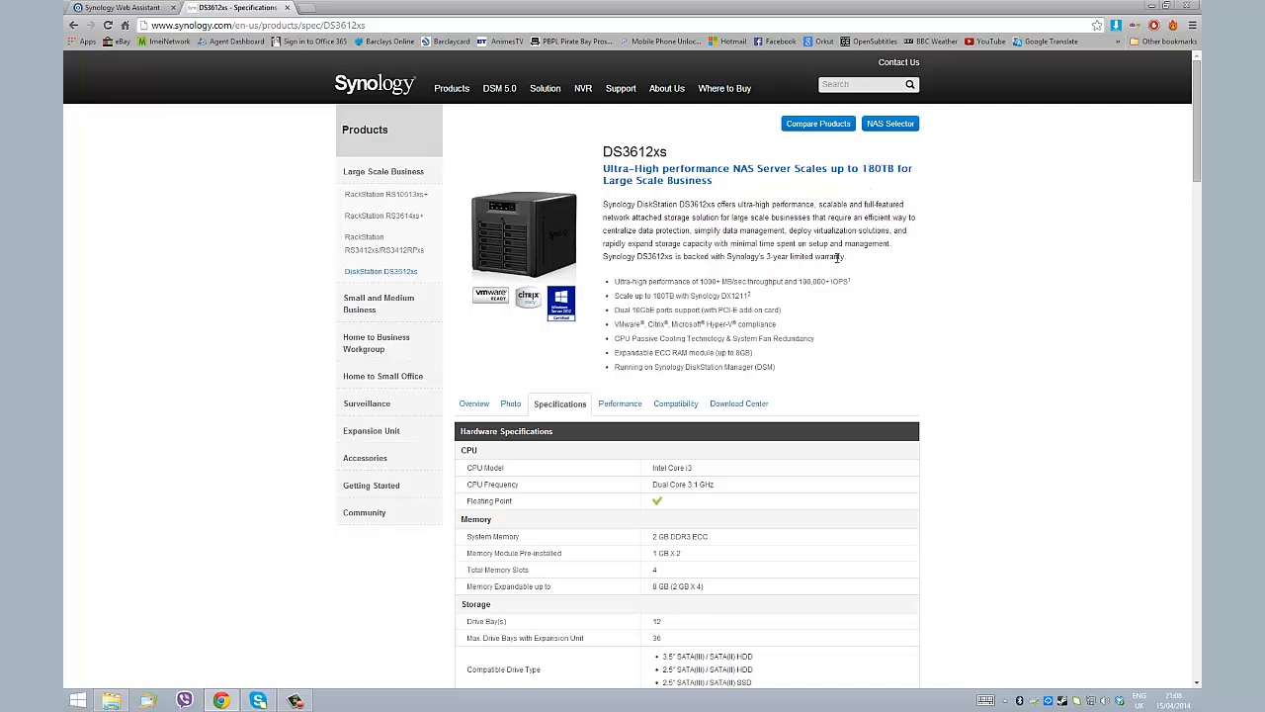
mouse_move(806, 302)
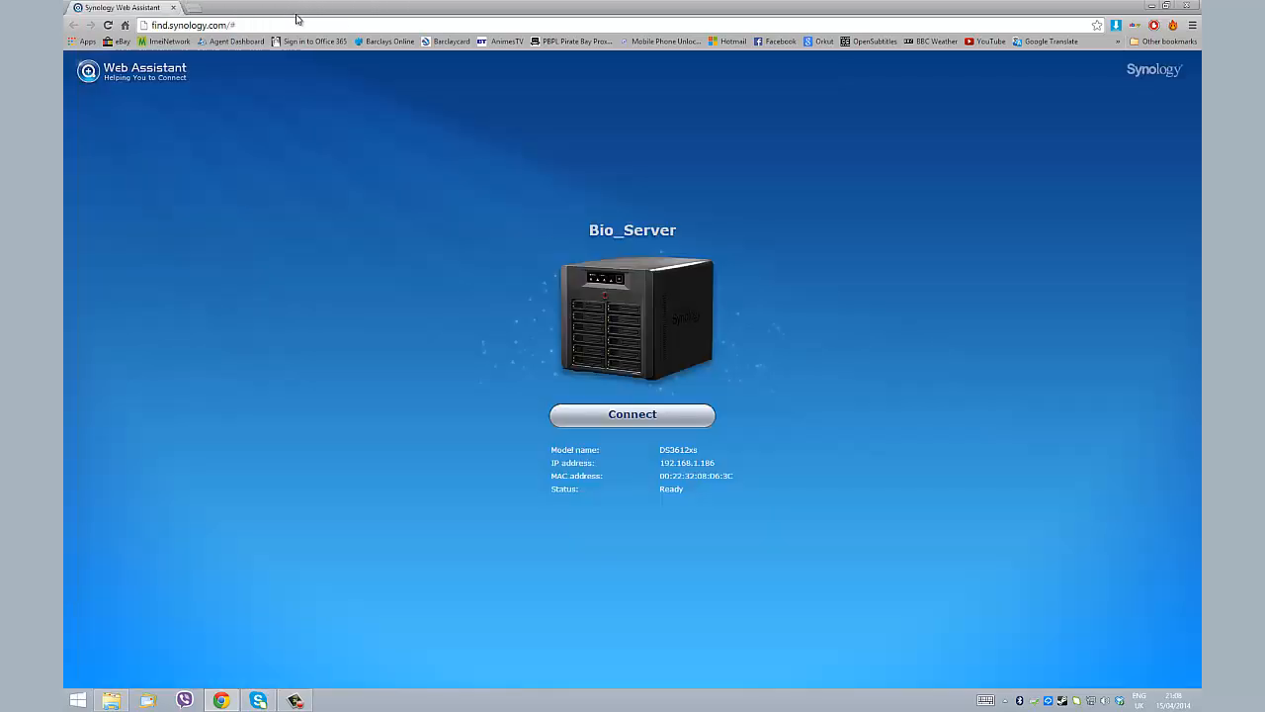
- Connect to Bio_Server and sign in to the DSM desktop with the account password
click(633, 415)
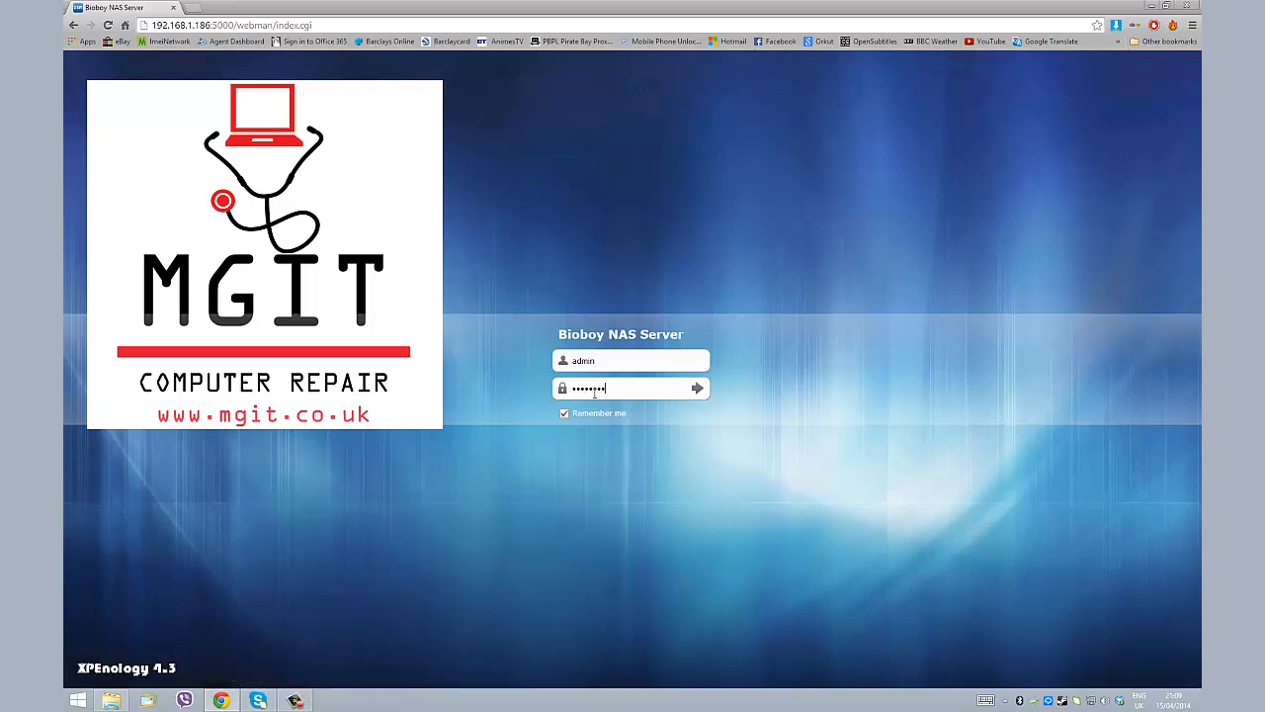
click(696, 388)
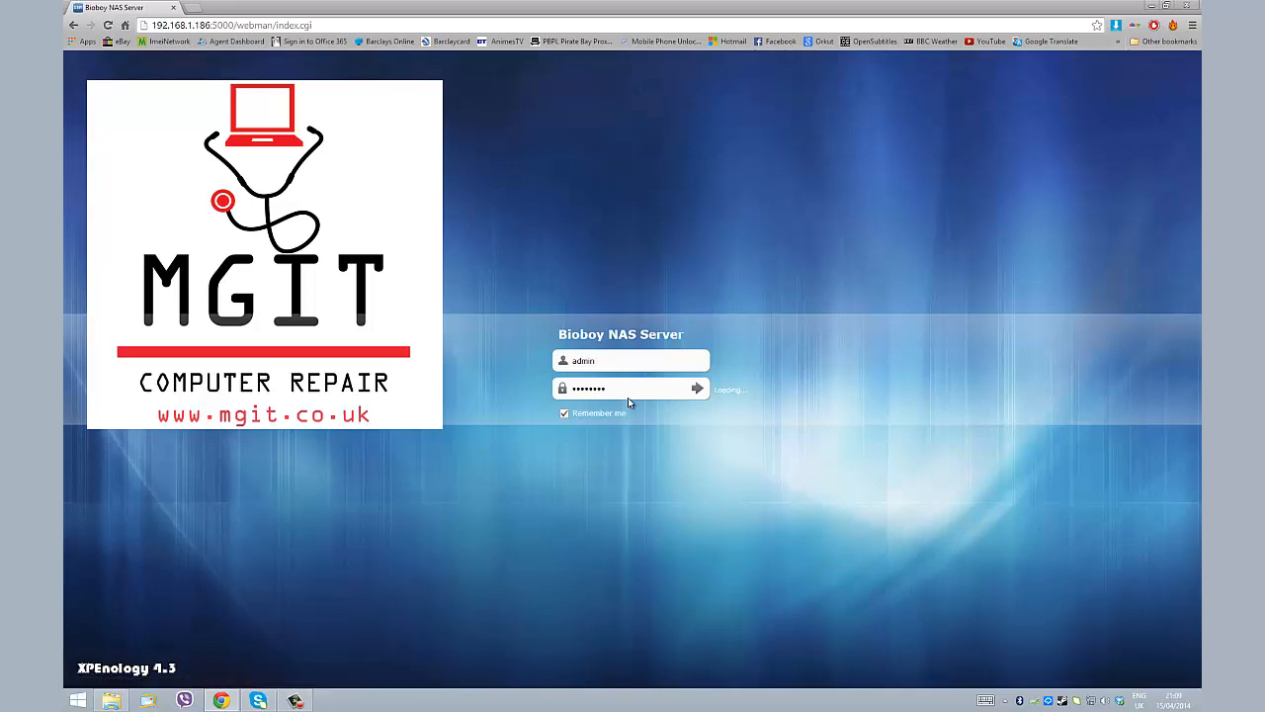
click(696, 387)
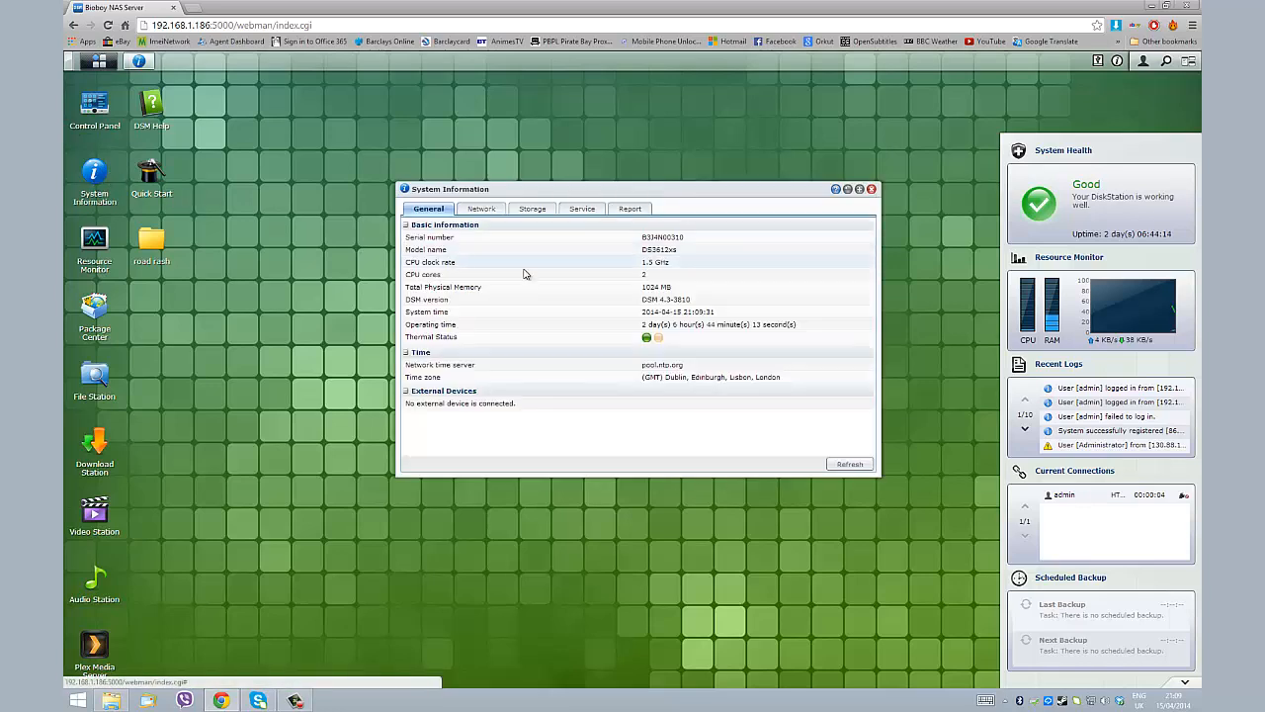
mouse_move(677, 261)
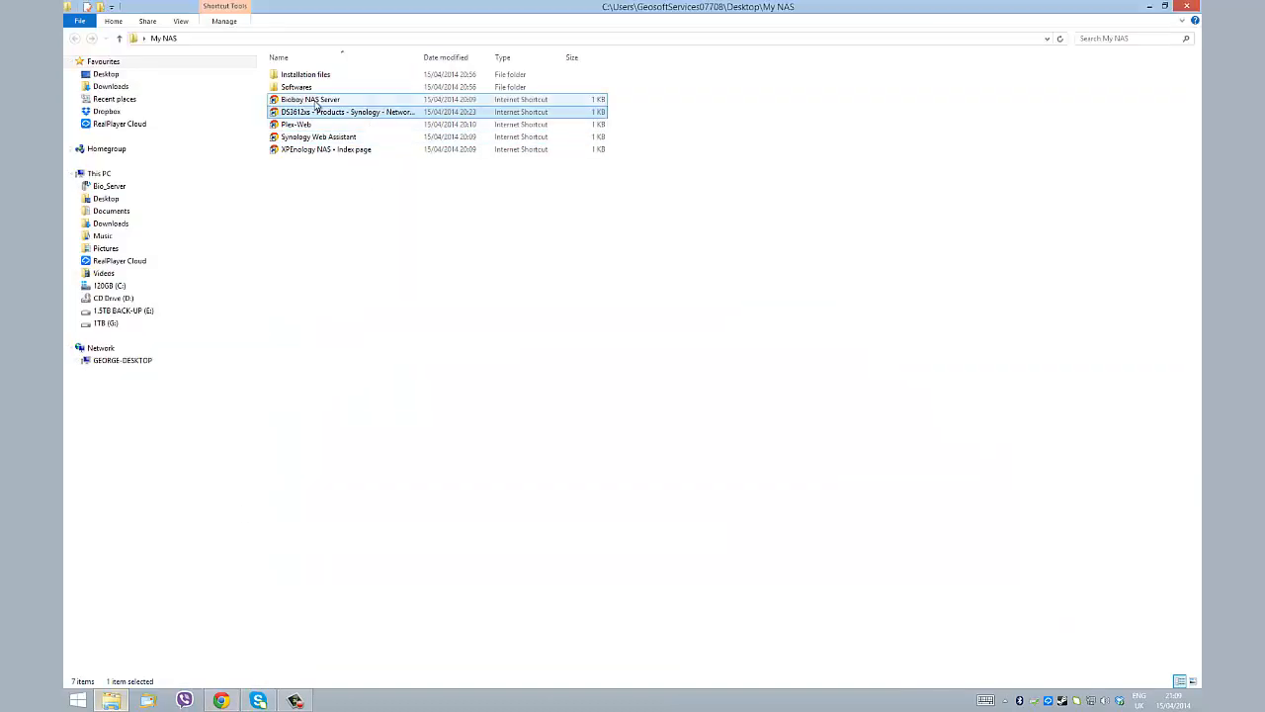
- Bring up the DS3612xs product page in a second browser tab alongside System Information
double_click(348, 110)
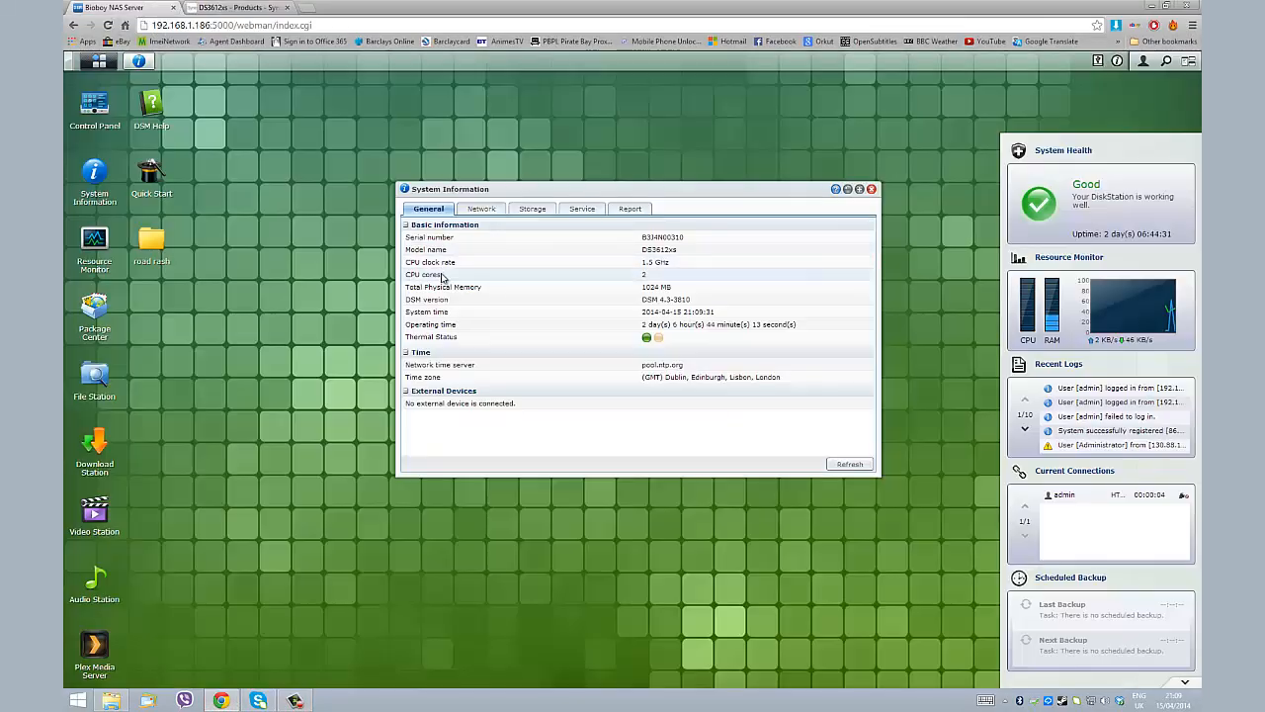
mouse_move(605, 267)
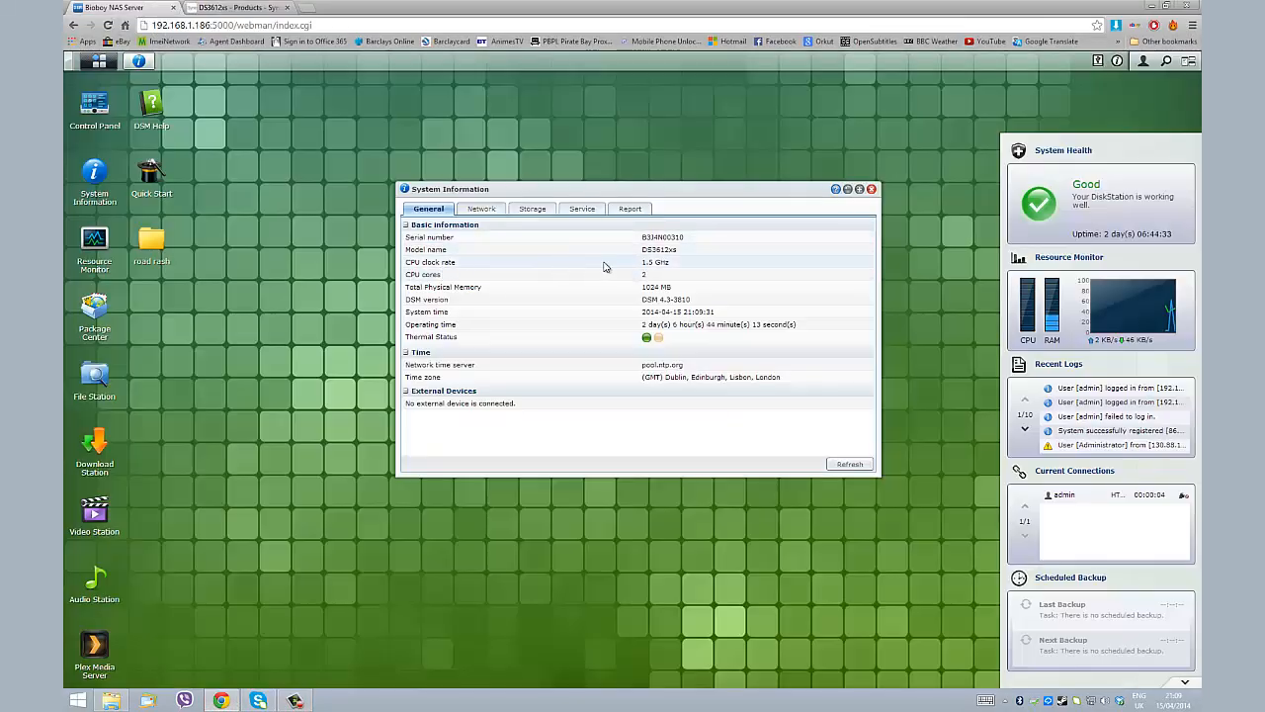
mouse_move(656, 267)
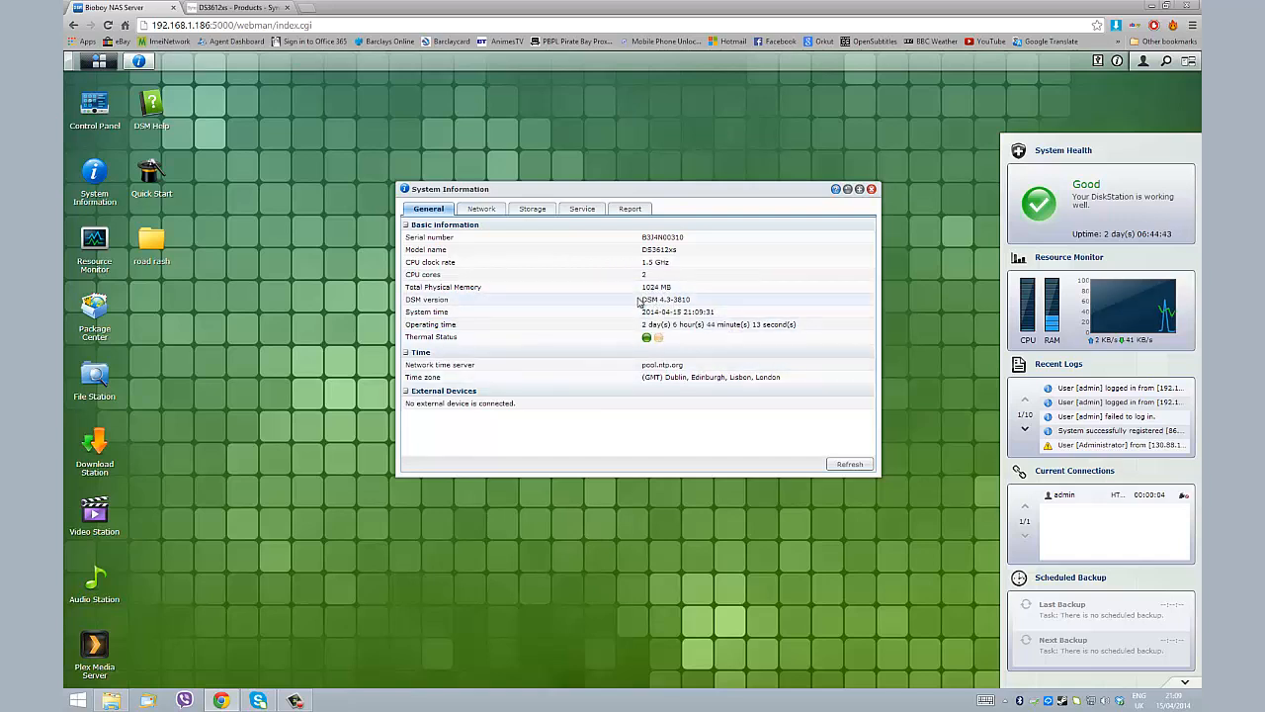
mouse_move(467, 269)
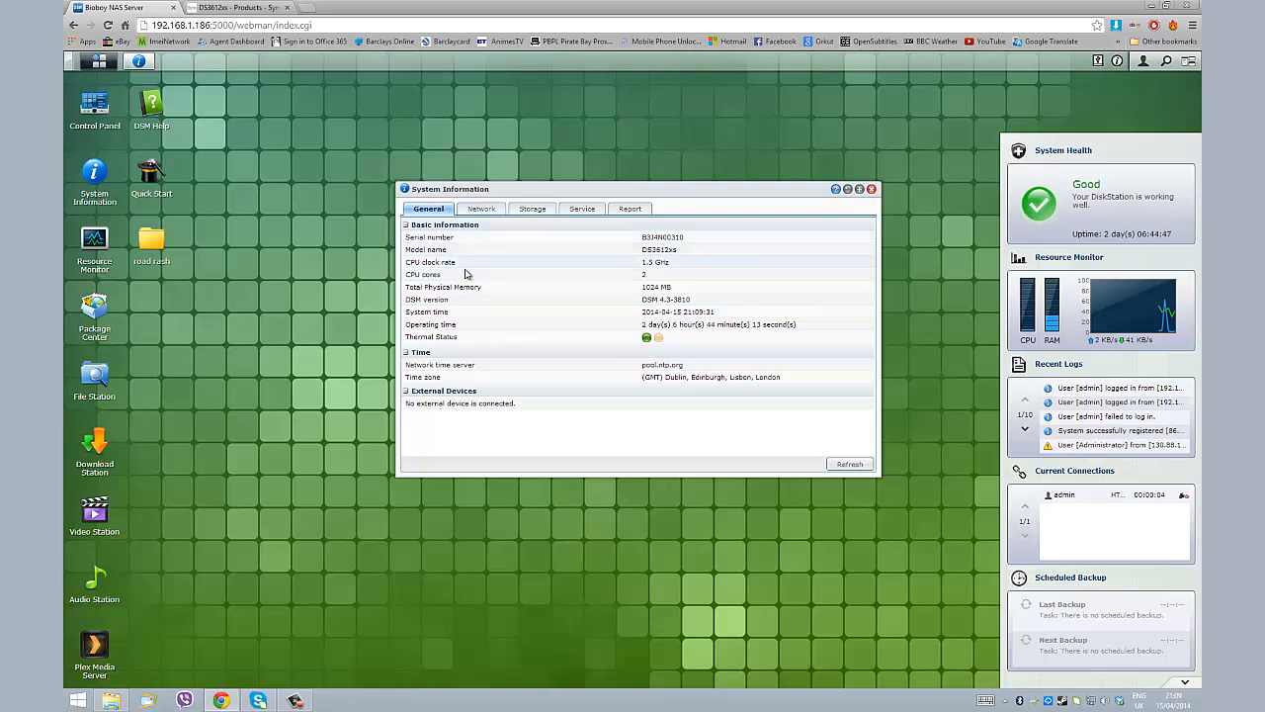
mouse_move(494, 249)
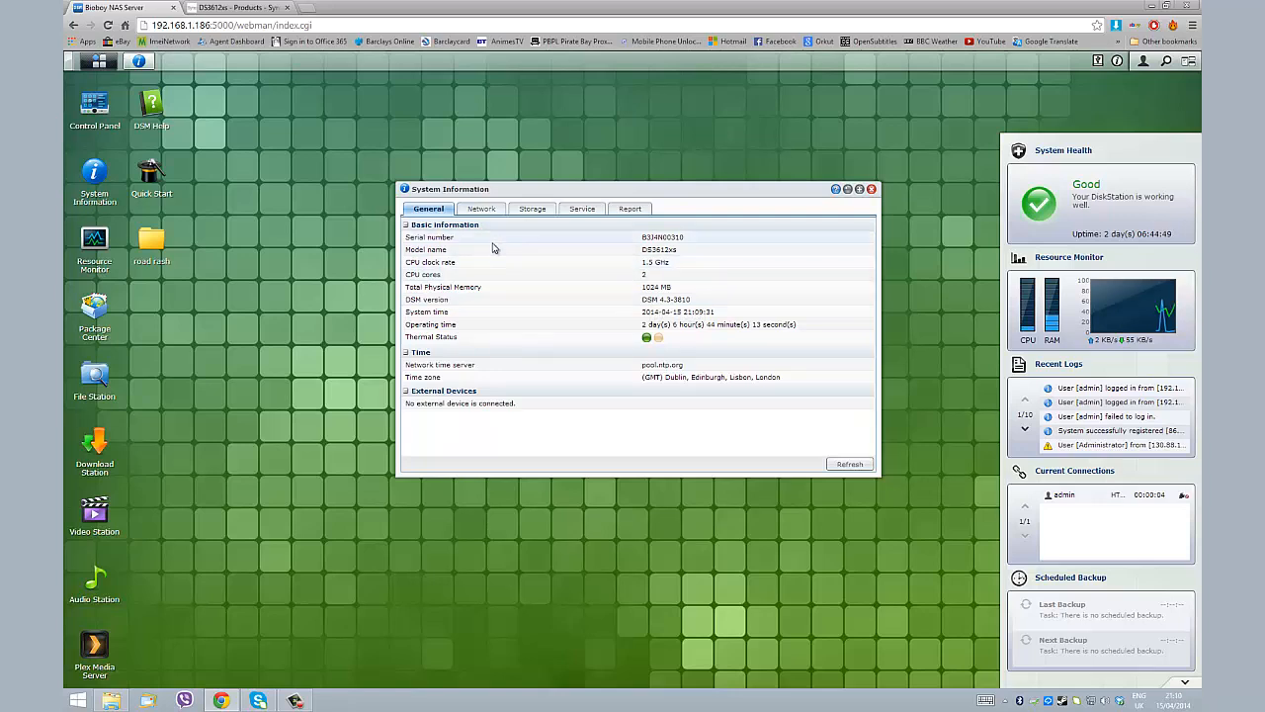
mouse_move(656, 289)
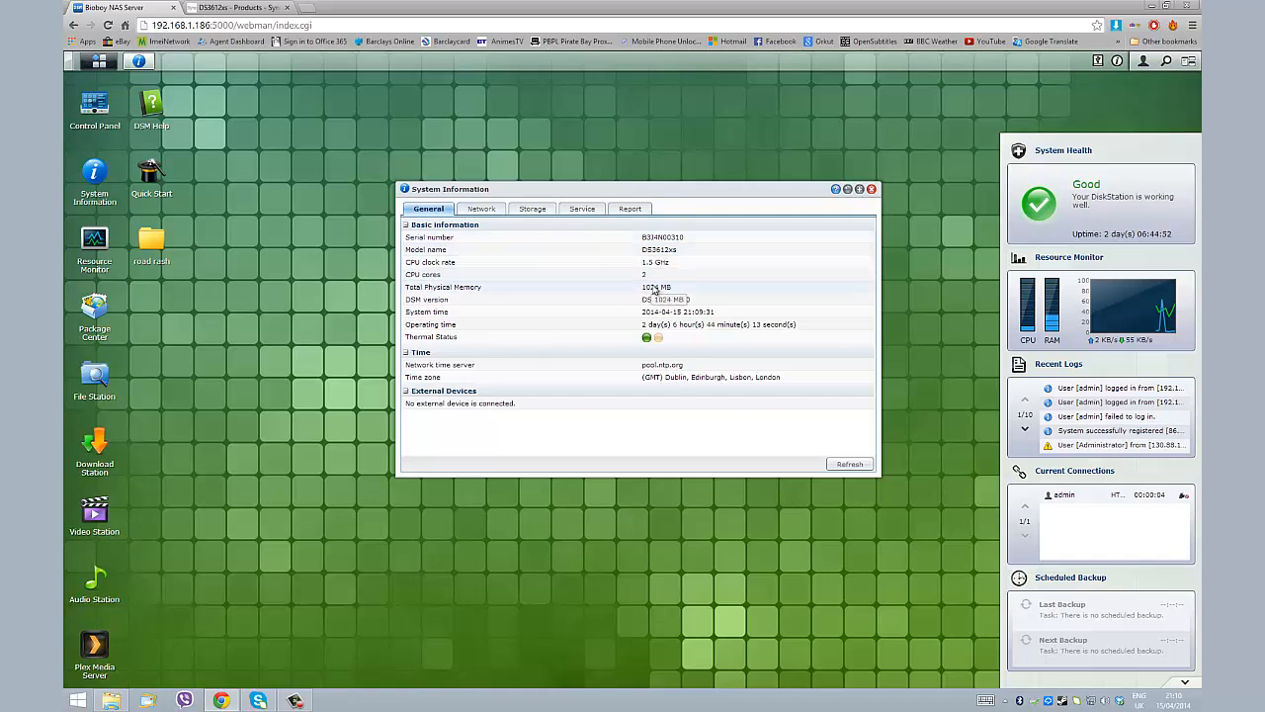
- Review the server's Storage, Network and Service details in System Information
click(529, 210)
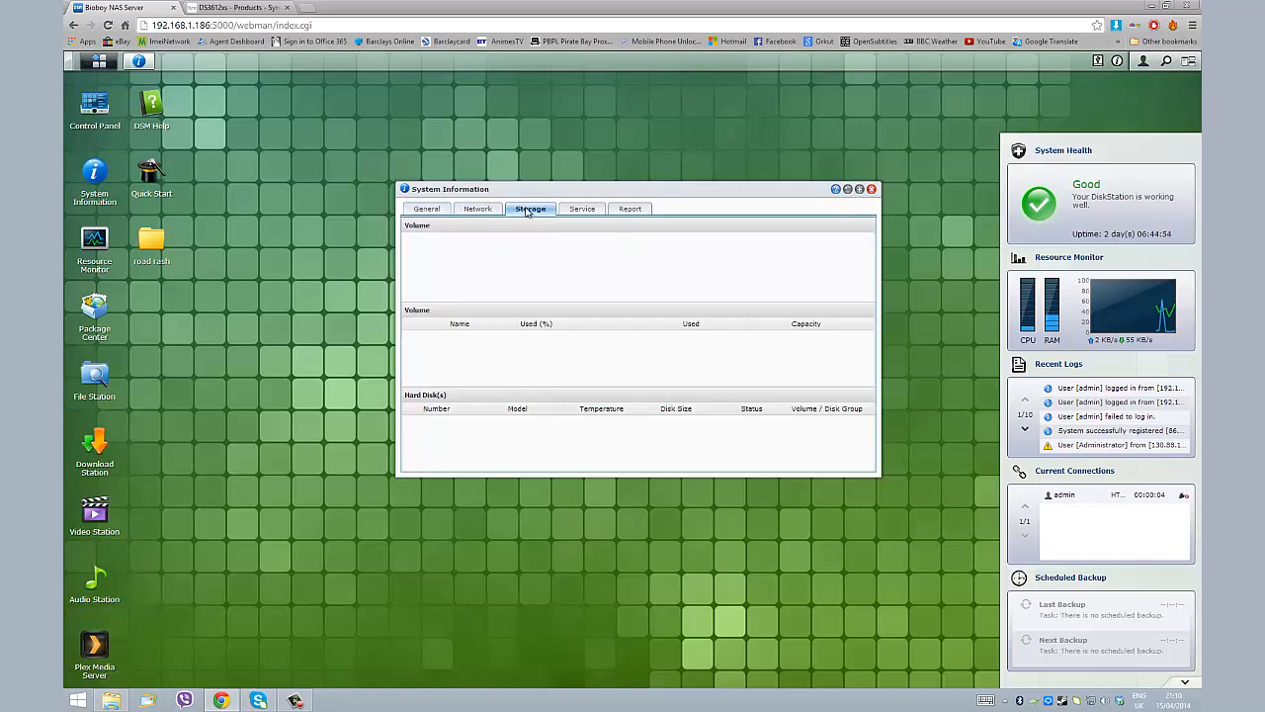
click(530, 210)
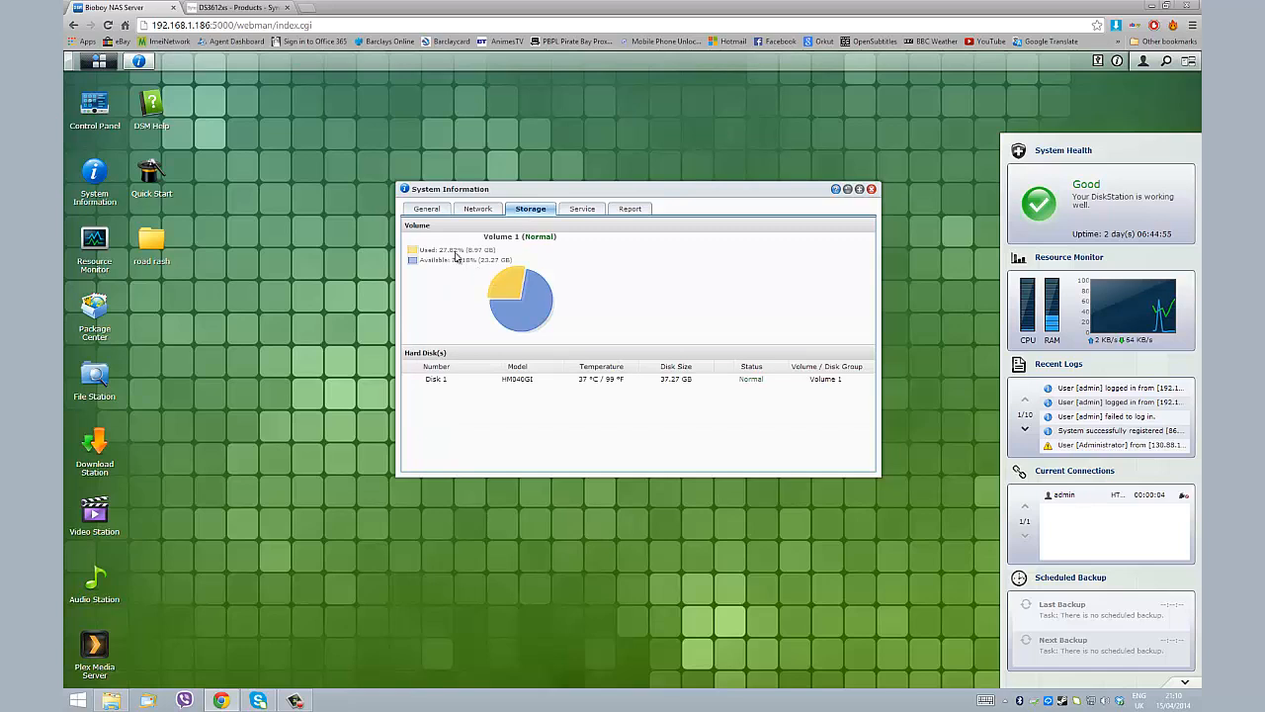
mouse_move(498, 277)
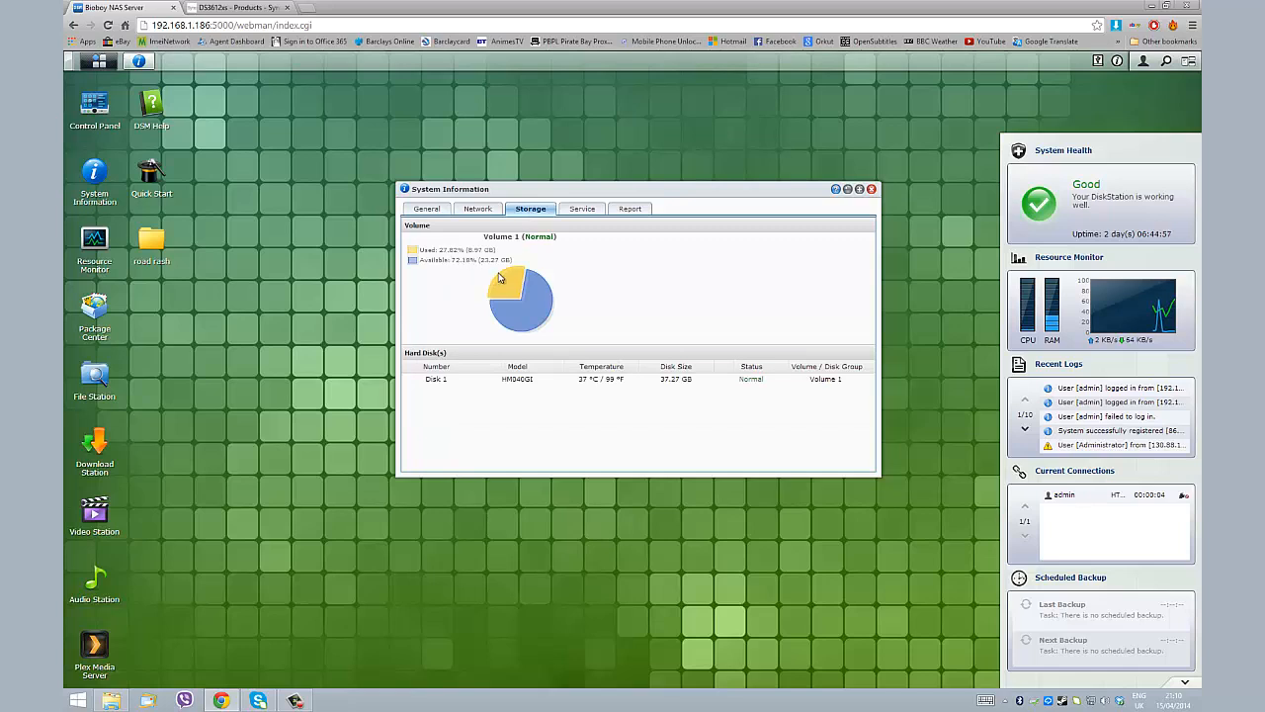
mouse_move(670, 387)
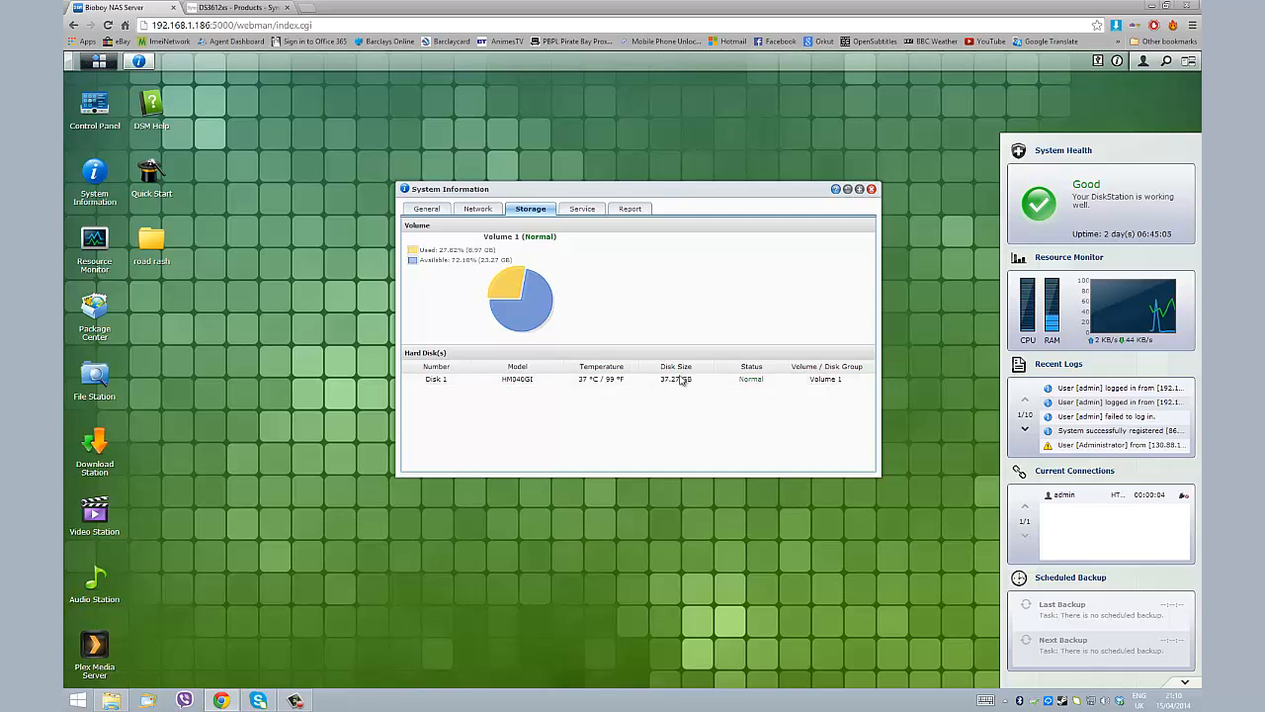
click(479, 209)
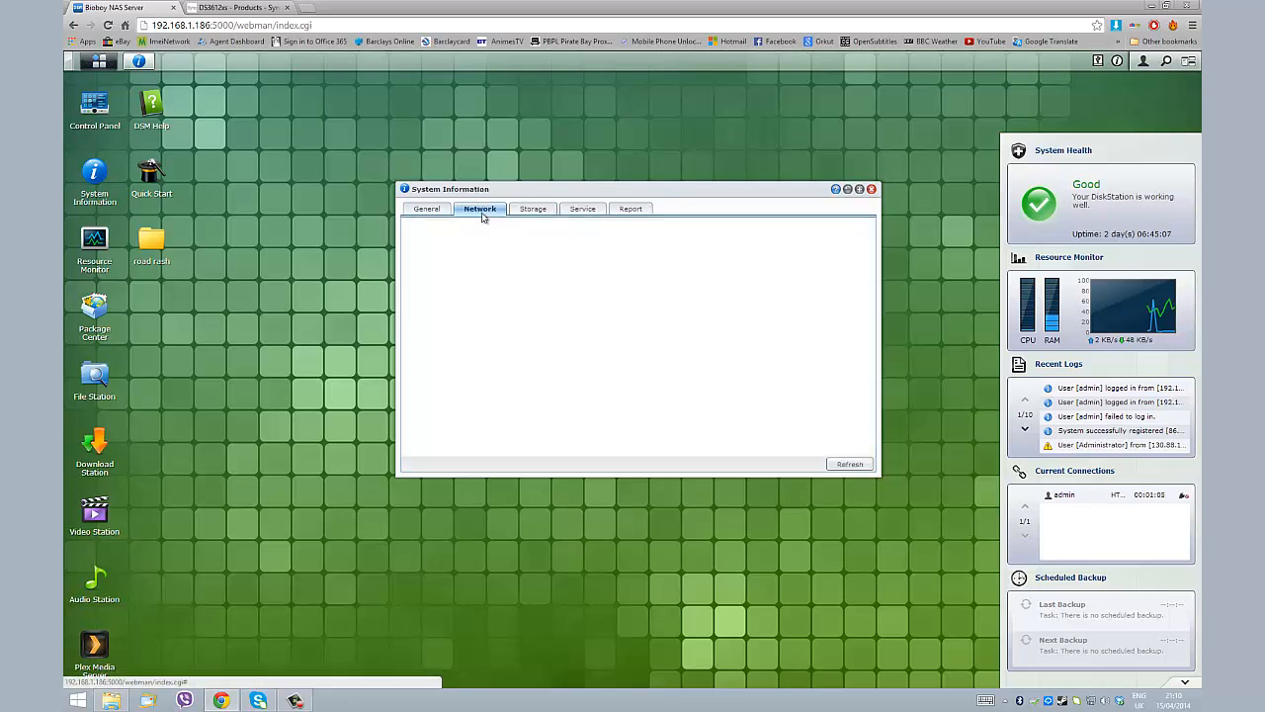
click(479, 210)
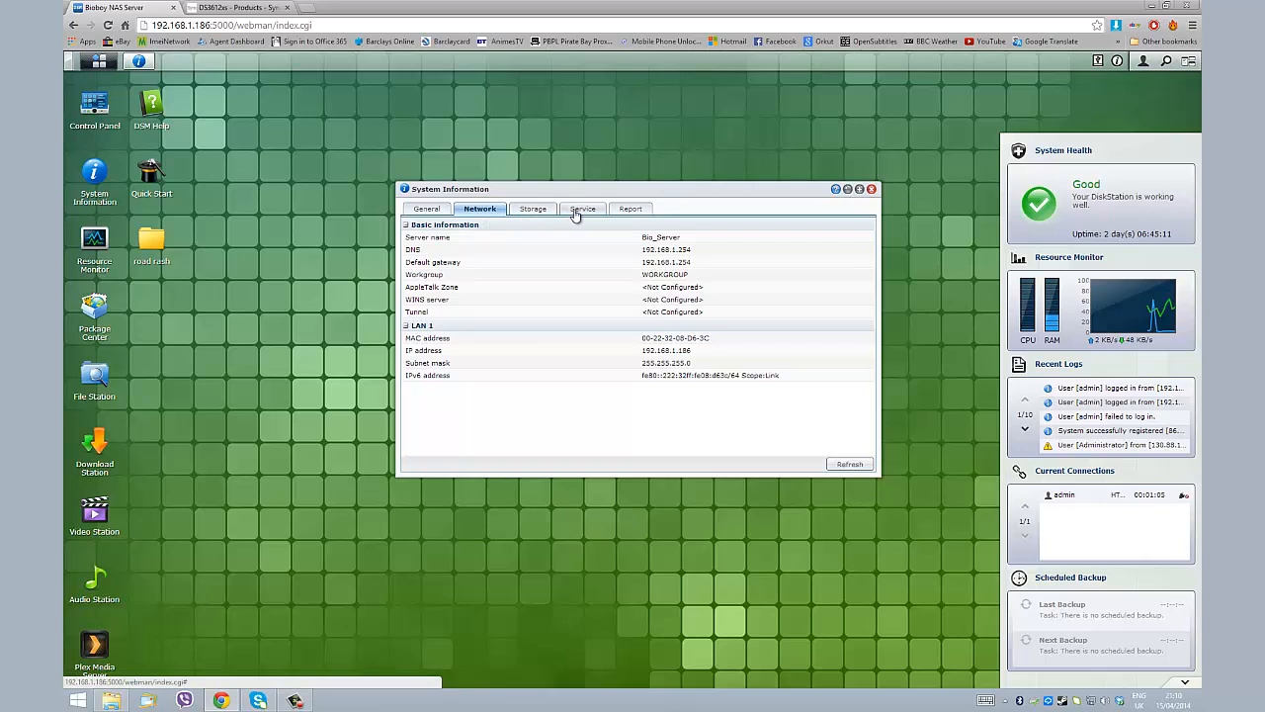
click(581, 210)
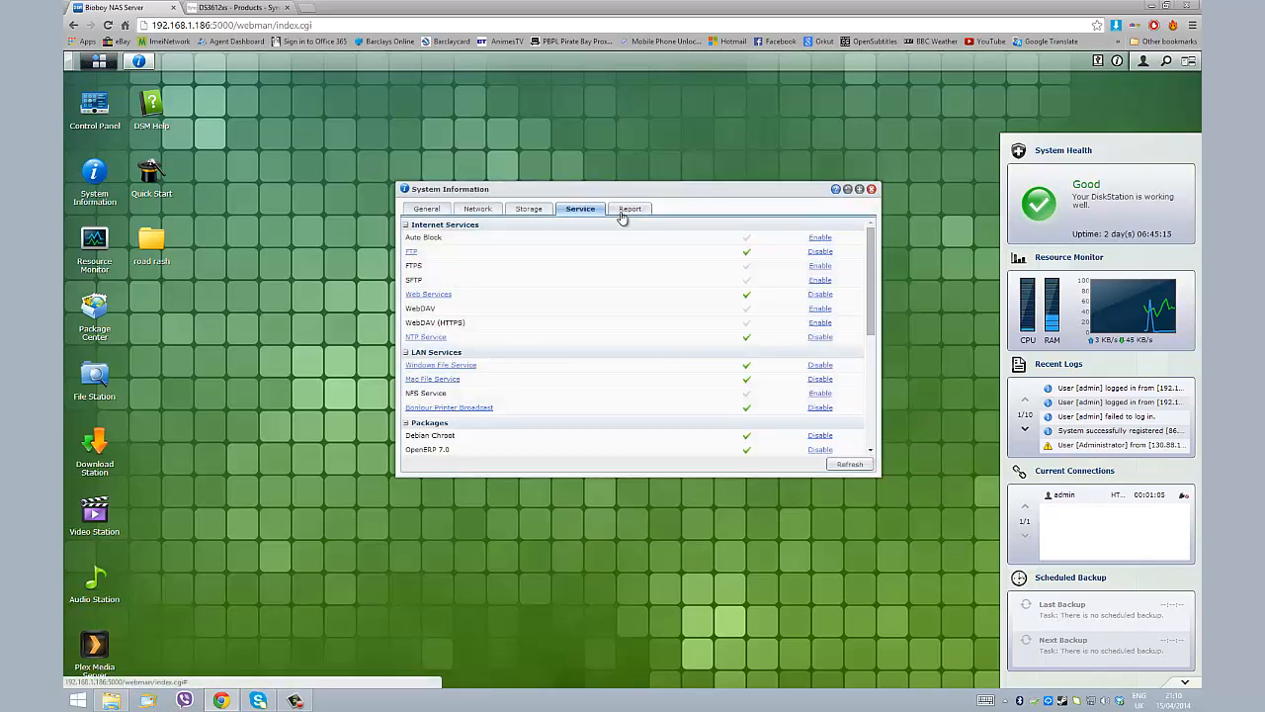
- Check the Report settings, return to General and close System Information
click(613, 225)
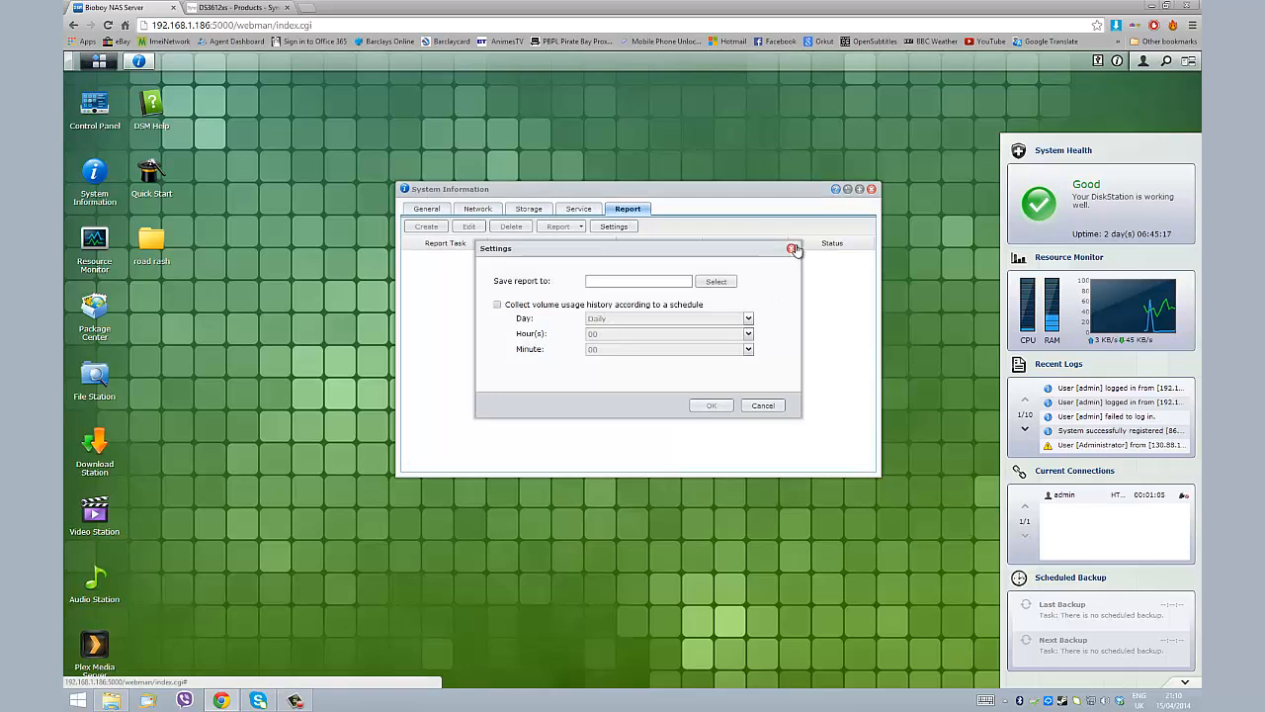
click(795, 250)
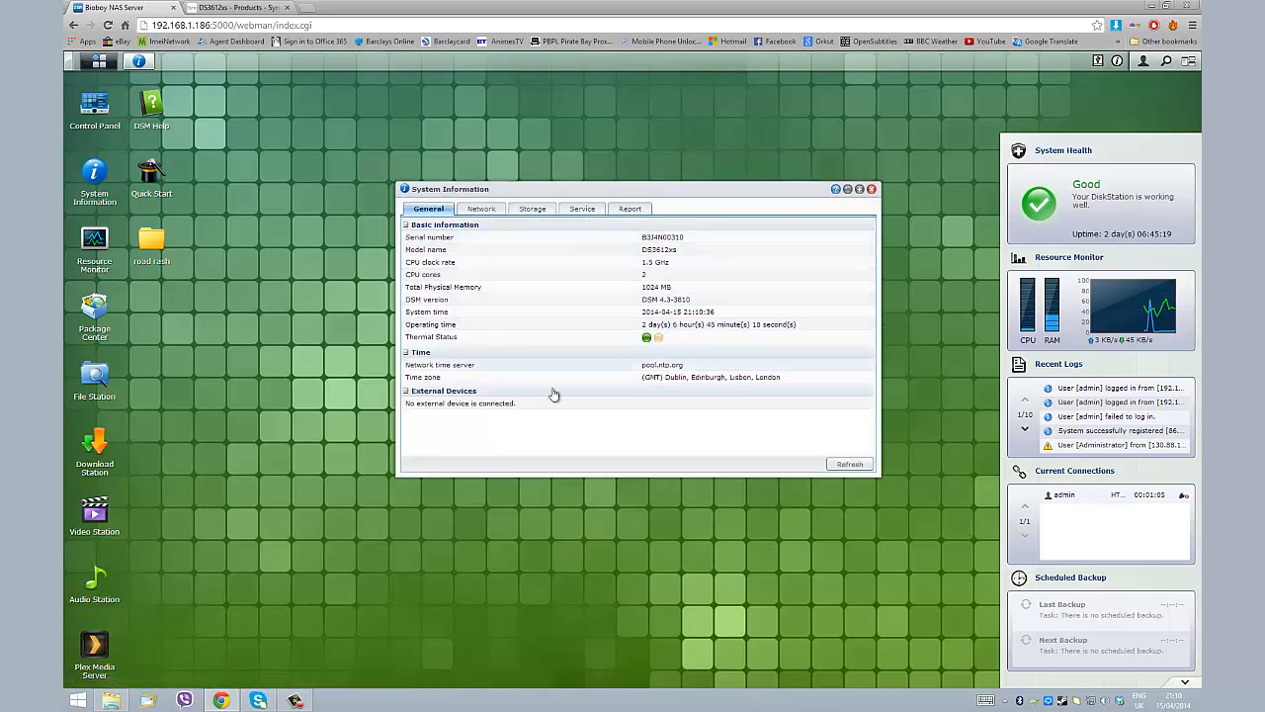
mouse_move(847, 273)
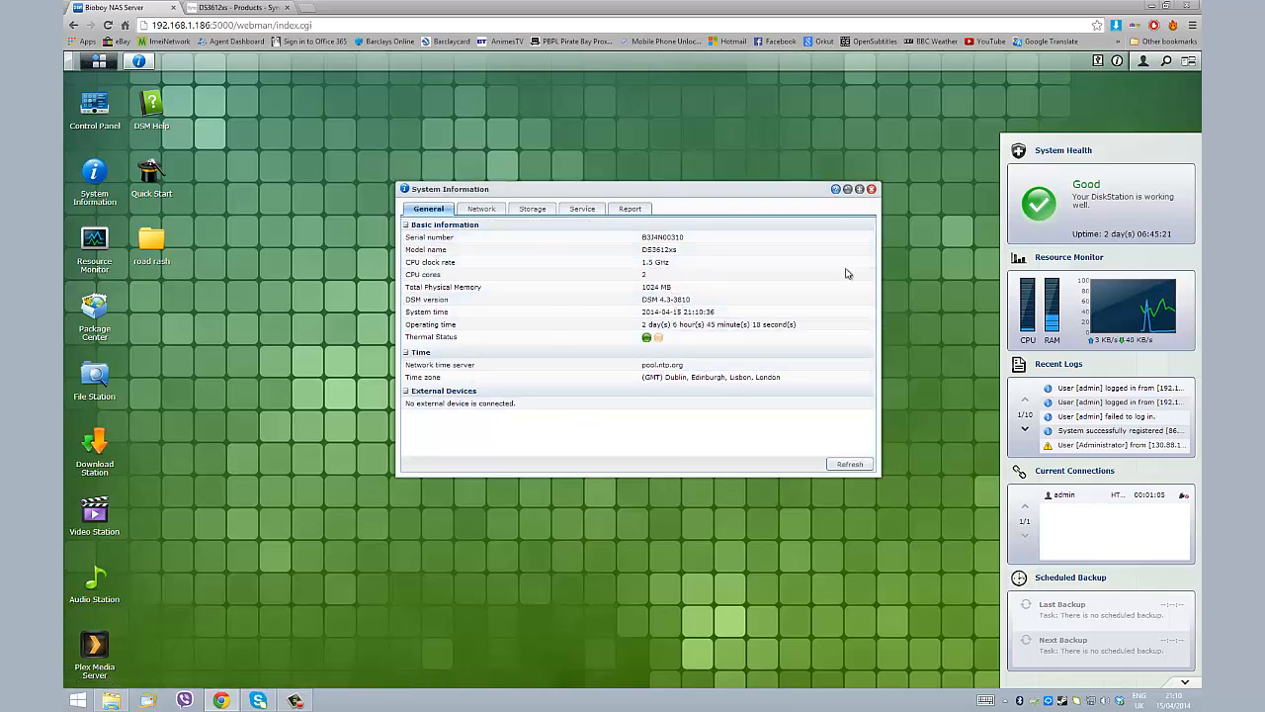
click(870, 190)
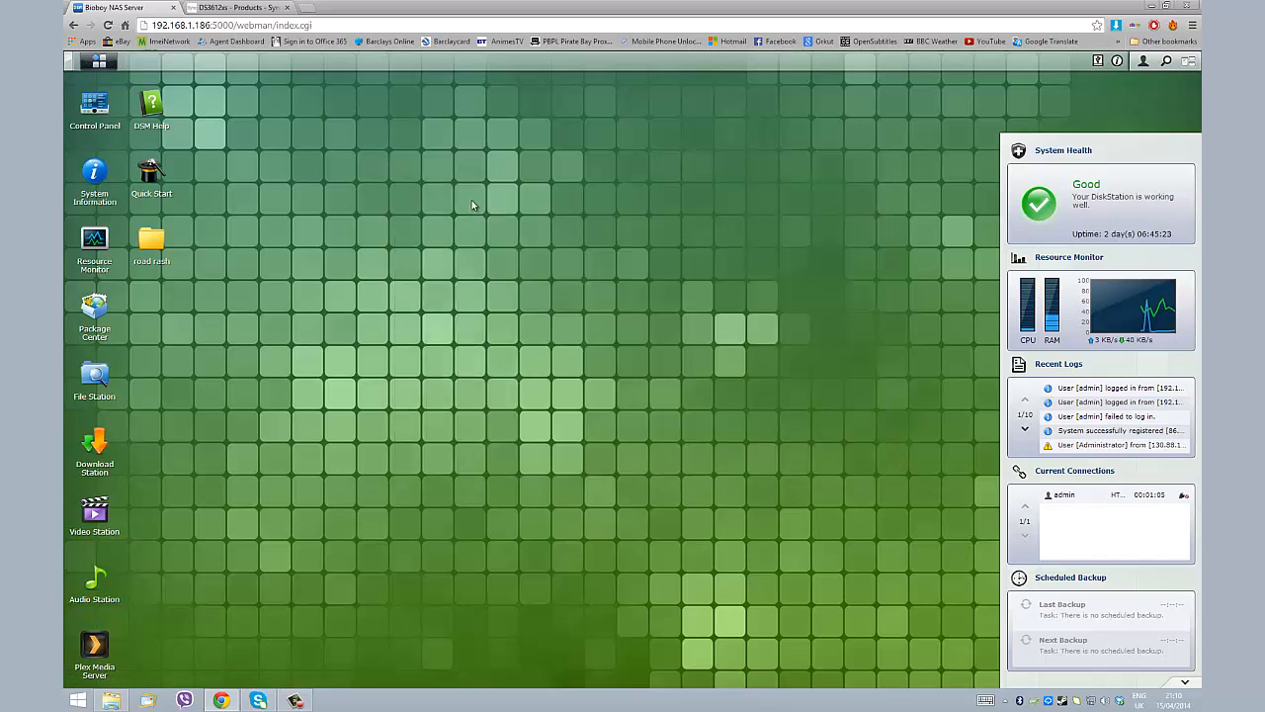
mouse_move(316, 346)
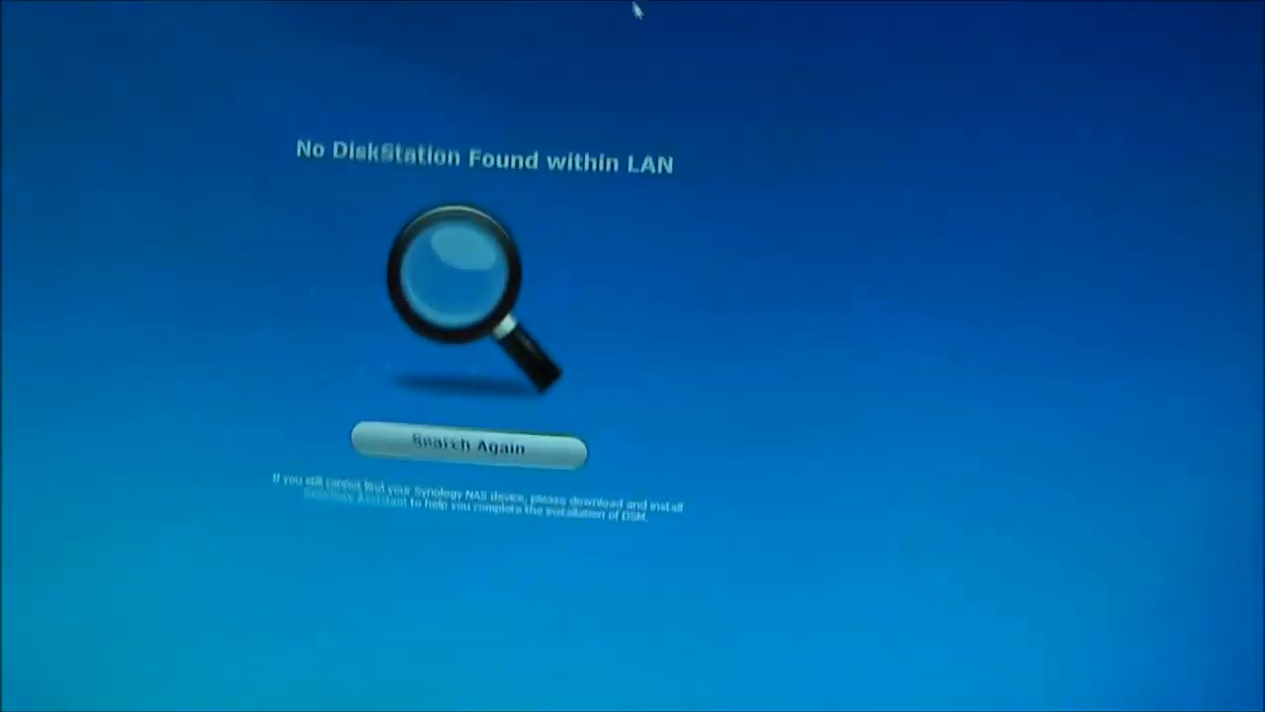
- Search the network again, find Bio_Server as Ready and start connecting to it
click(470, 447)
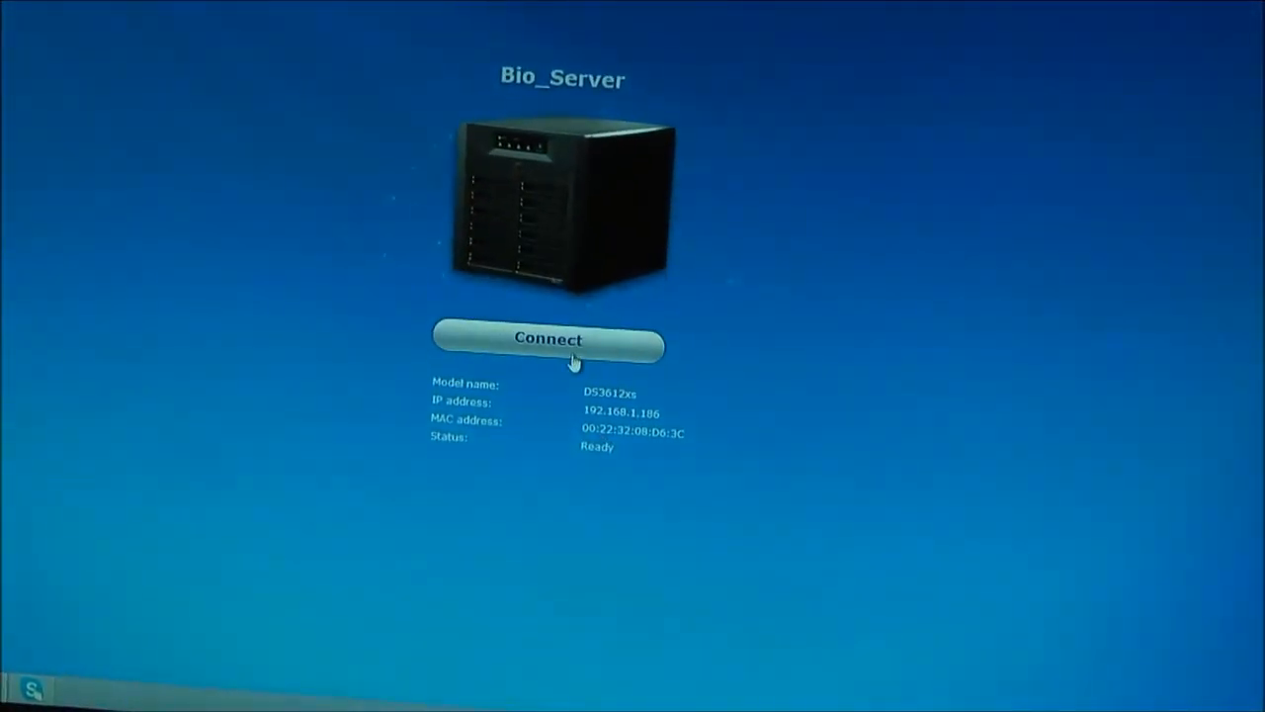
click(546, 340)
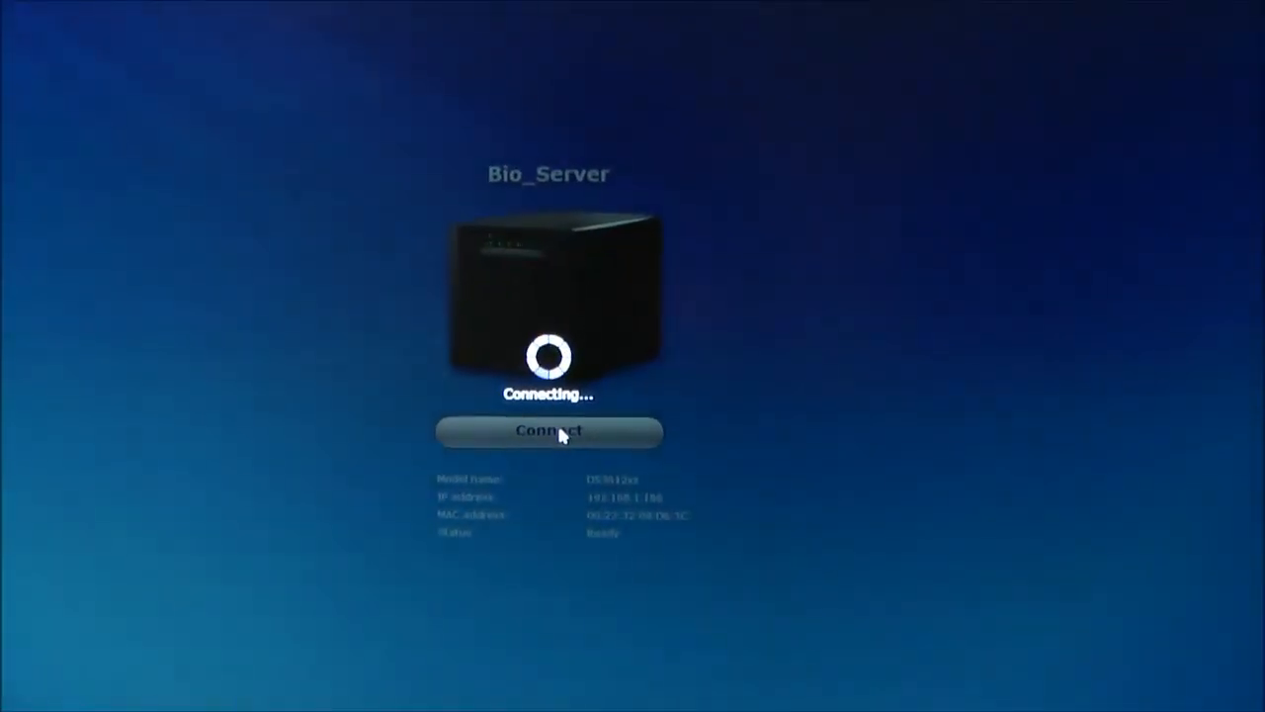
click(548, 431)
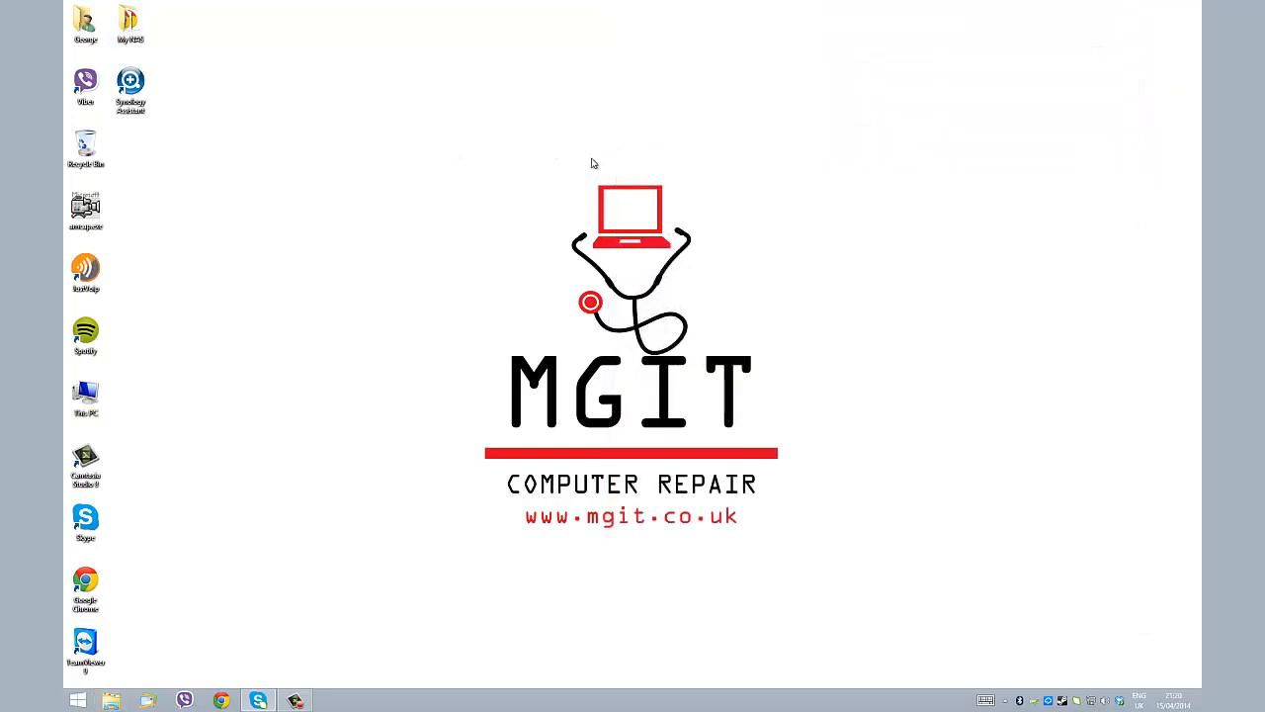
mouse_move(346, 648)
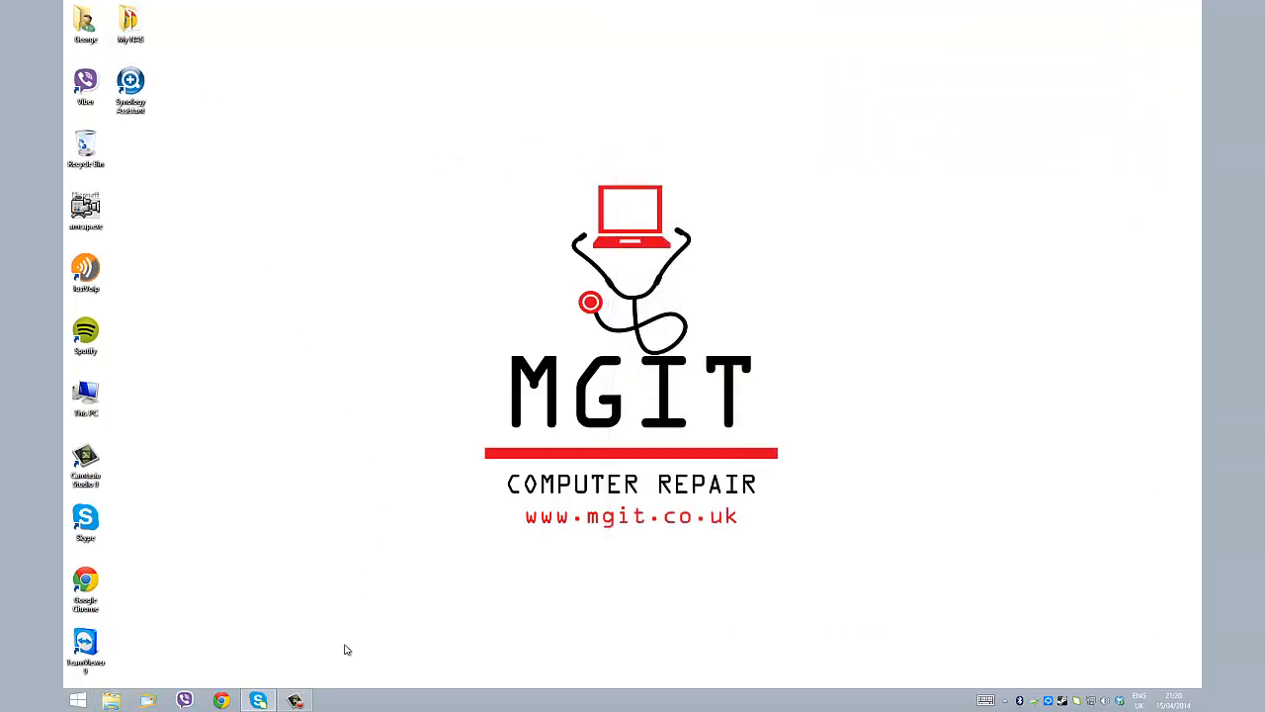
mouse_move(159, 257)
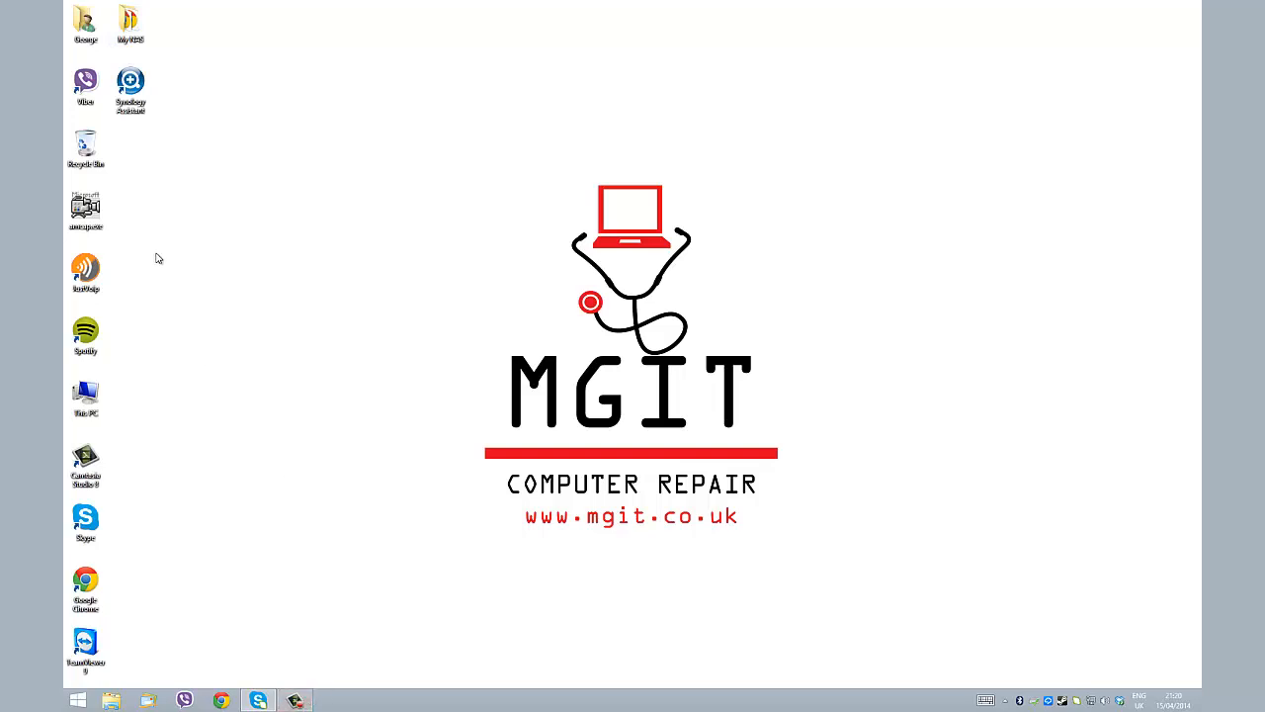
- Launch Synology Assistant and connect to Bio_Server's web interface from its context menu
double_click(130, 83)
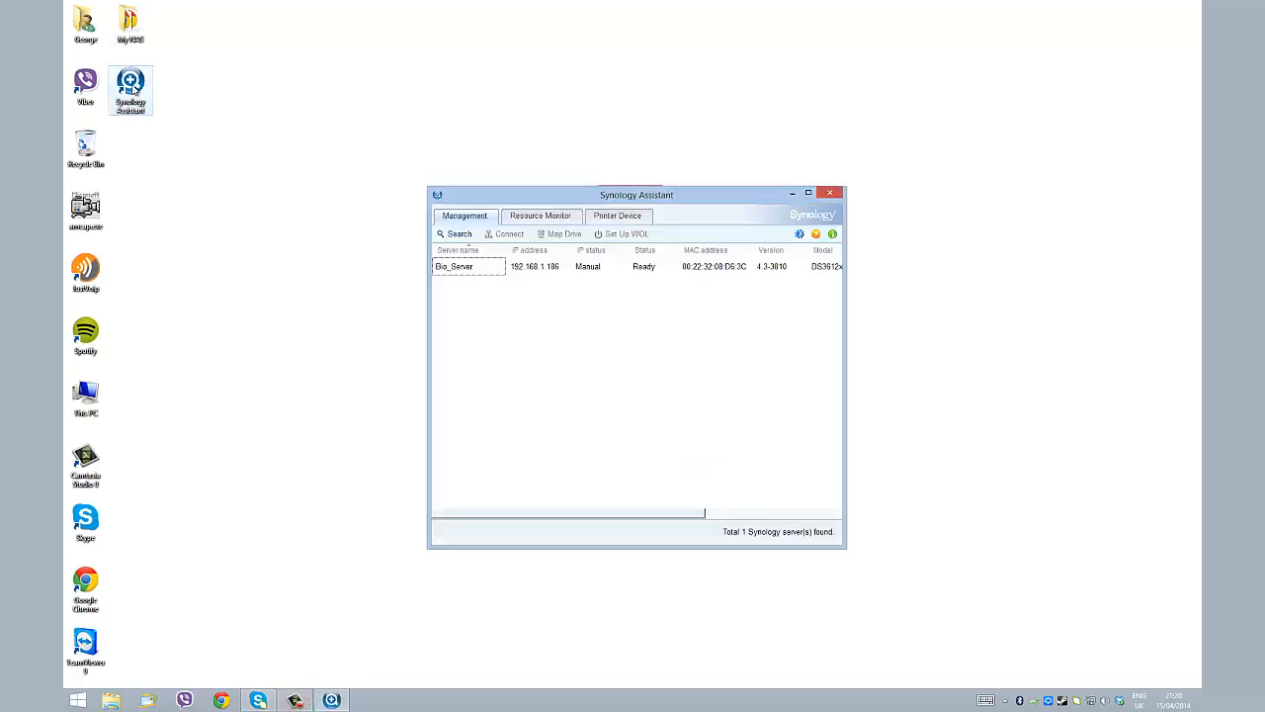
right_click(465, 265)
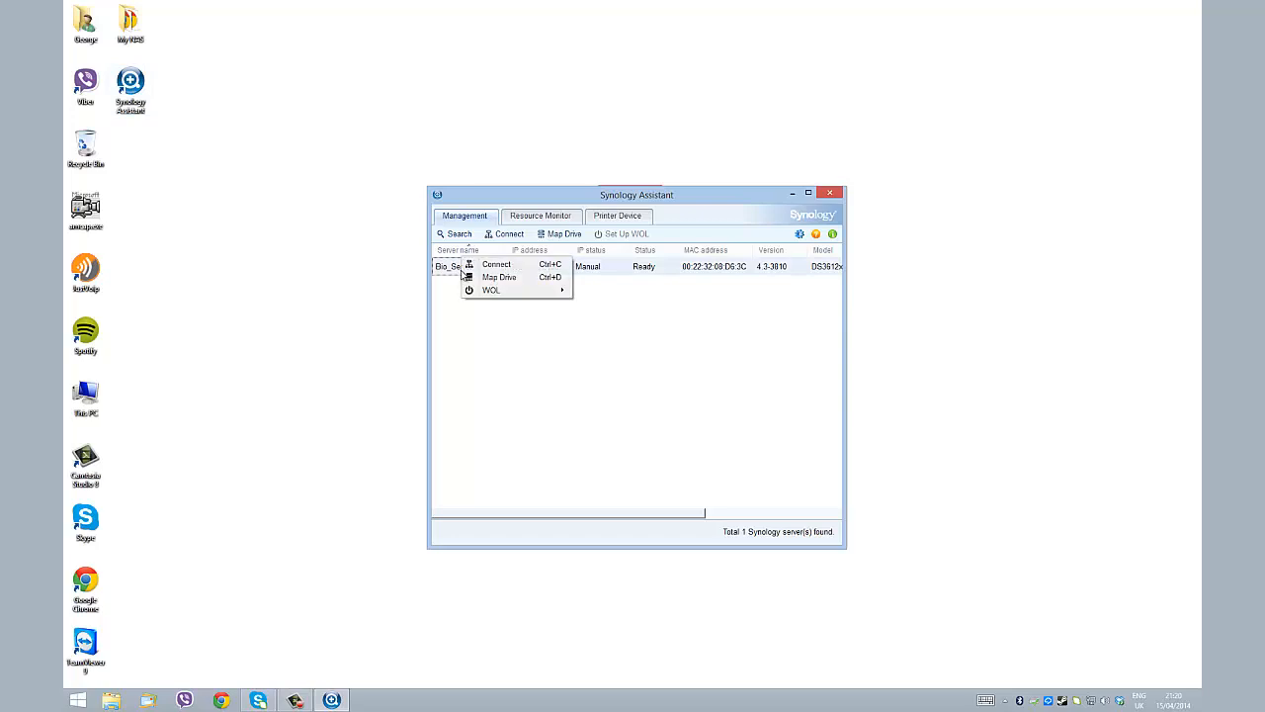
mouse_move(496, 265)
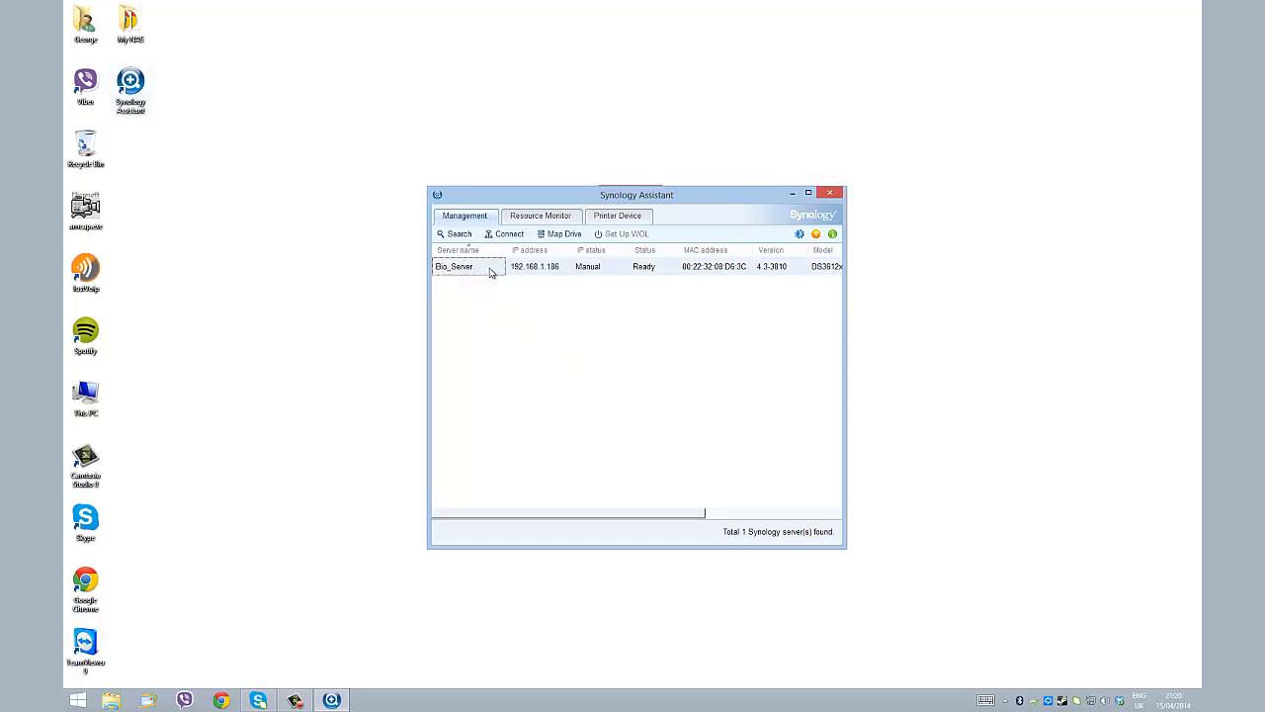
mouse_move(538, 272)
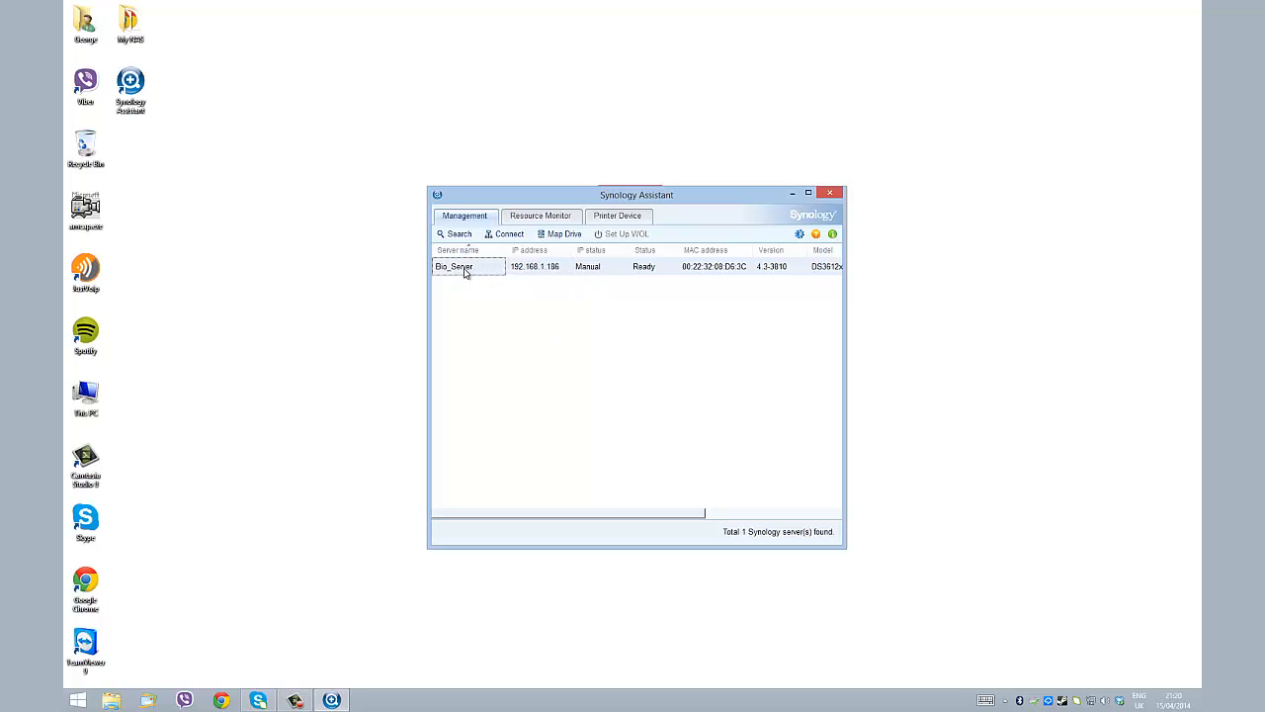
right_click(453, 267)
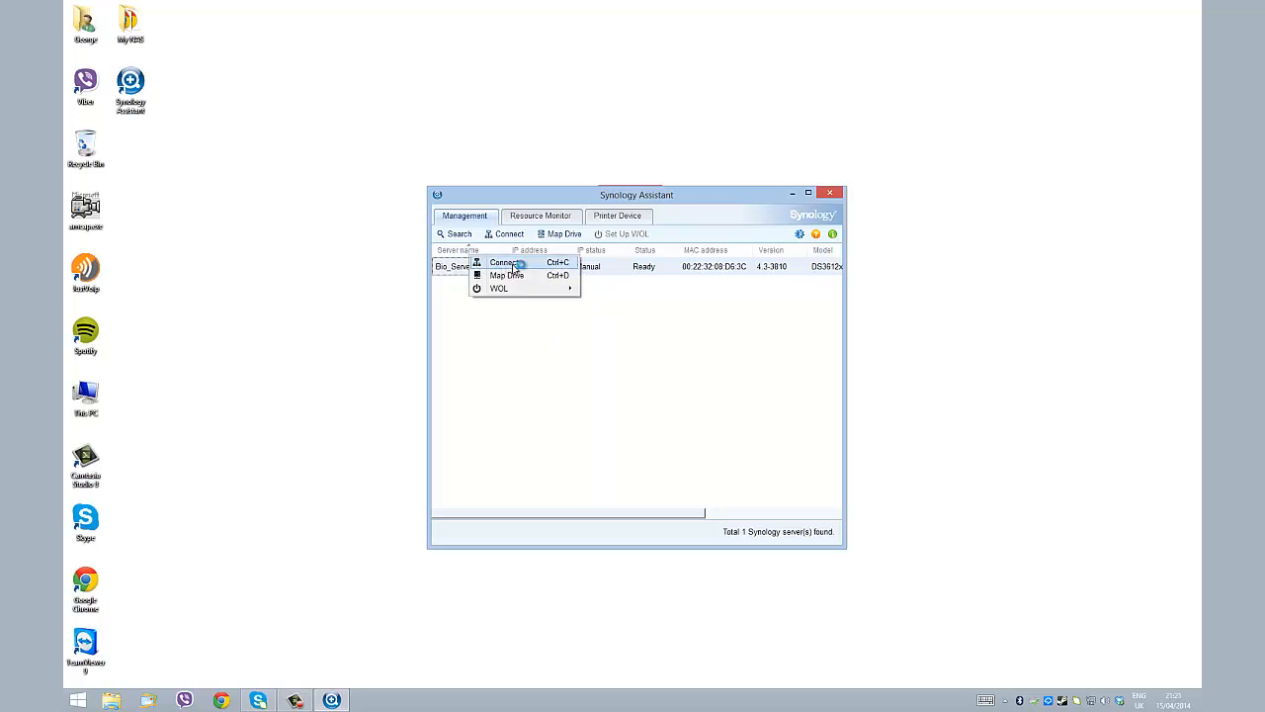
click(503, 261)
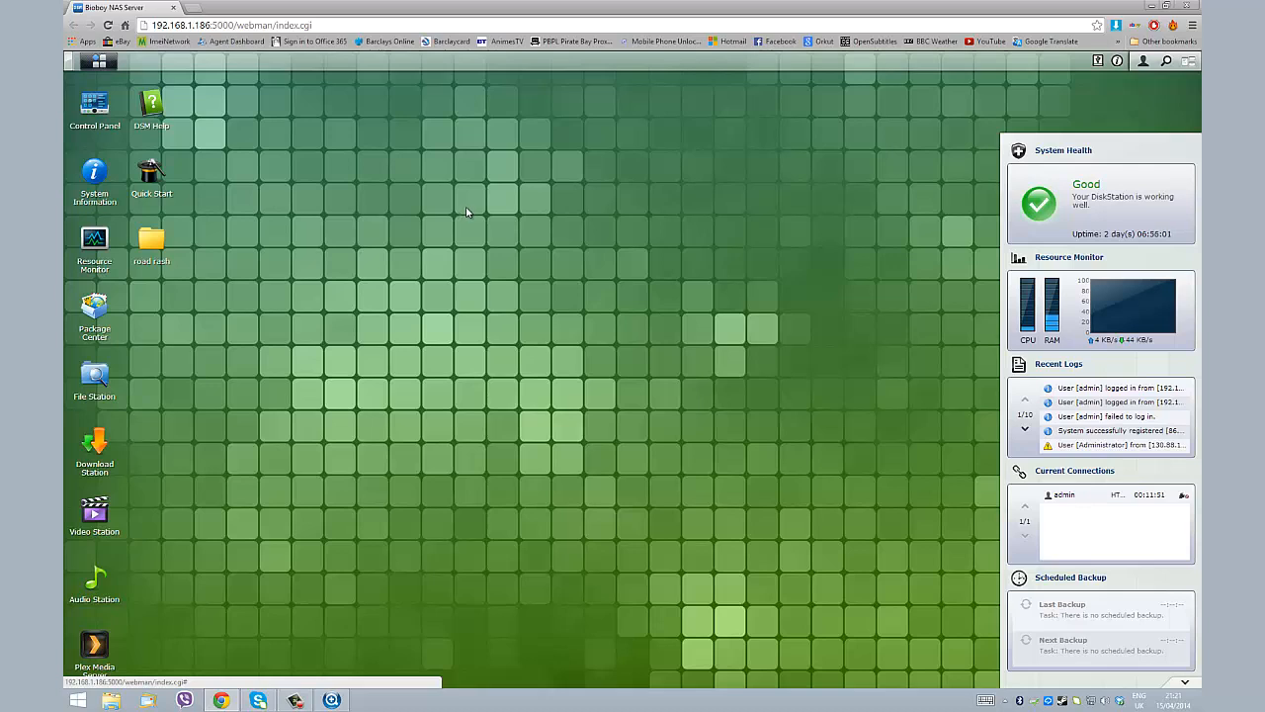
mouse_move(1127, 218)
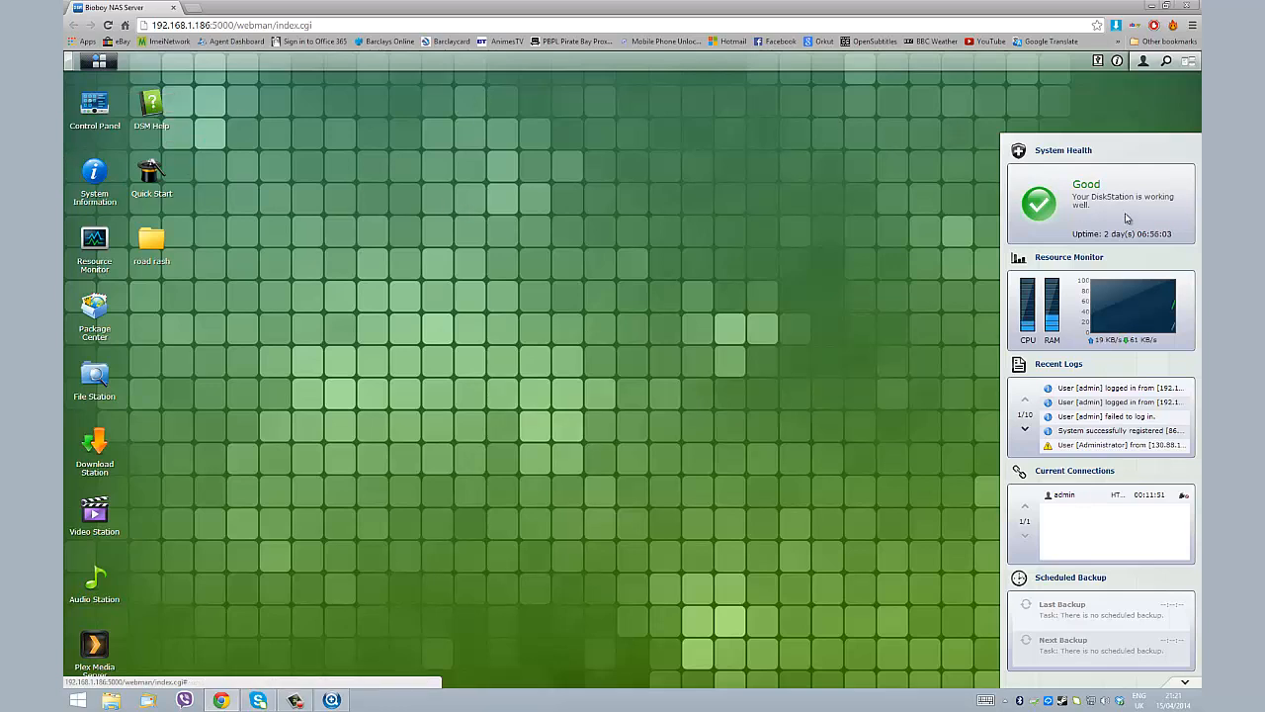
mouse_move(1078, 245)
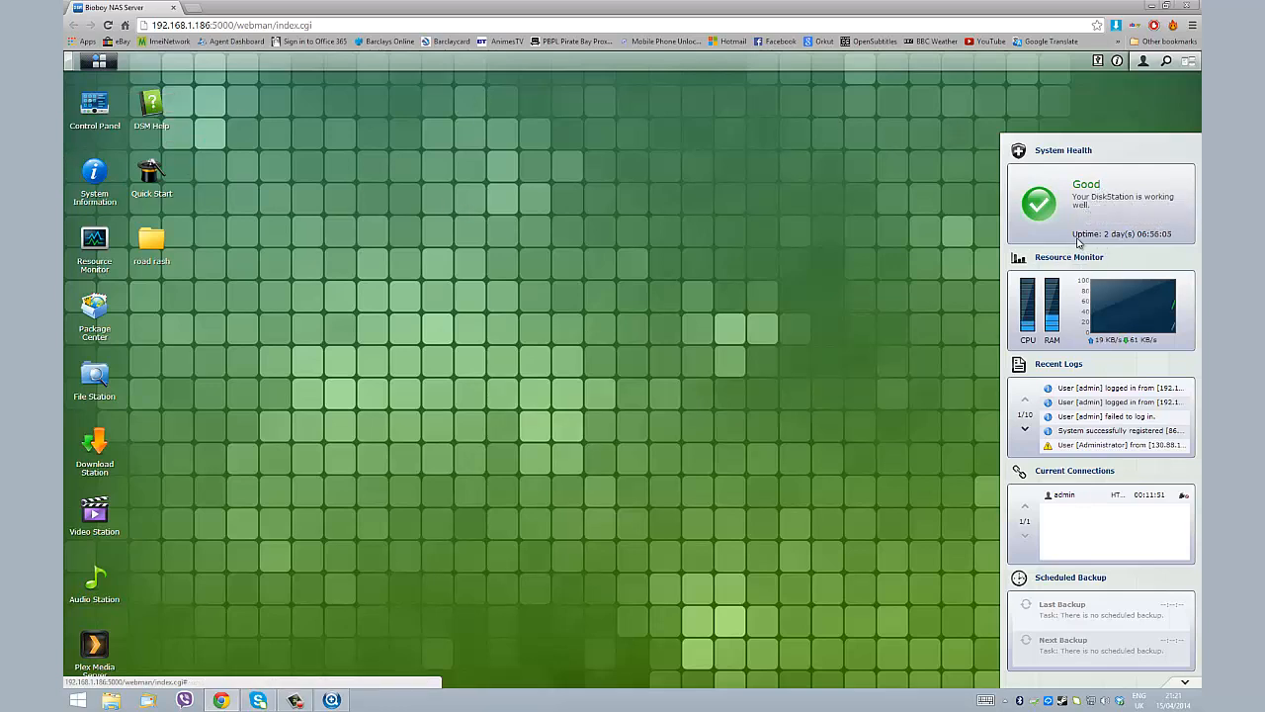
mouse_move(1108, 198)
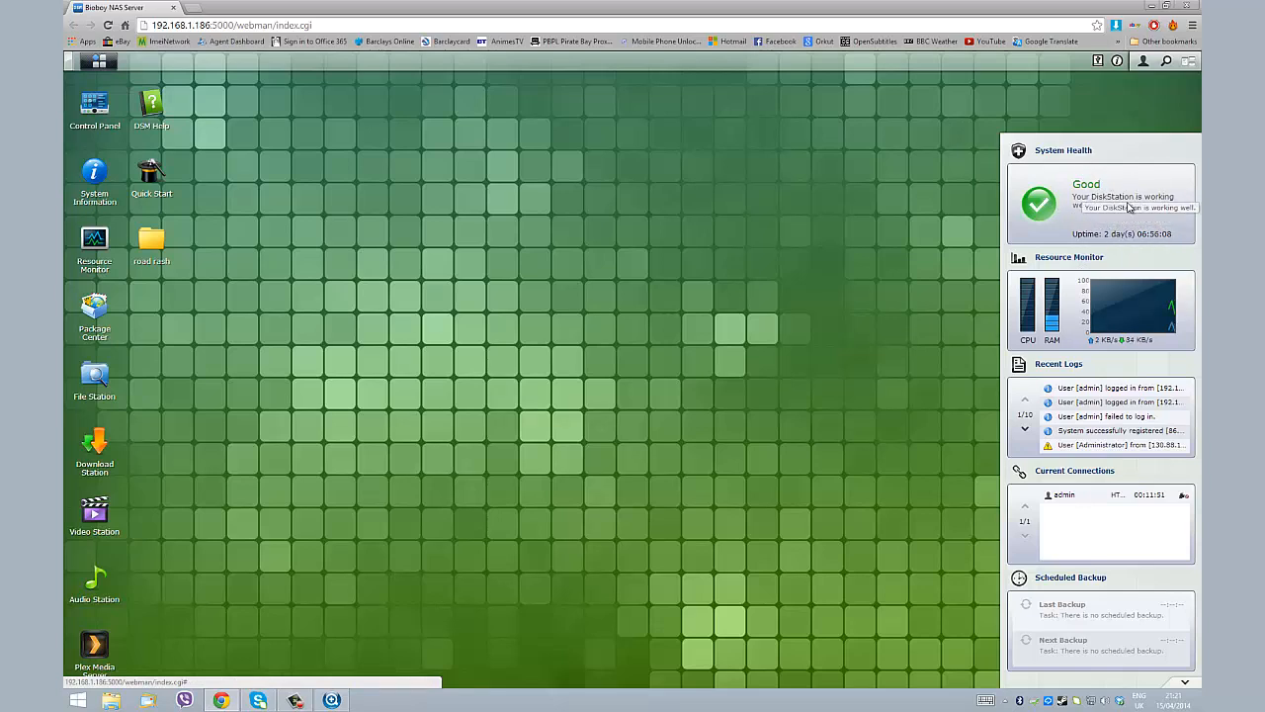
mouse_move(95, 113)
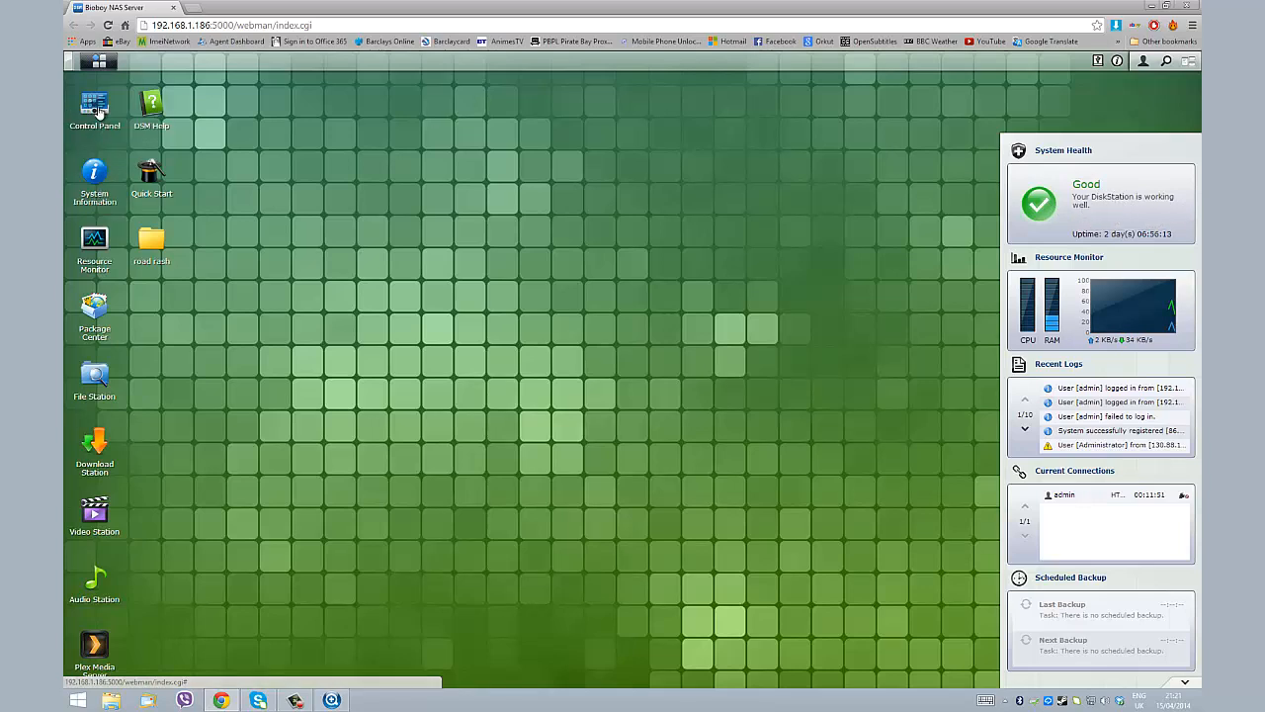
- Open Control Panel, then view and close the NAS System Information window
click(95, 108)
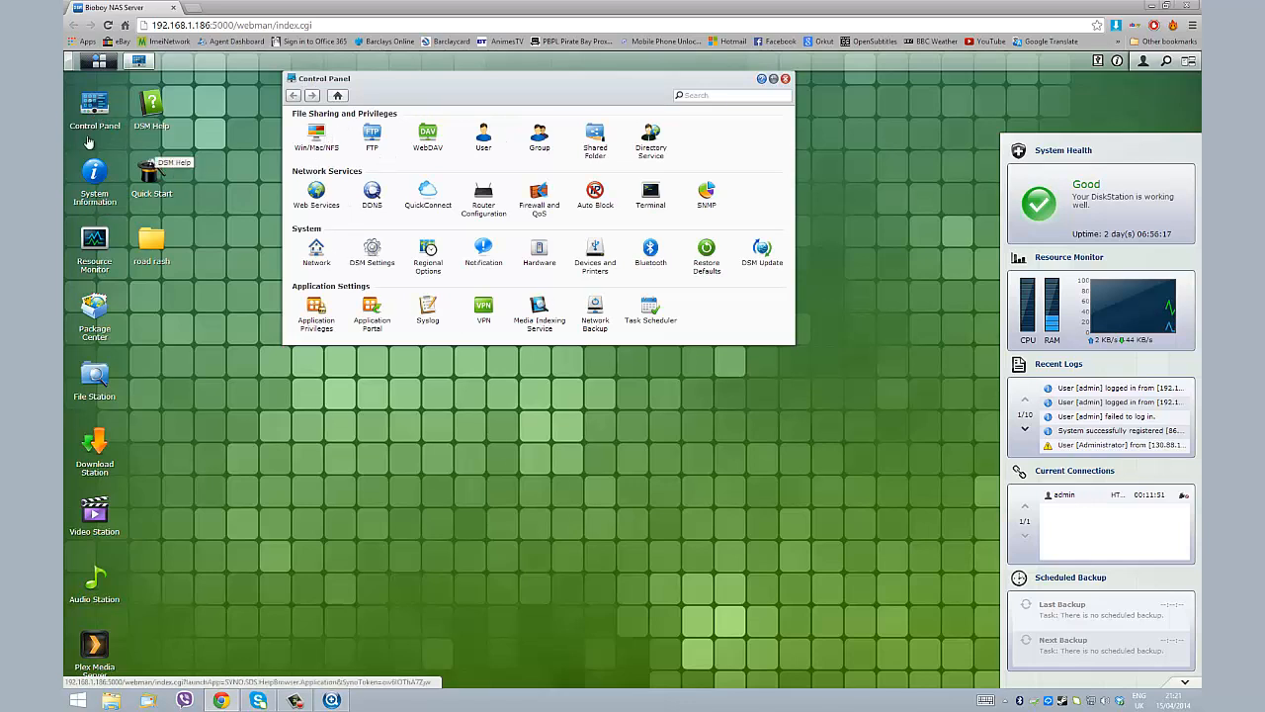
click(94, 174)
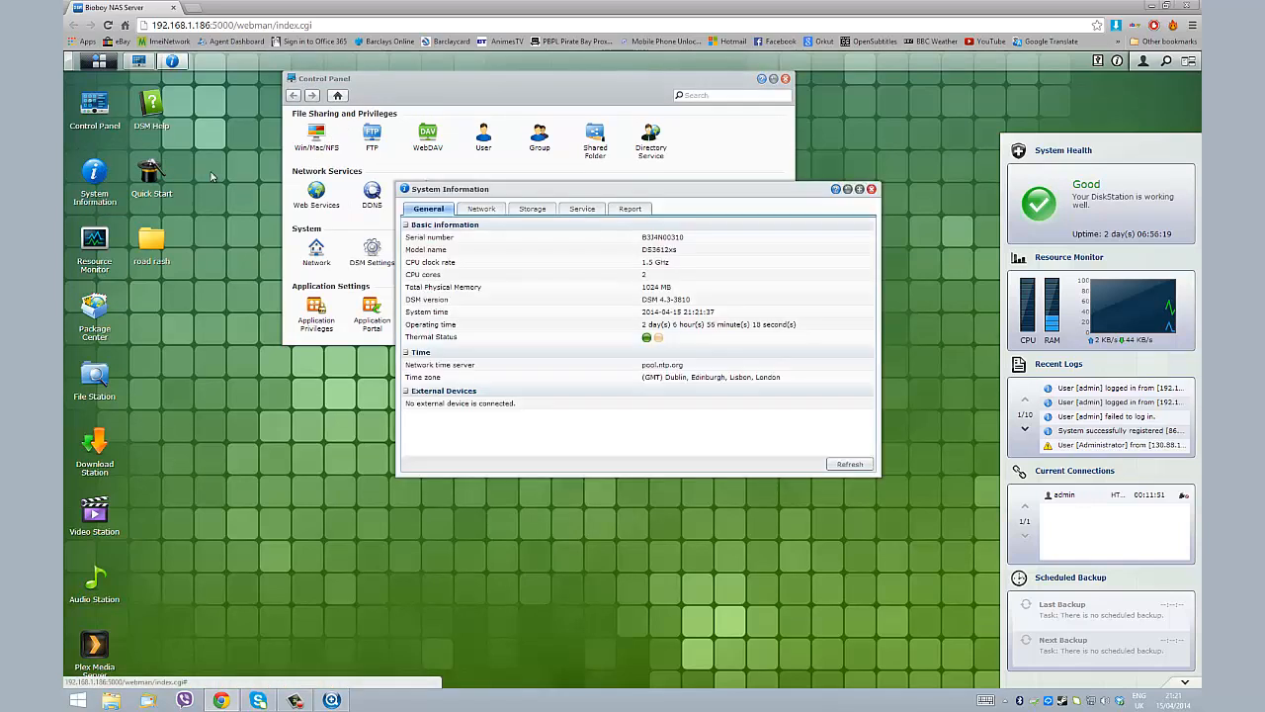
click(870, 190)
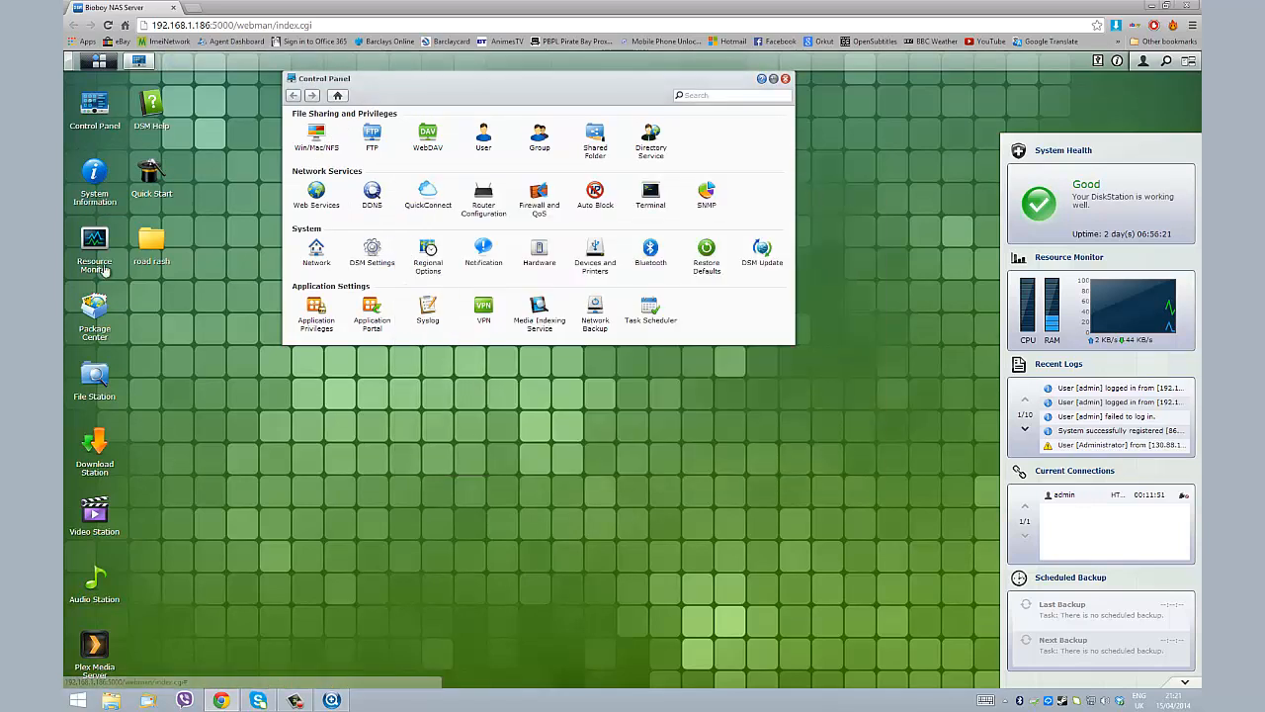
mouse_move(95, 241)
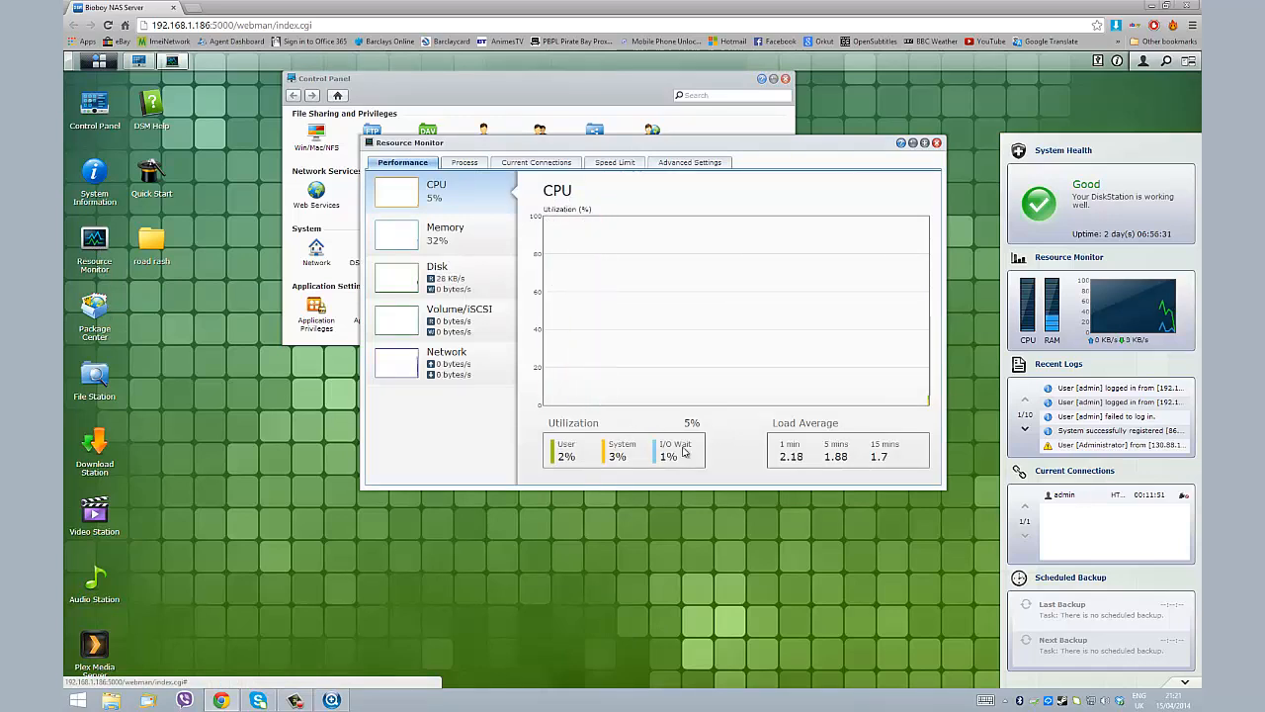
- View the memory, disk and network performance graphs in Resource Monitor
click(445, 233)
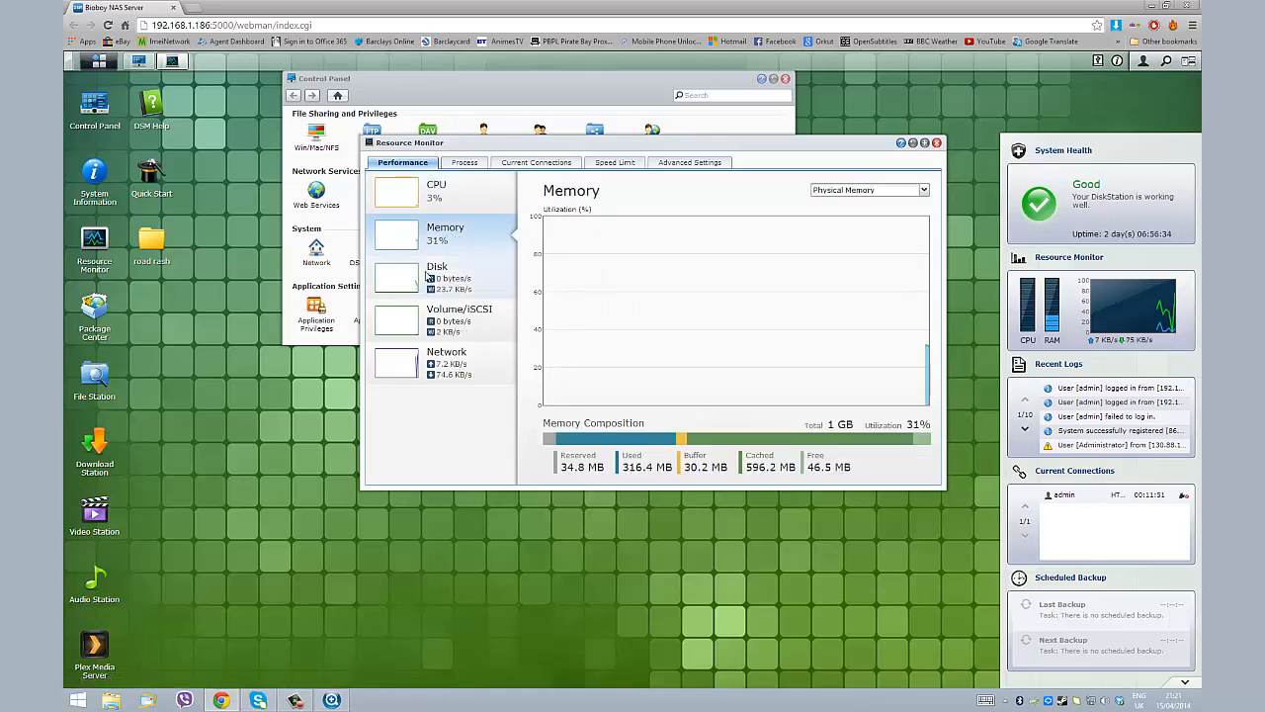
click(437, 272)
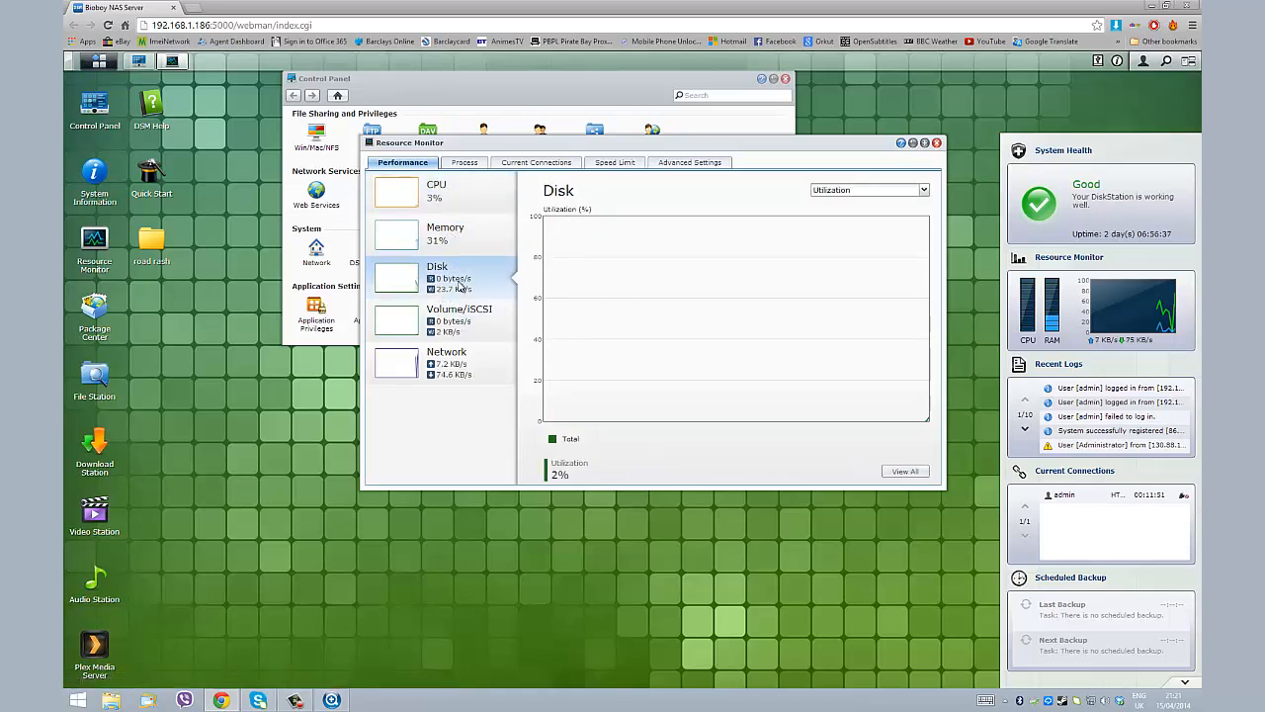
click(447, 362)
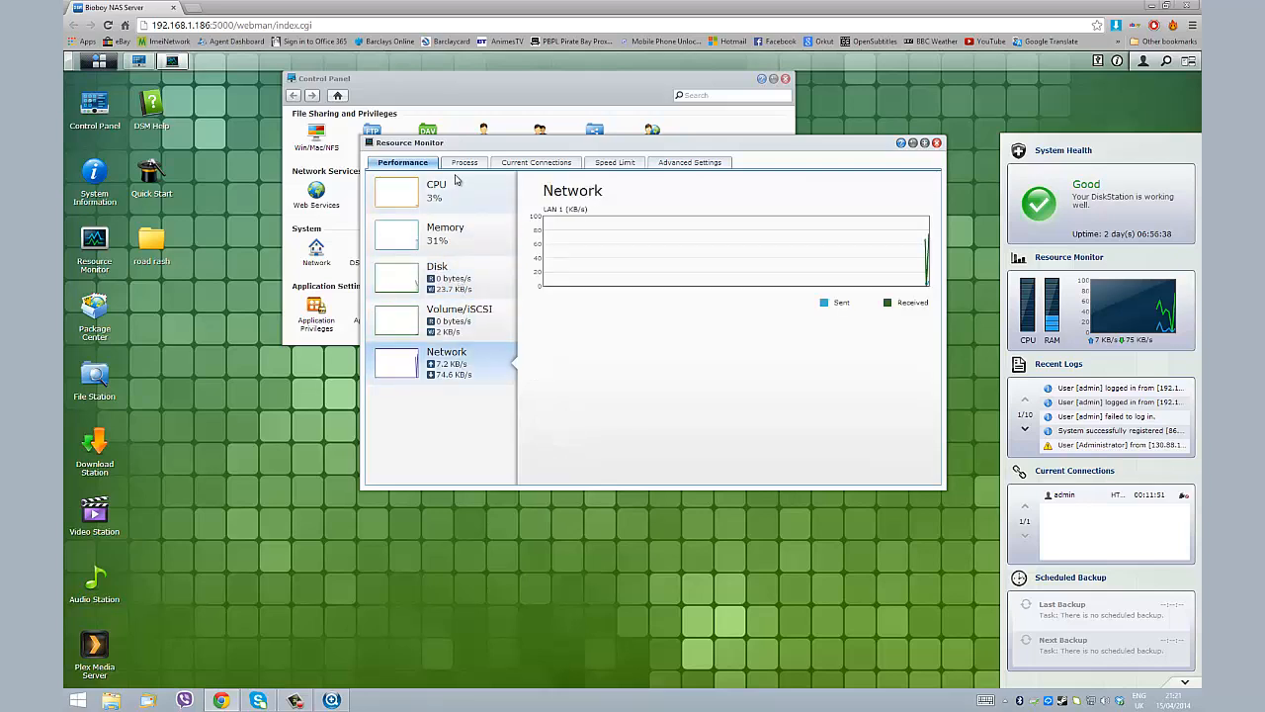
- Review running processes, current connections and speed limits, then return to Performance
click(459, 163)
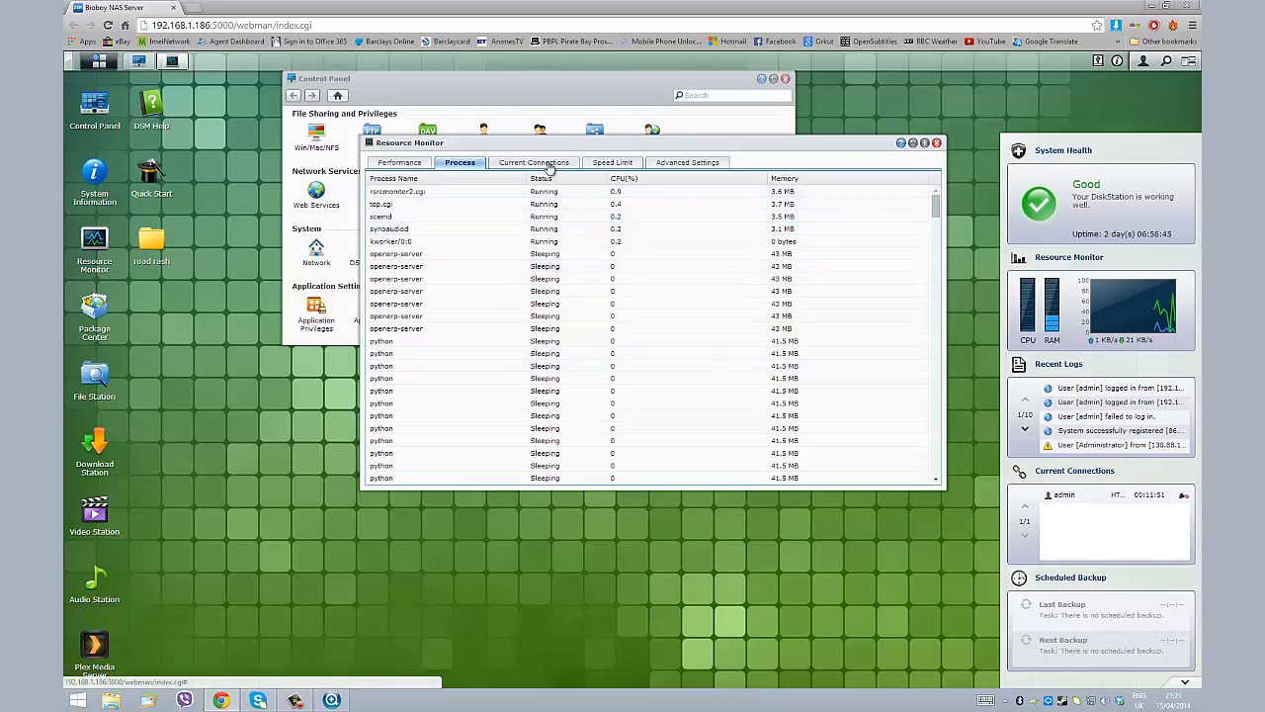
click(534, 162)
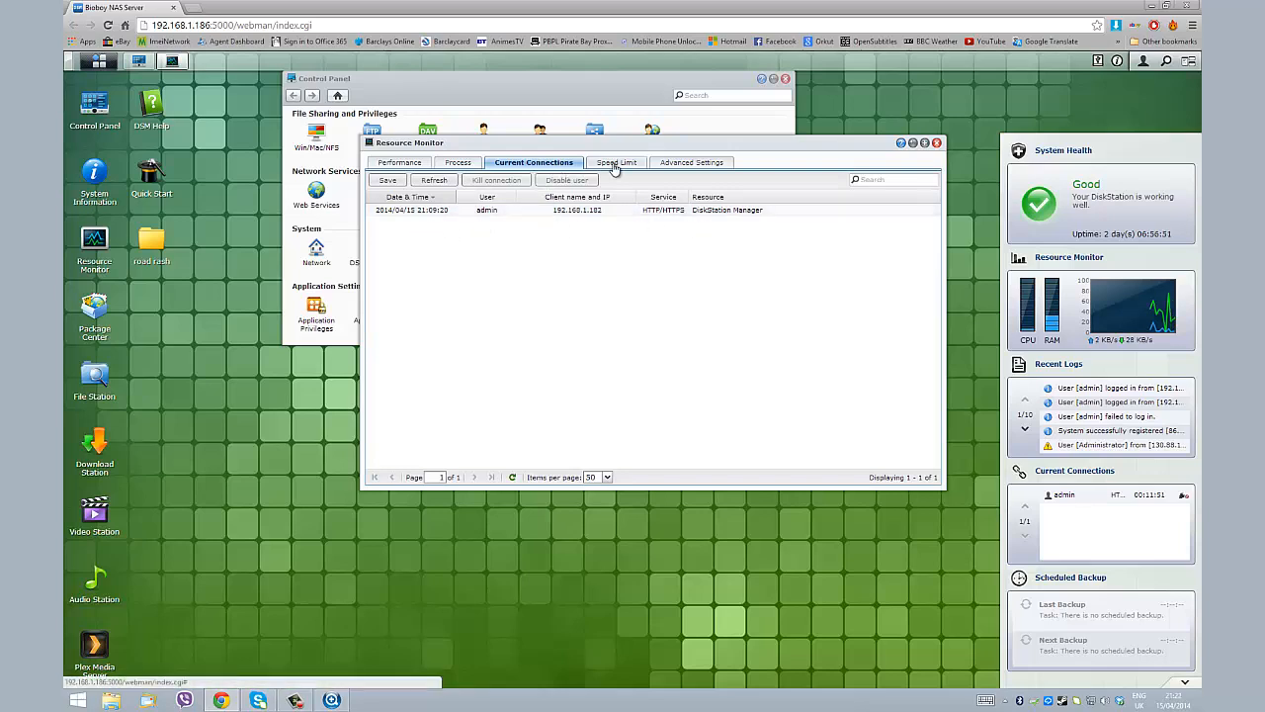
click(611, 162)
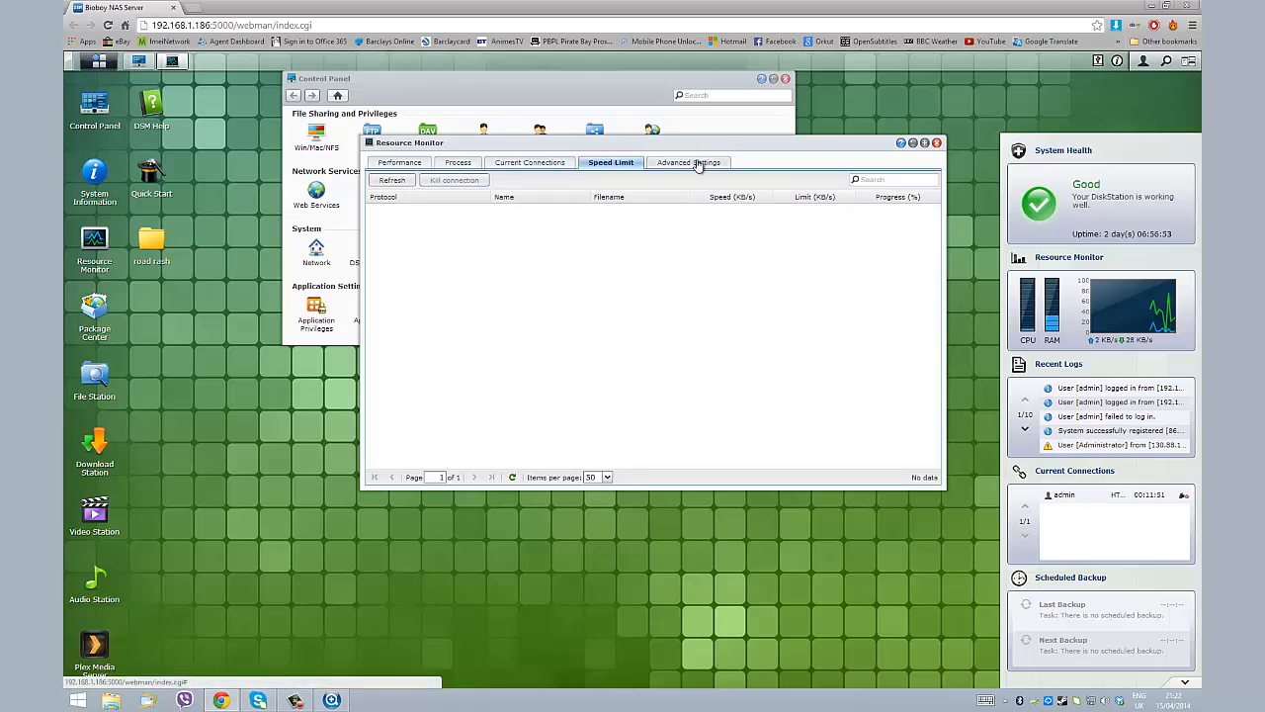
click(400, 163)
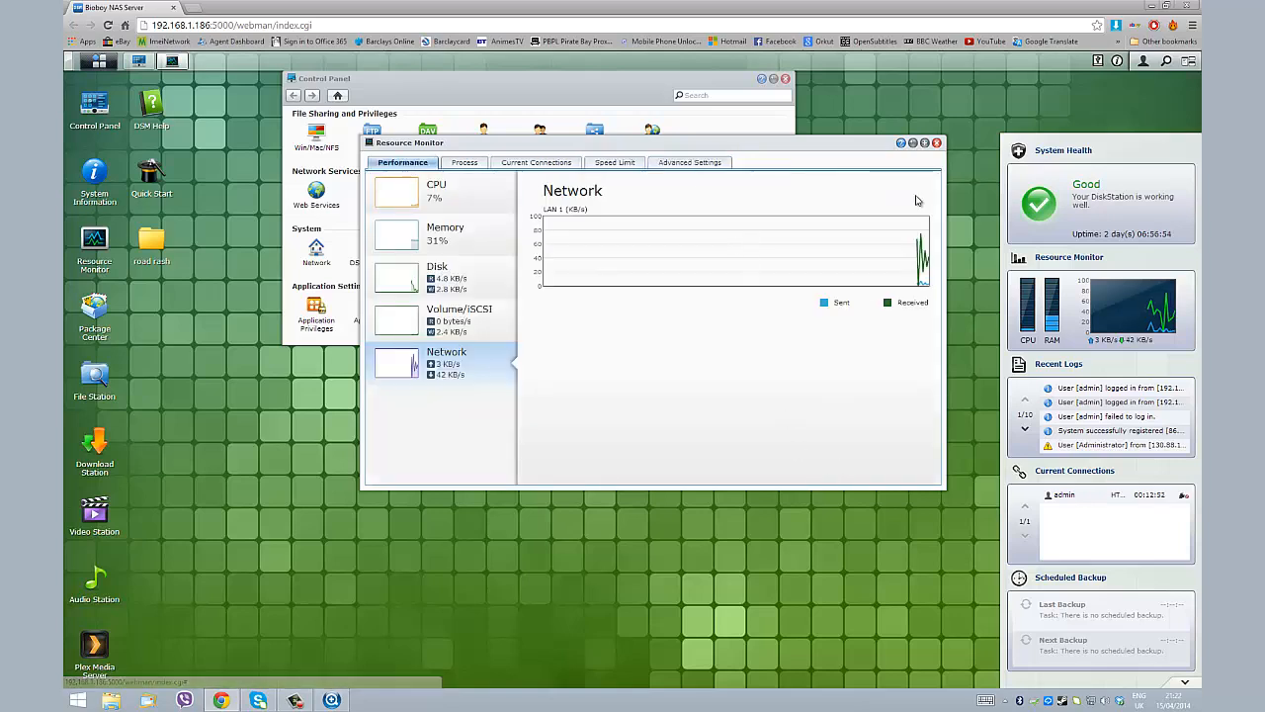
- Close Resource Monitor, then browse the music and homes shared folders in File Station and close it
click(938, 142)
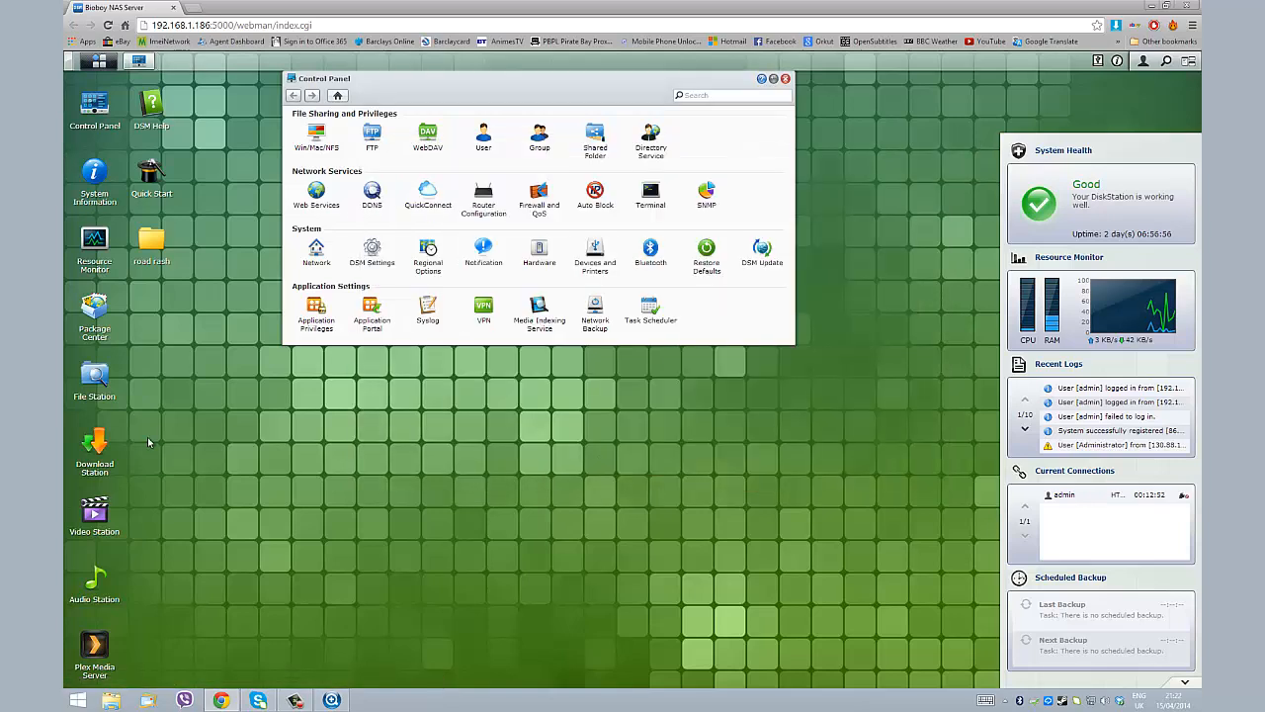
mouse_move(95, 380)
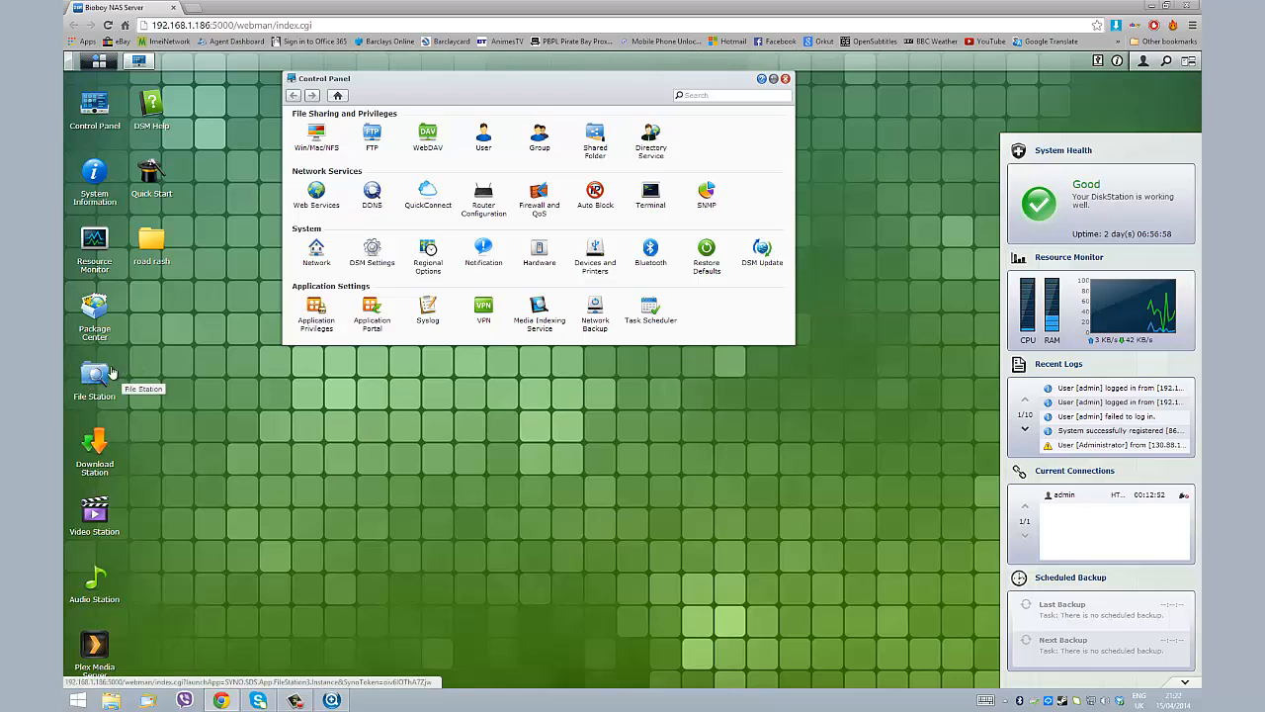
mouse_move(97, 376)
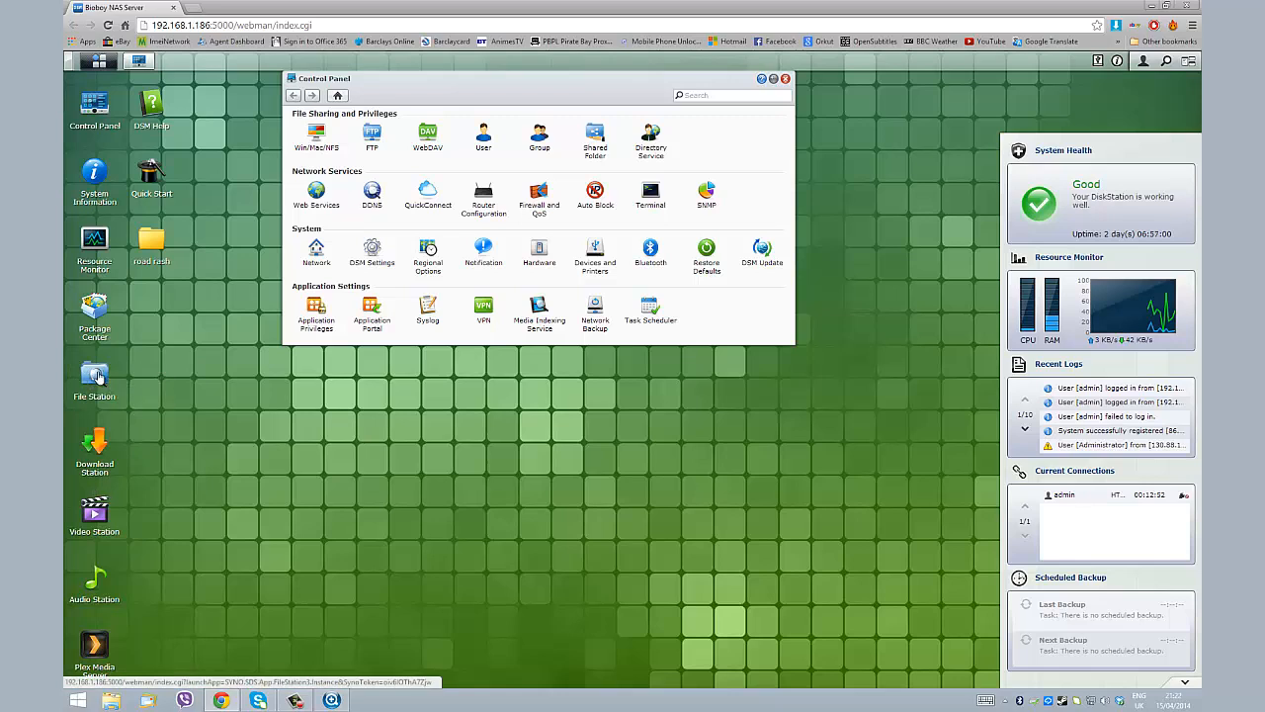
click(95, 376)
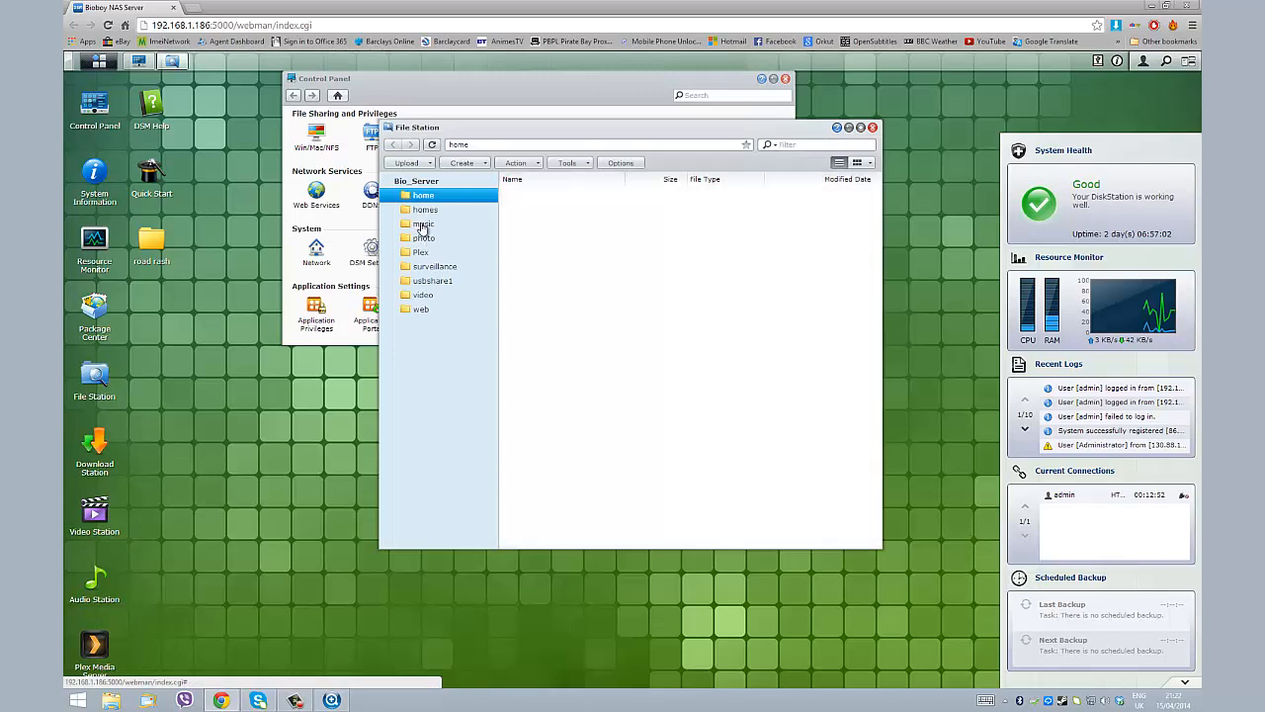
click(423, 223)
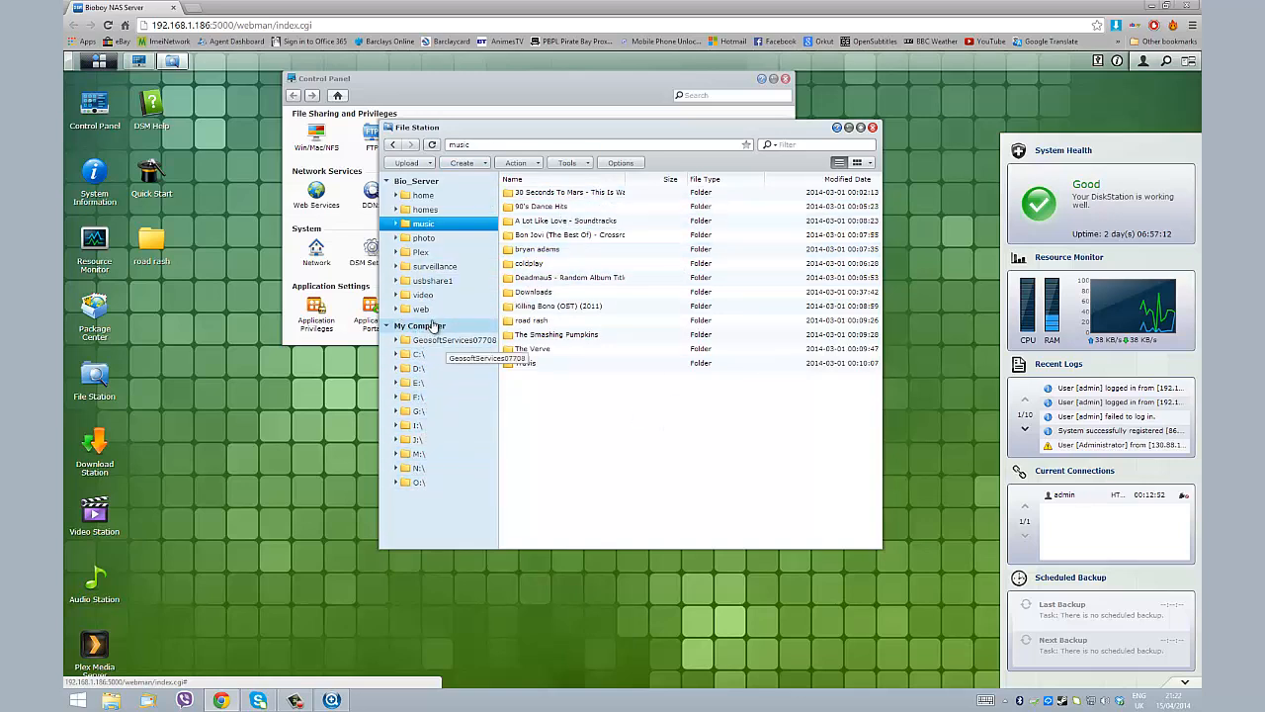
mouse_move(423, 237)
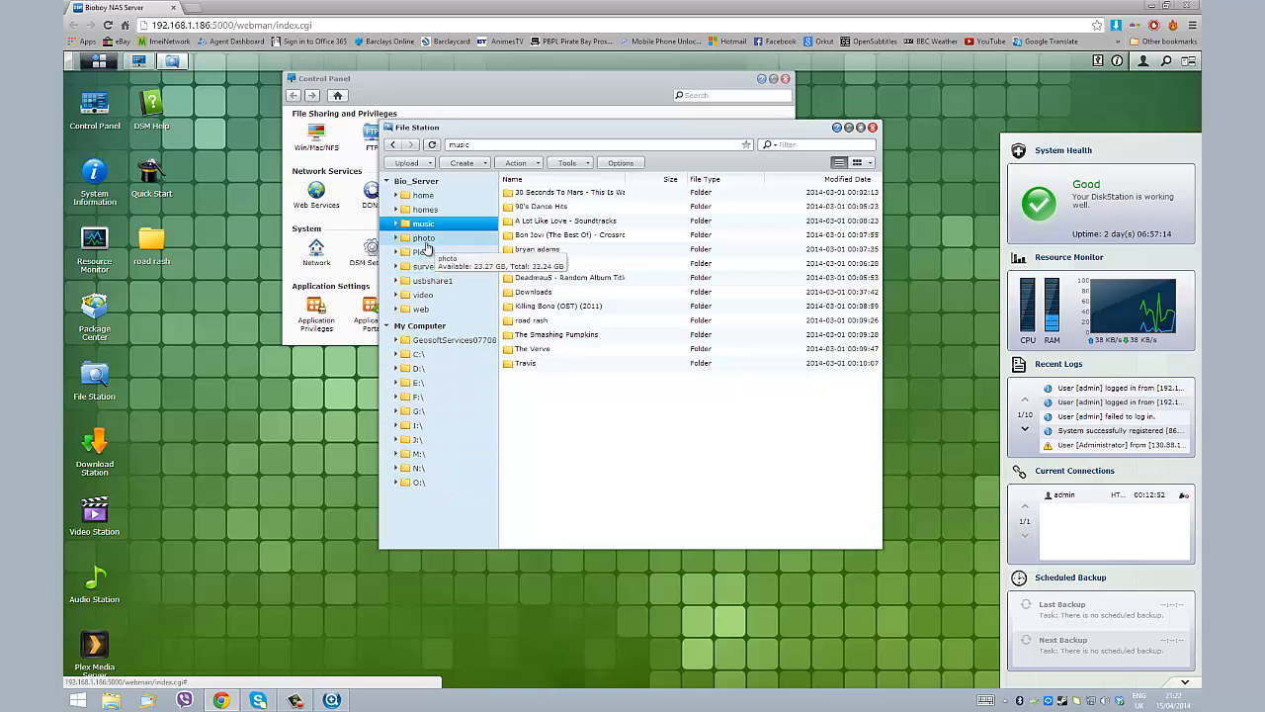
click(425, 209)
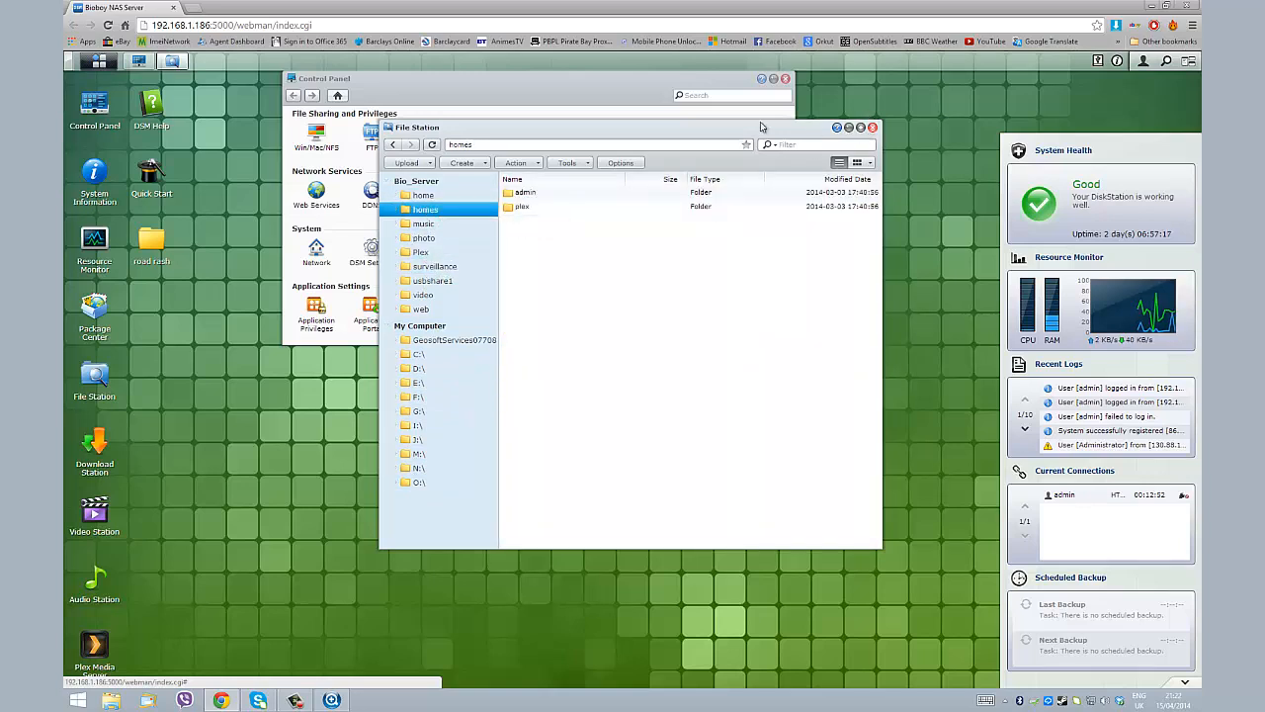
click(872, 127)
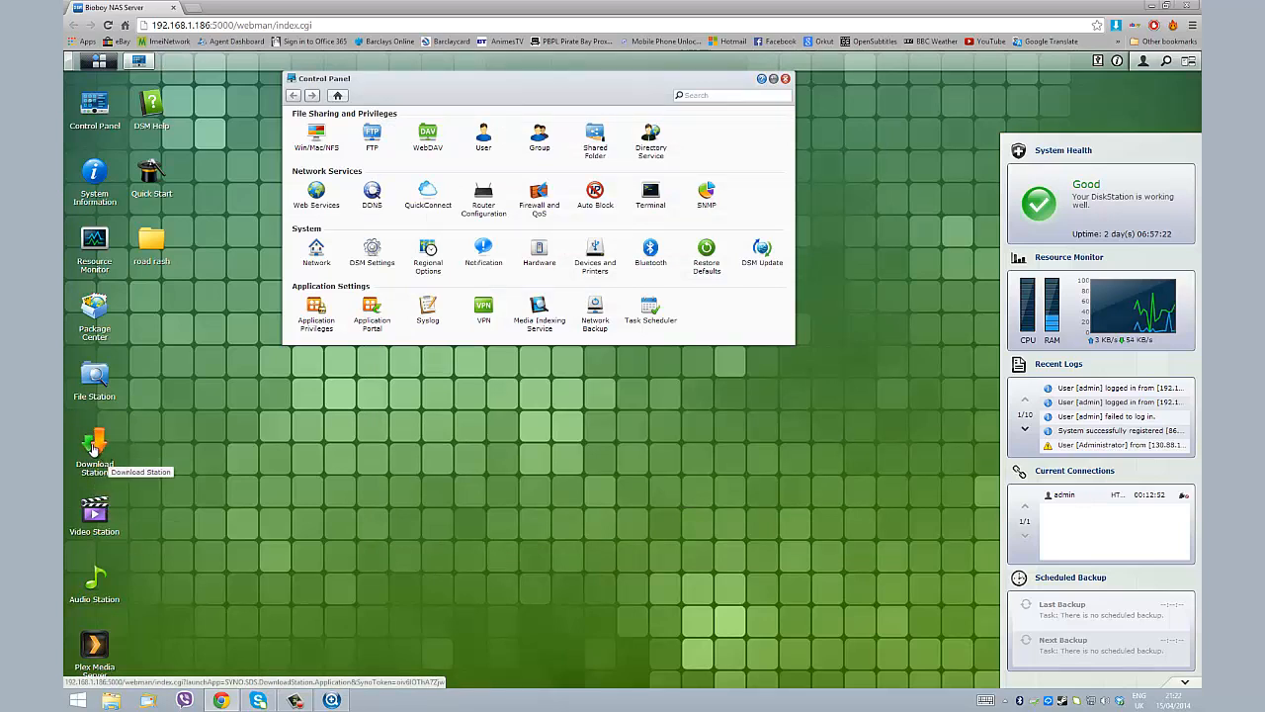
- View the two movie downloads in Download Station, then close it
click(95, 445)
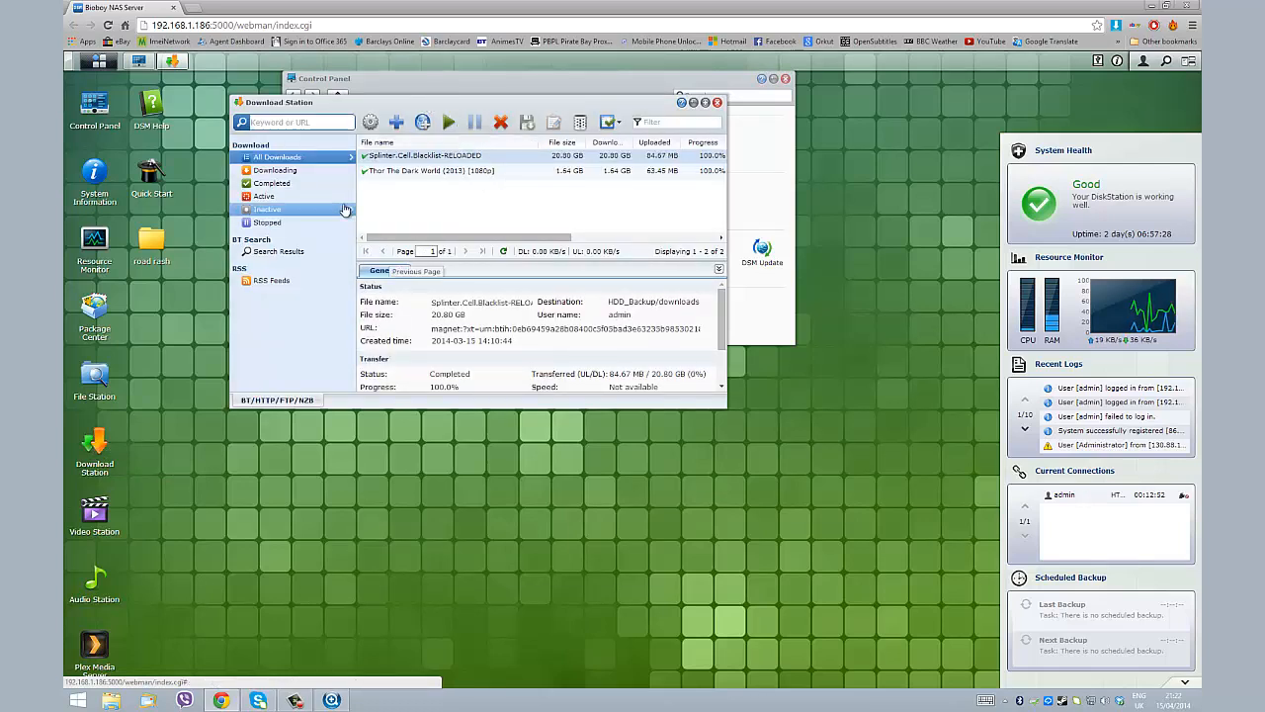
mouse_move(455, 166)
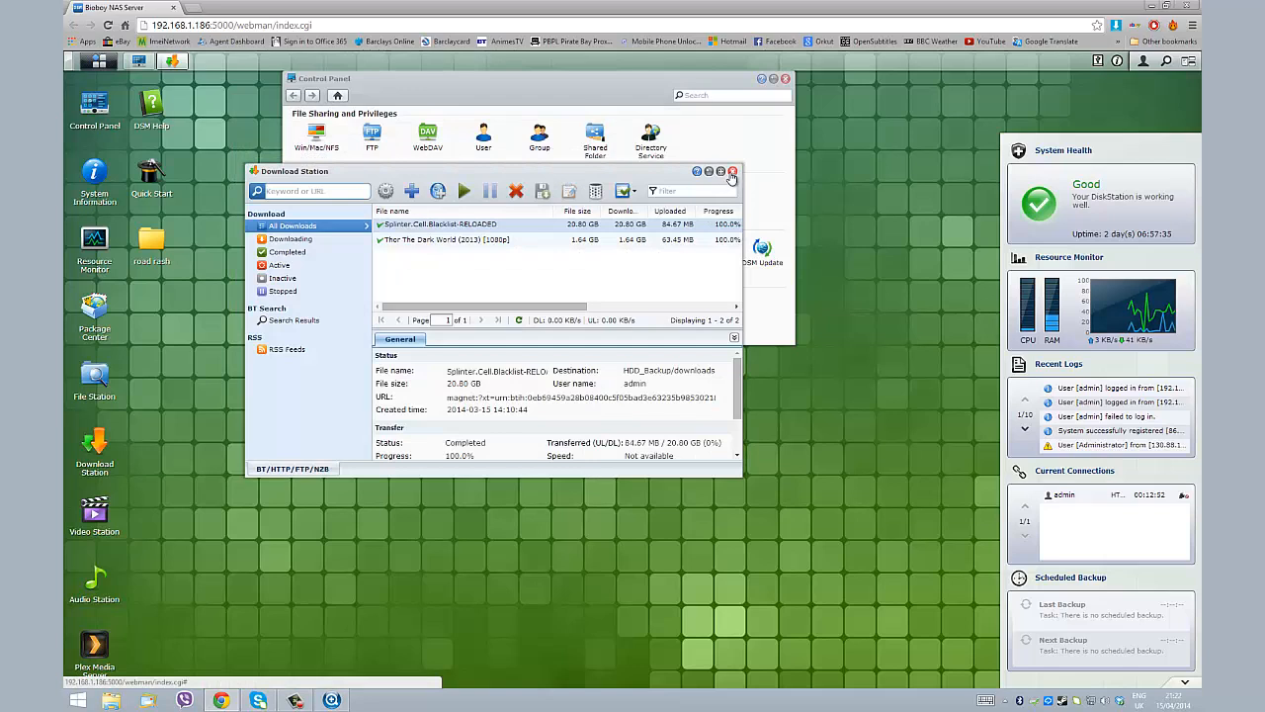
click(734, 170)
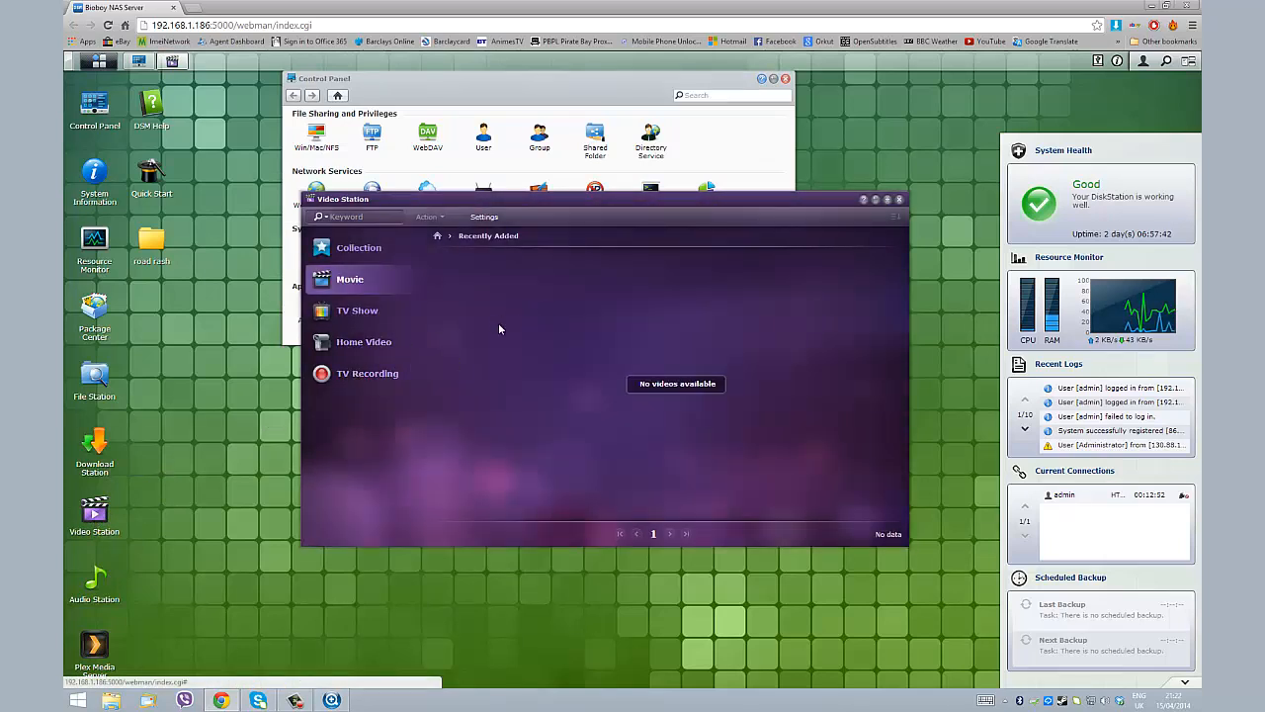
mouse_move(593, 281)
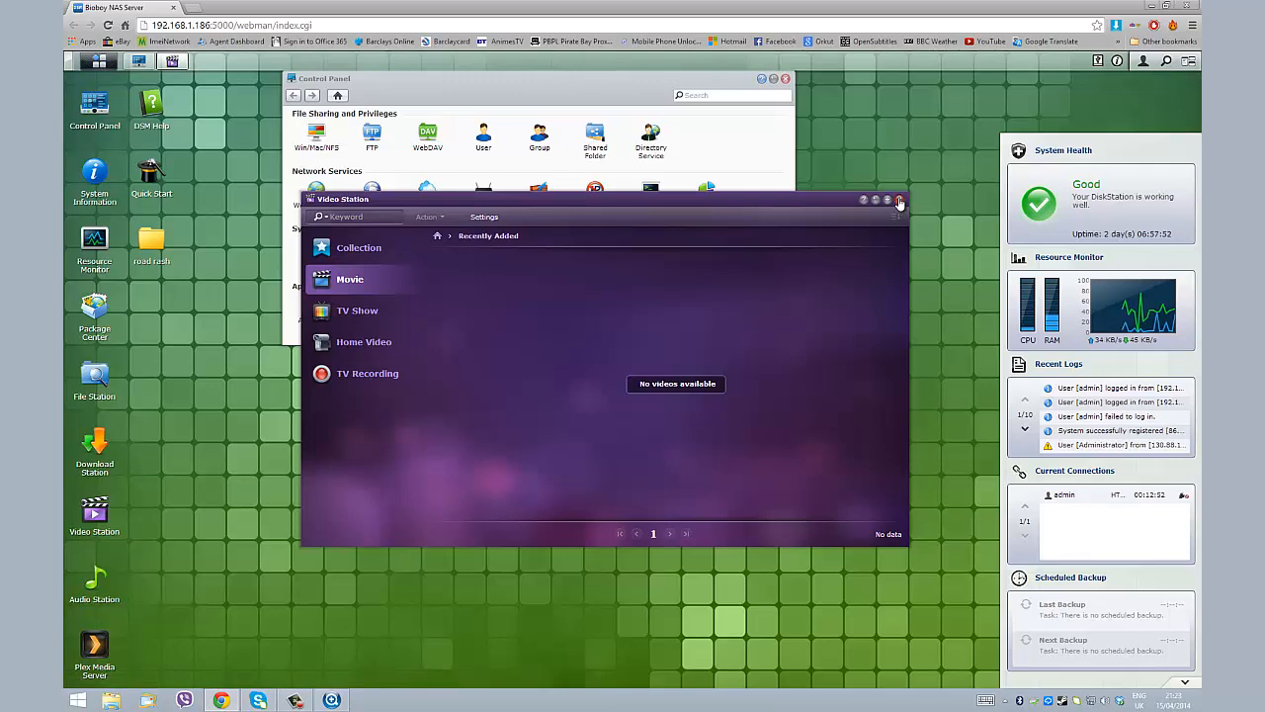
- Close Video Station, scroll through the Audio Station music library, then close Audio Station
click(898, 199)
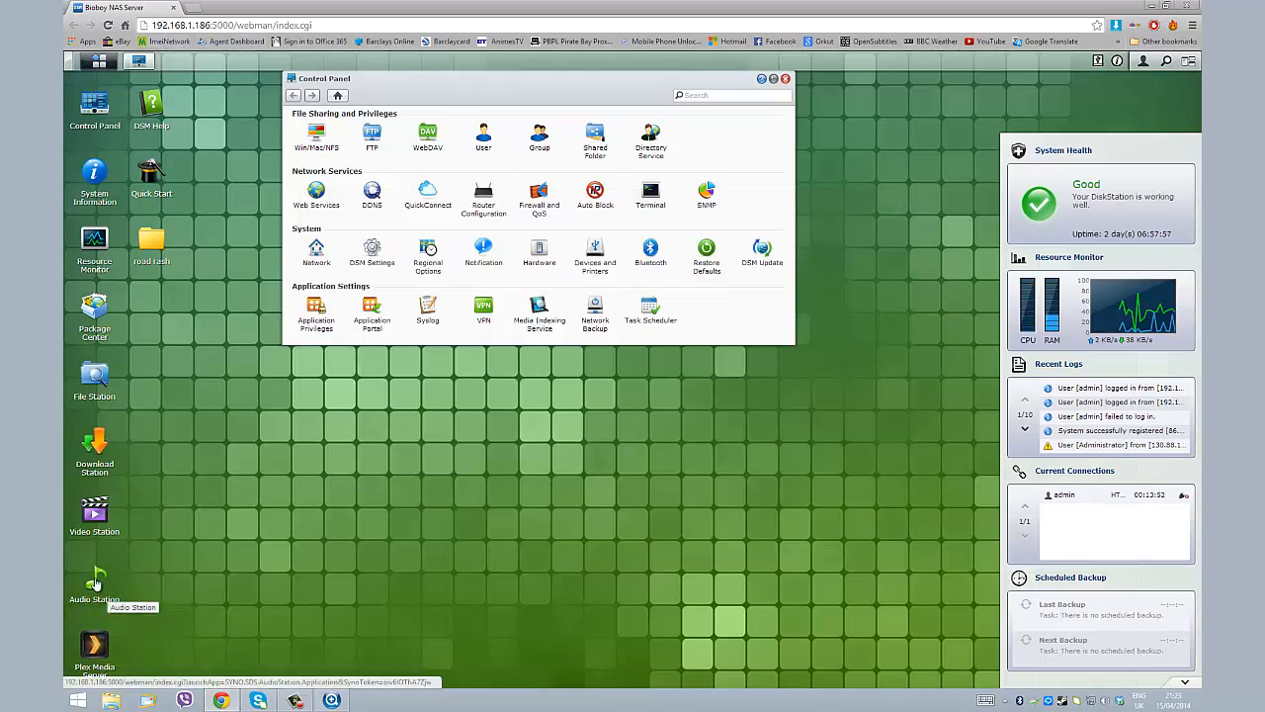
click(95, 583)
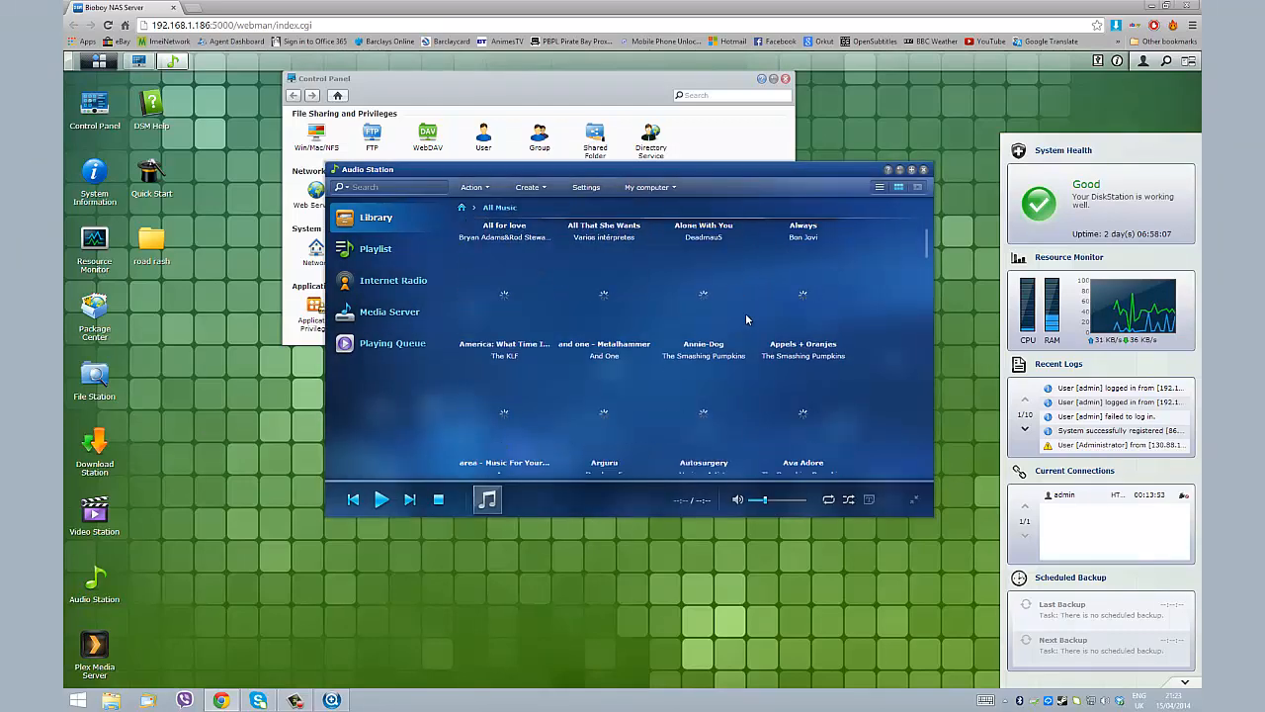
scroll(down, 3)
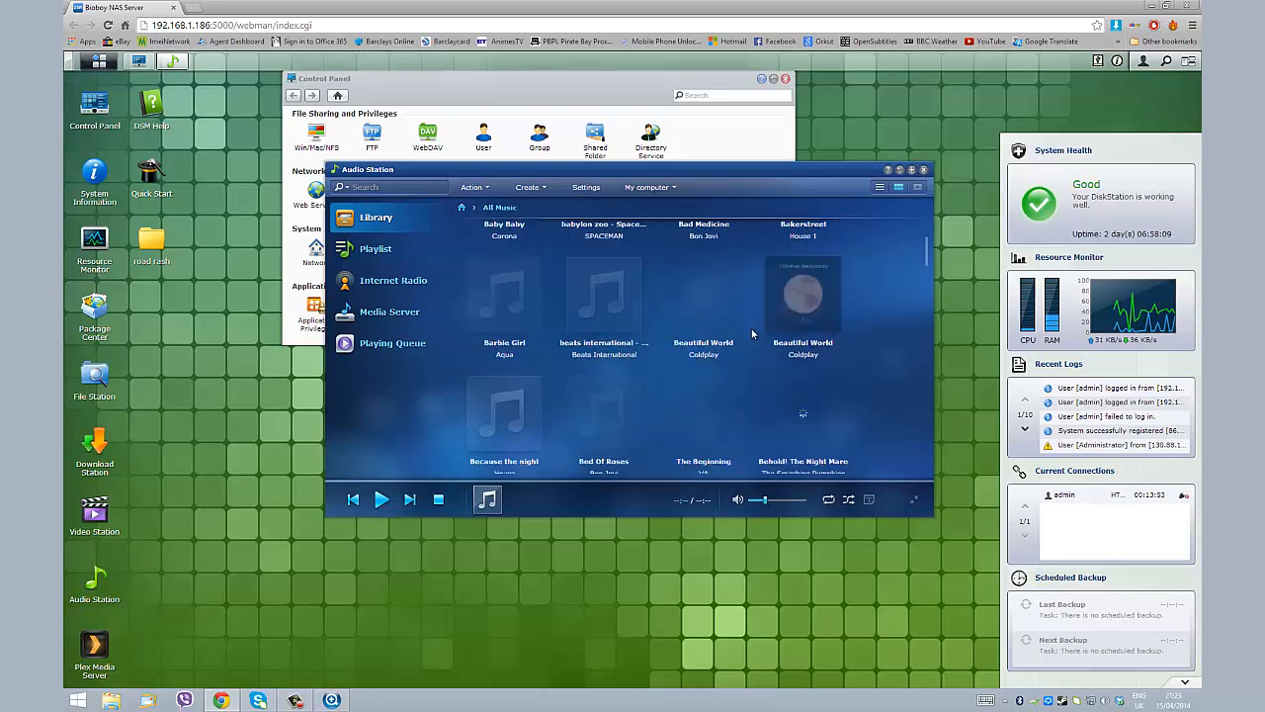
scroll(down, 3)
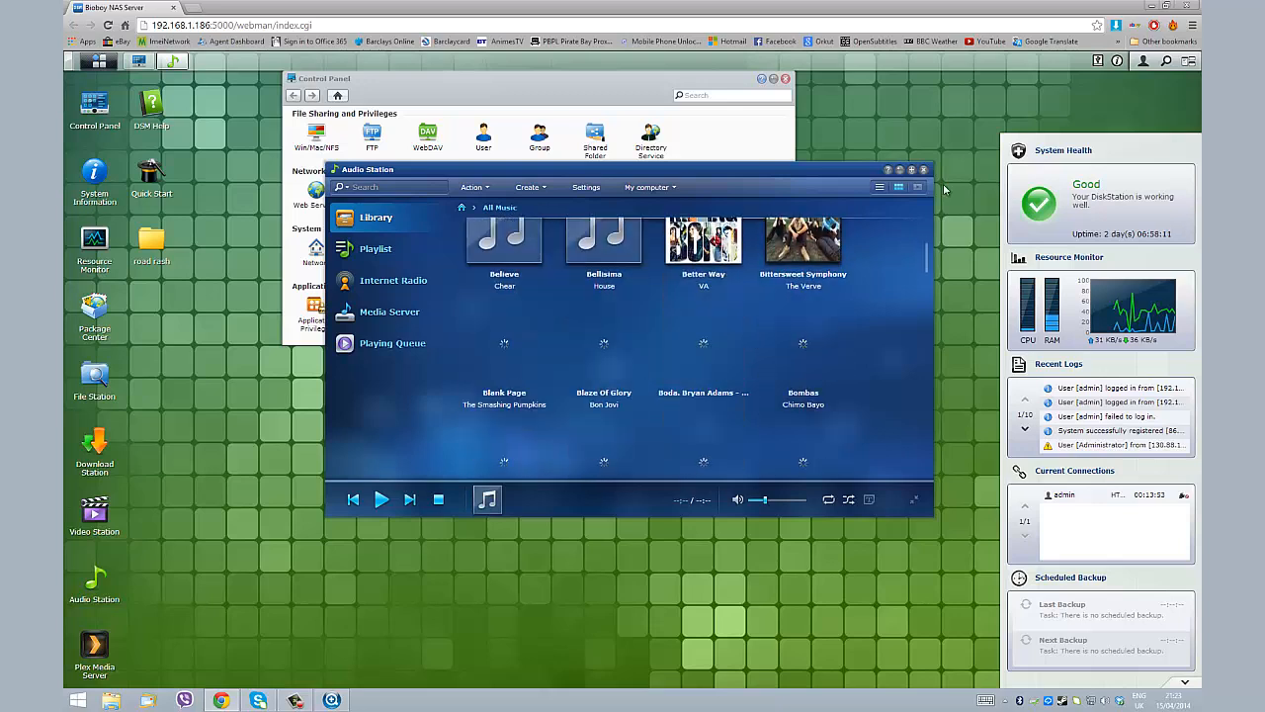
click(925, 170)
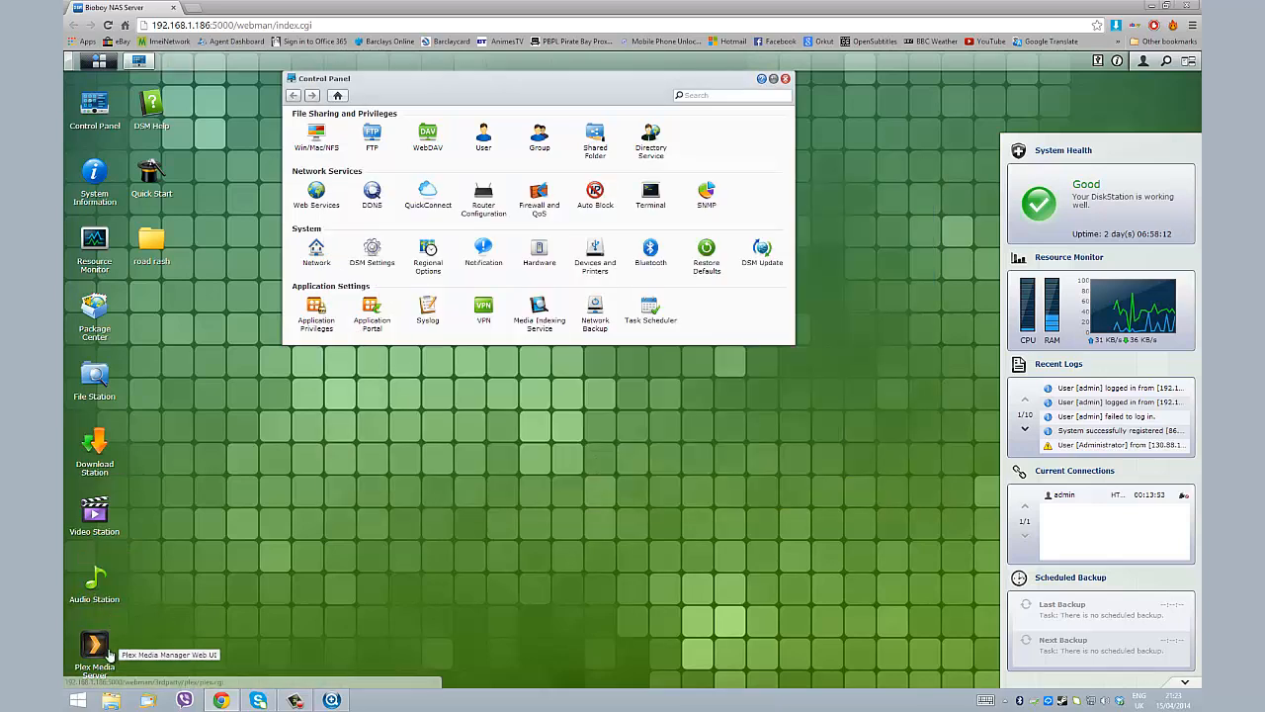
- Resume Thor: O Mundo Sombrio from 8:15 in Plex Media Server's On Deck
click(95, 649)
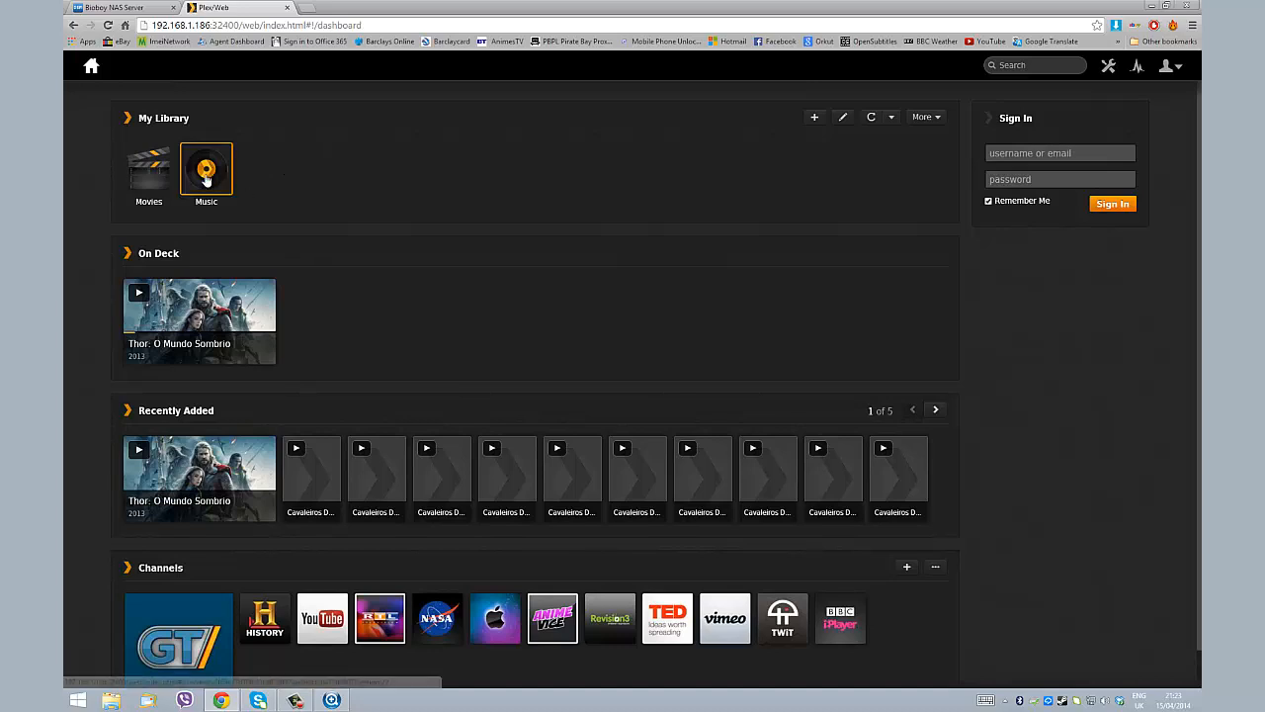
scroll(down, 3)
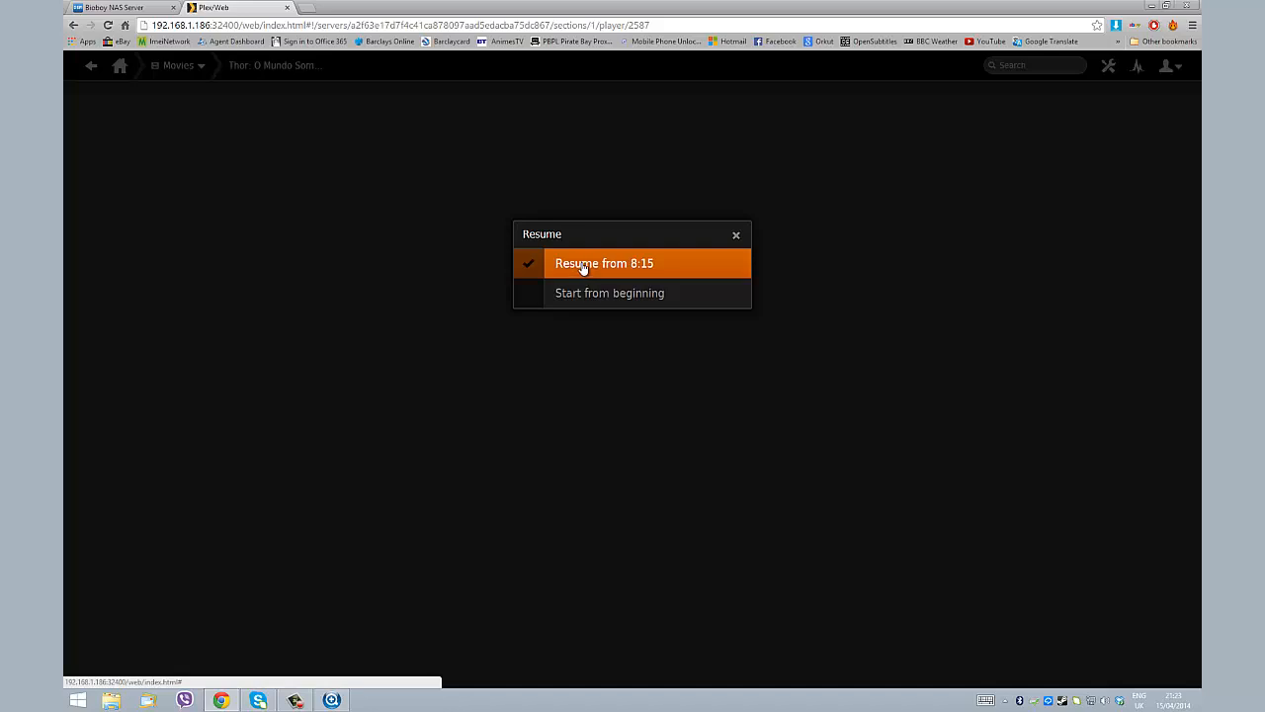
click(605, 263)
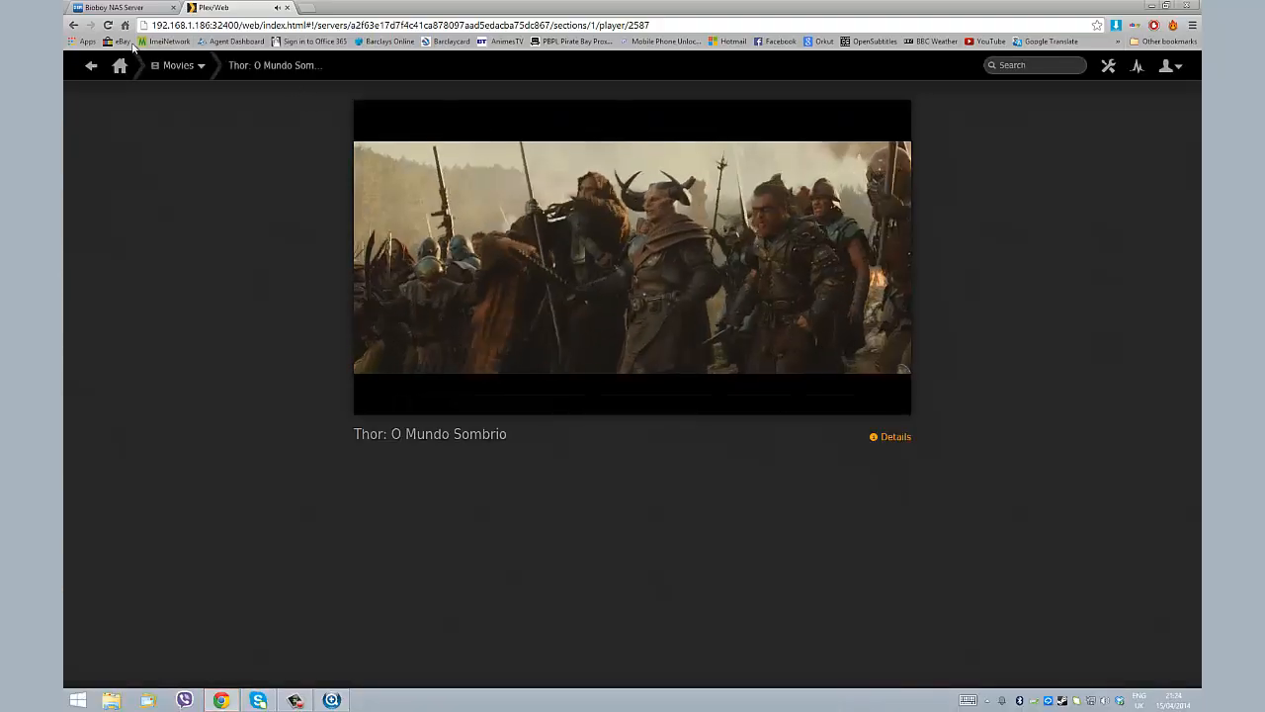
- Return to the Plex dashboard and switch back to the DiskStation desktop
click(119, 65)
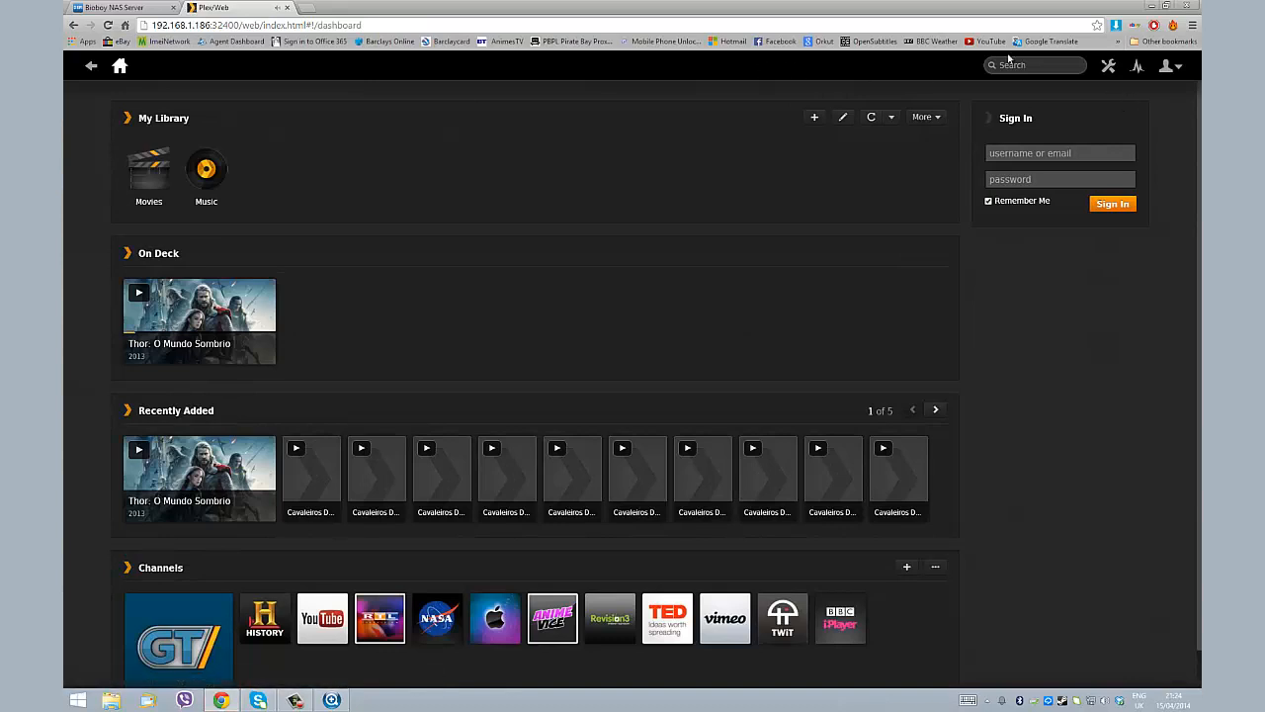
click(118, 8)
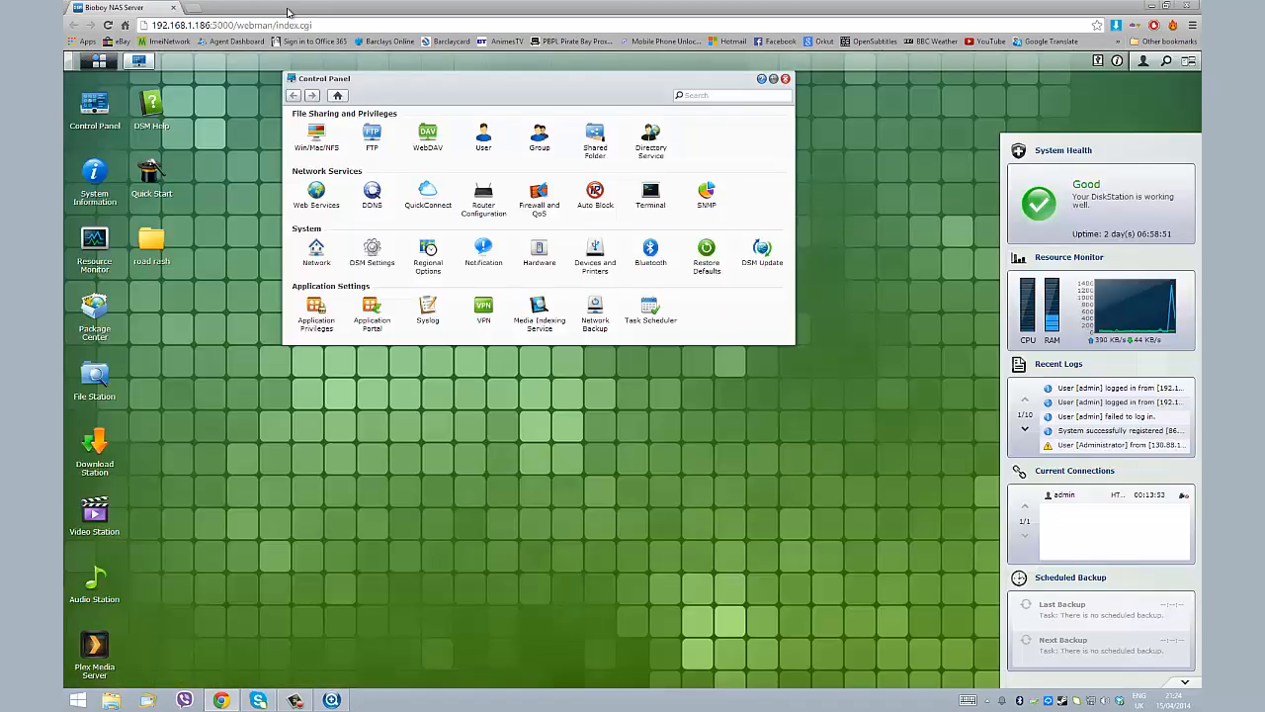
mouse_move(95, 109)
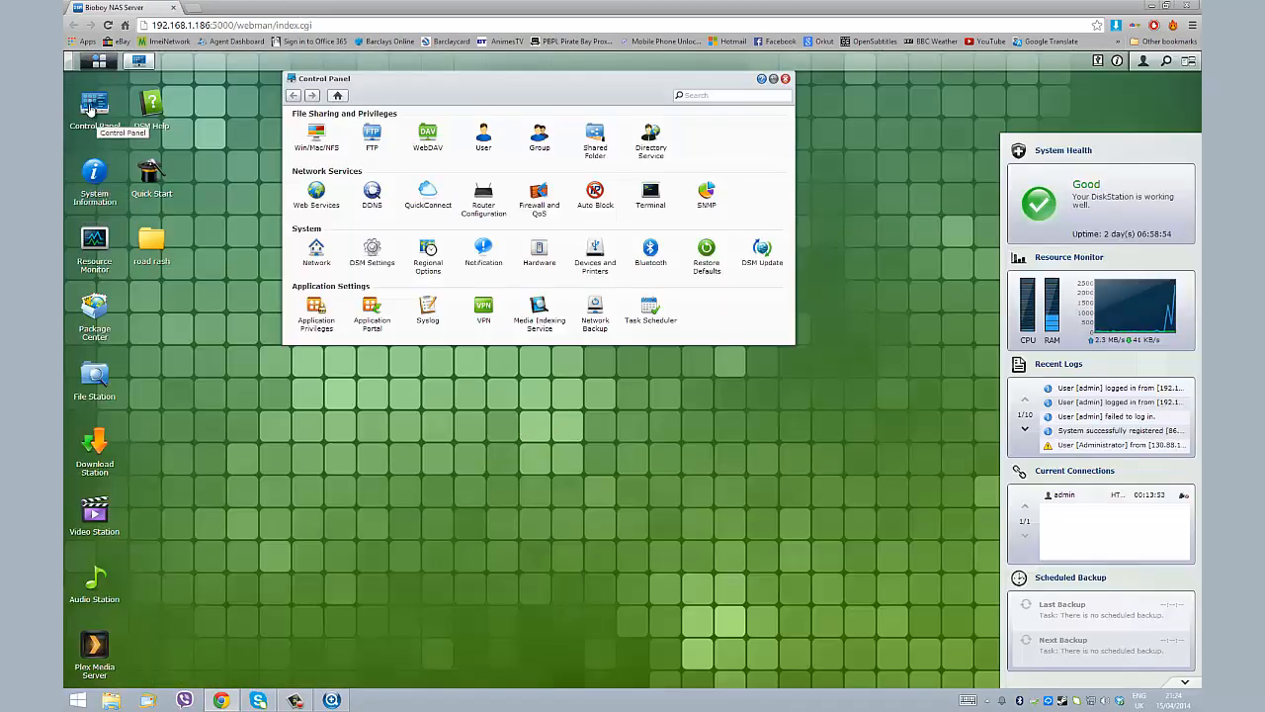
mouse_move(95, 317)
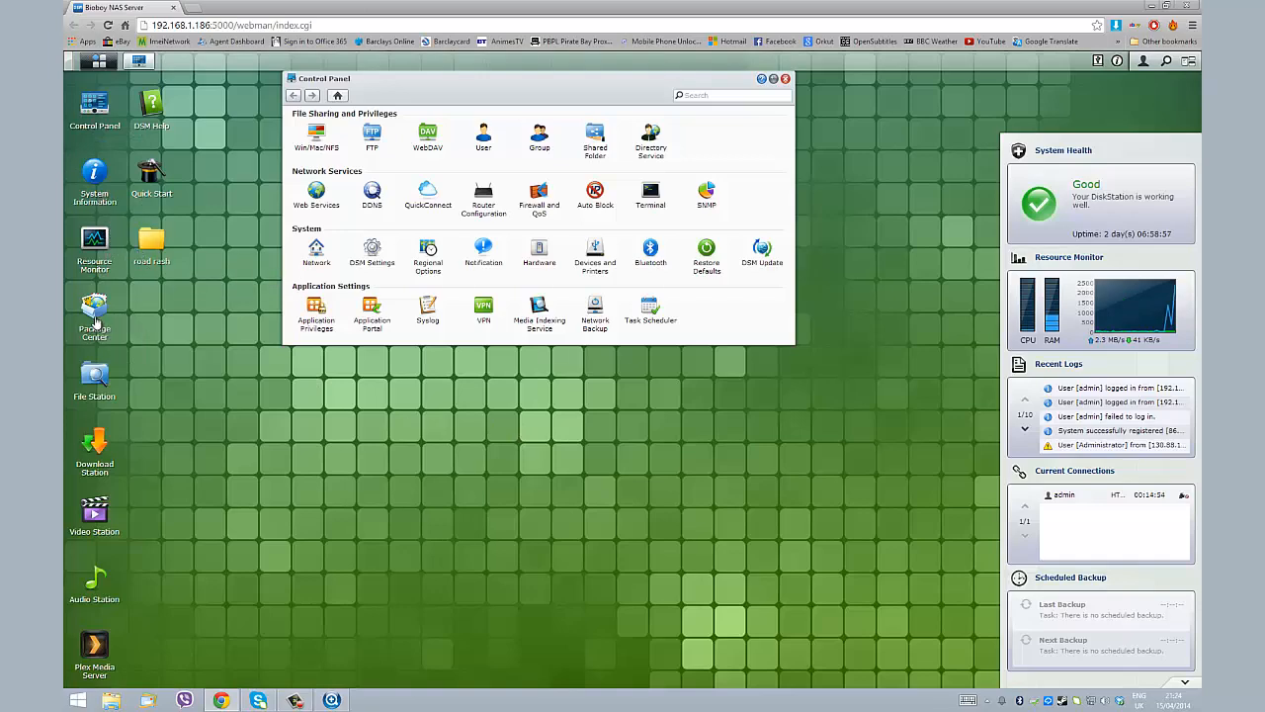
- Browse the All category of Package Center's package catalogue, ending on Web Station's page
click(94, 317)
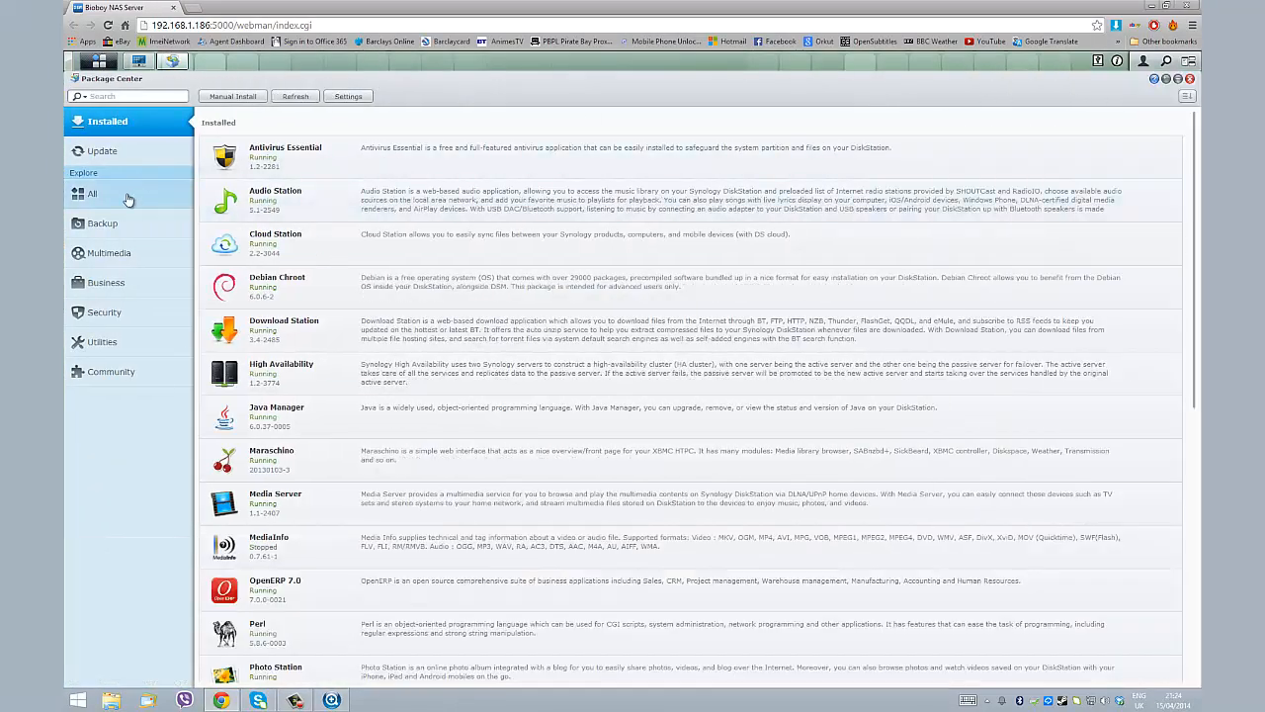
click(91, 193)
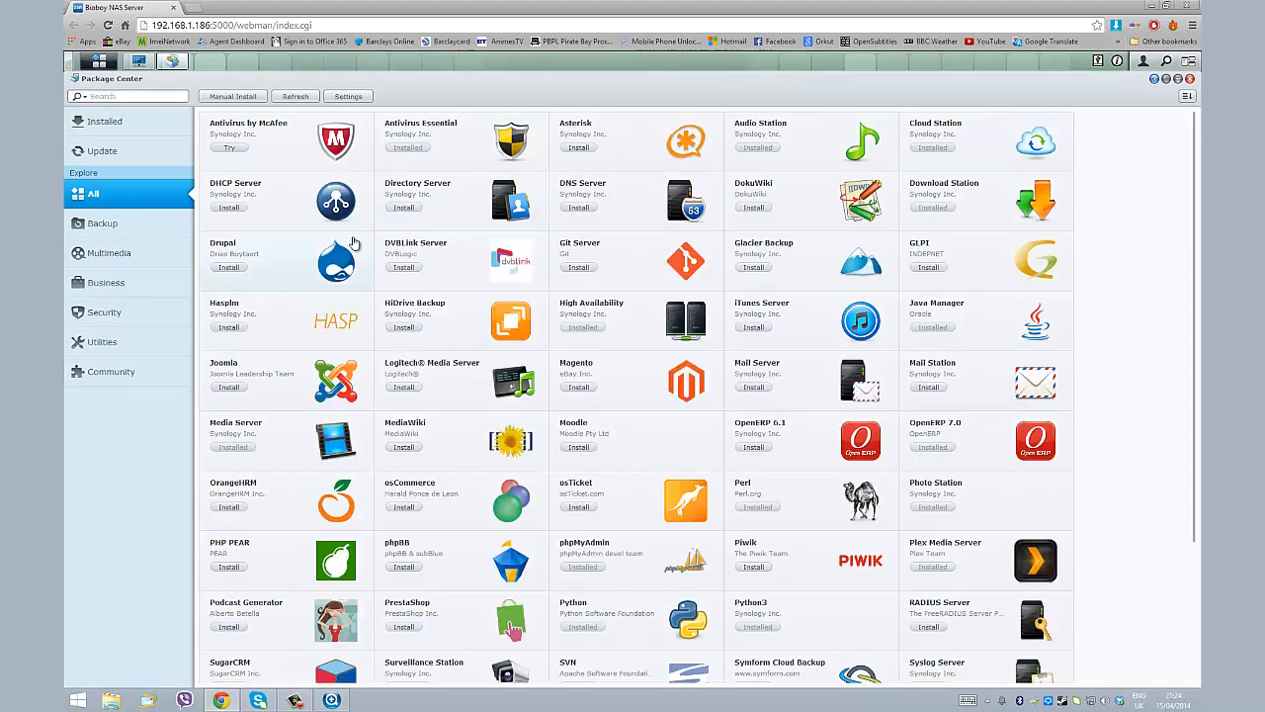
scroll(down, 3)
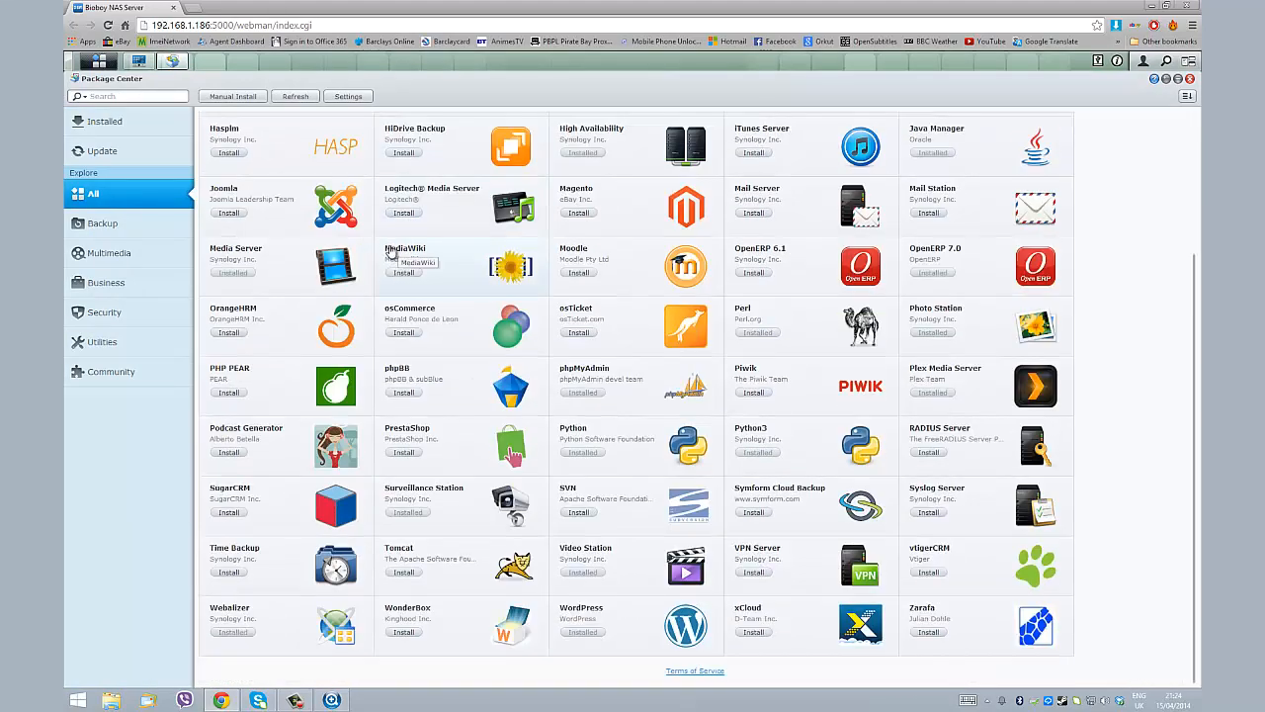
scroll(up, 3)
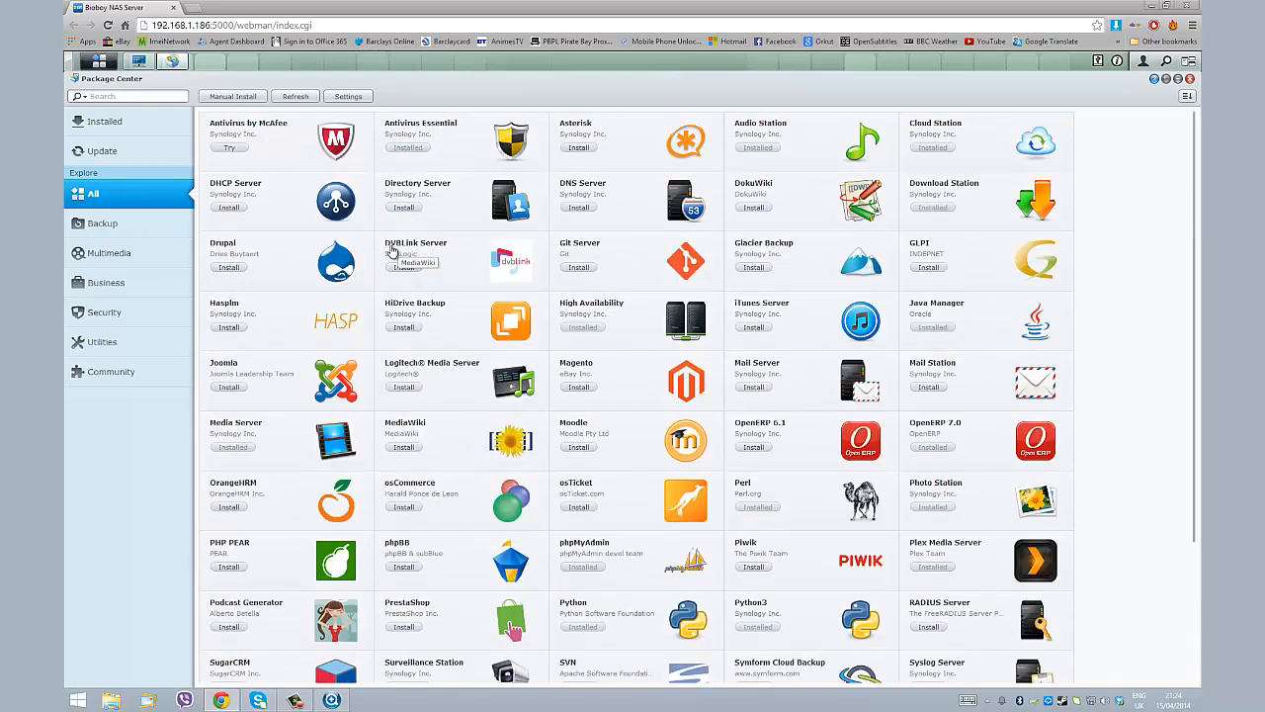
mouse_move(753, 285)
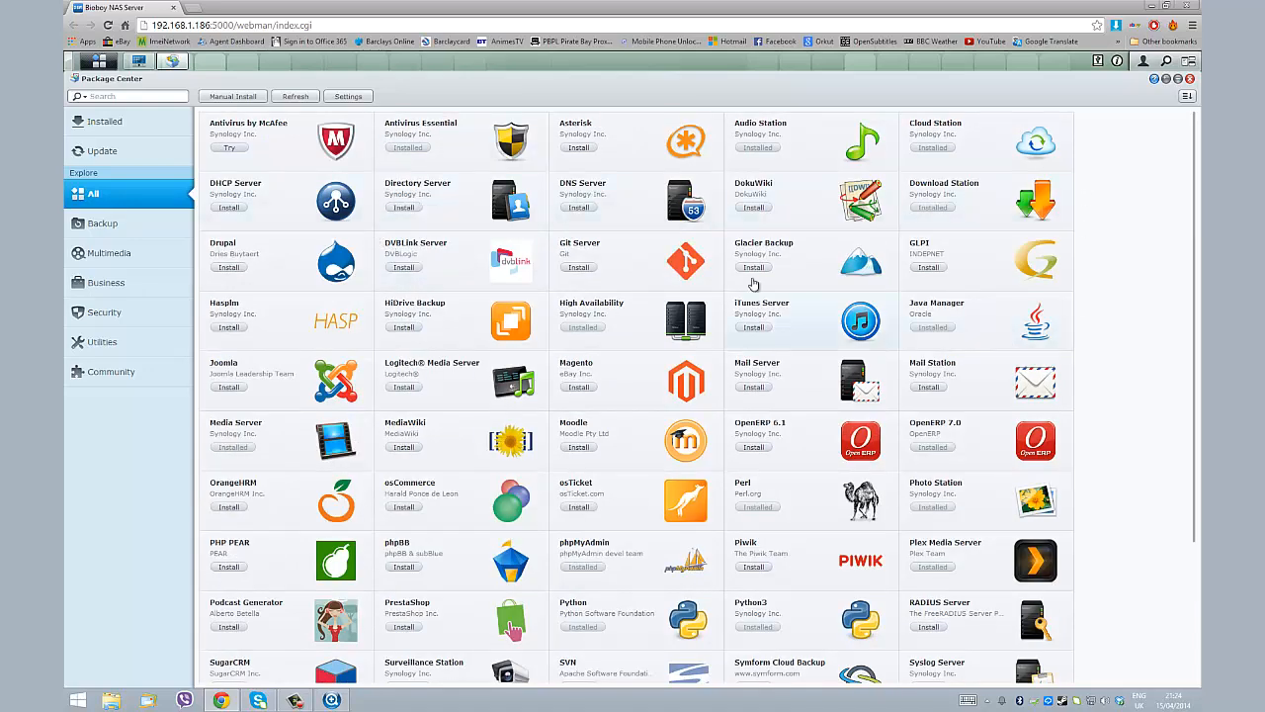
mouse_move(615, 265)
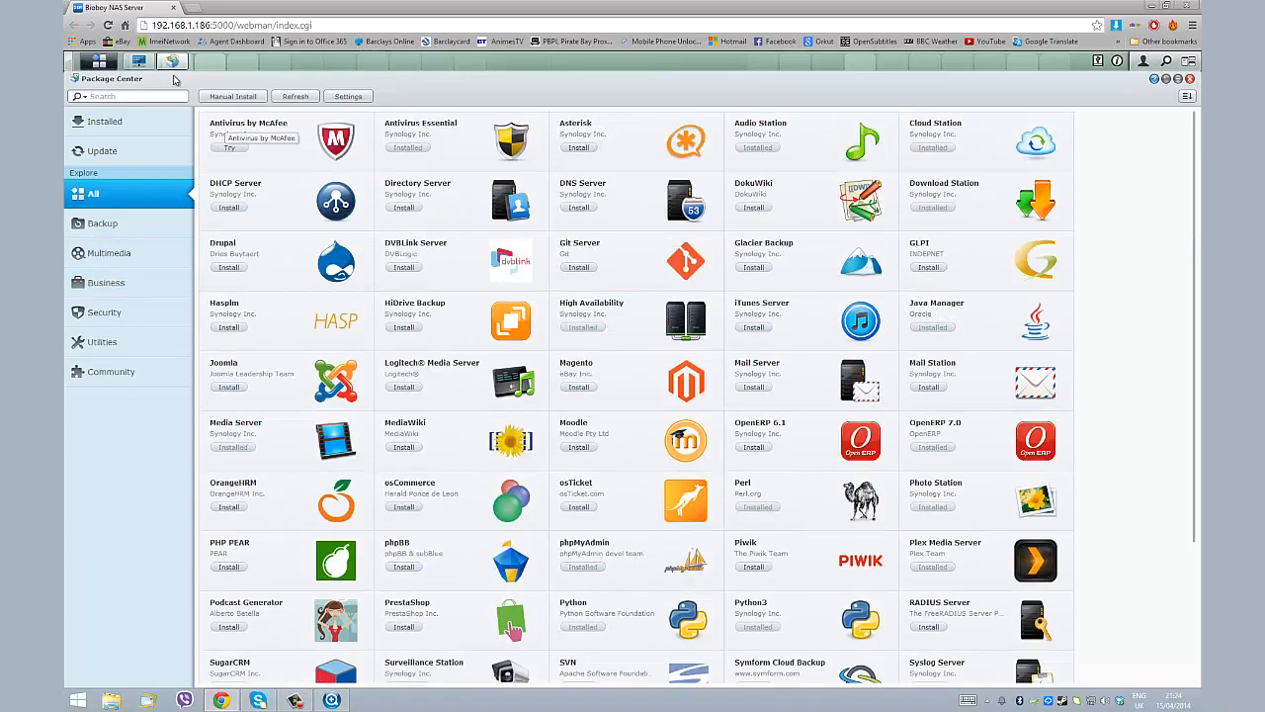
click(230, 23)
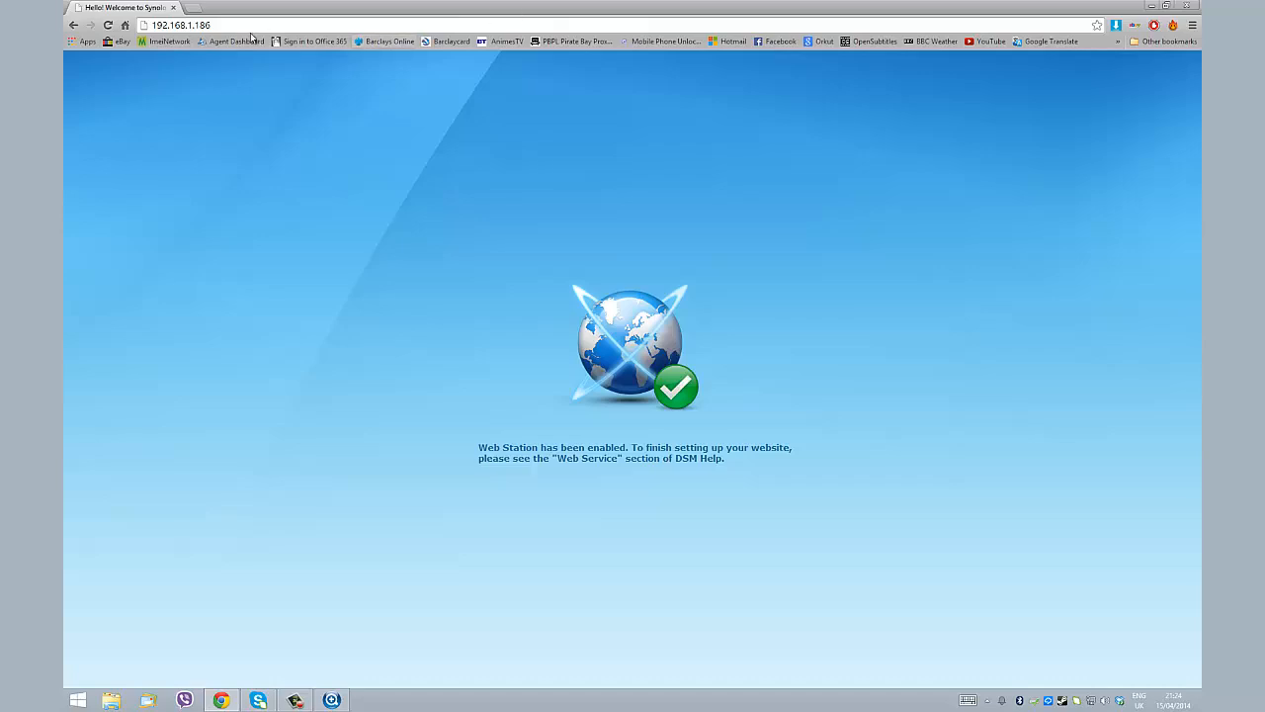
- Load the 192.168.1.186/wordpress test site from the address bar suggestions
click(198, 23)
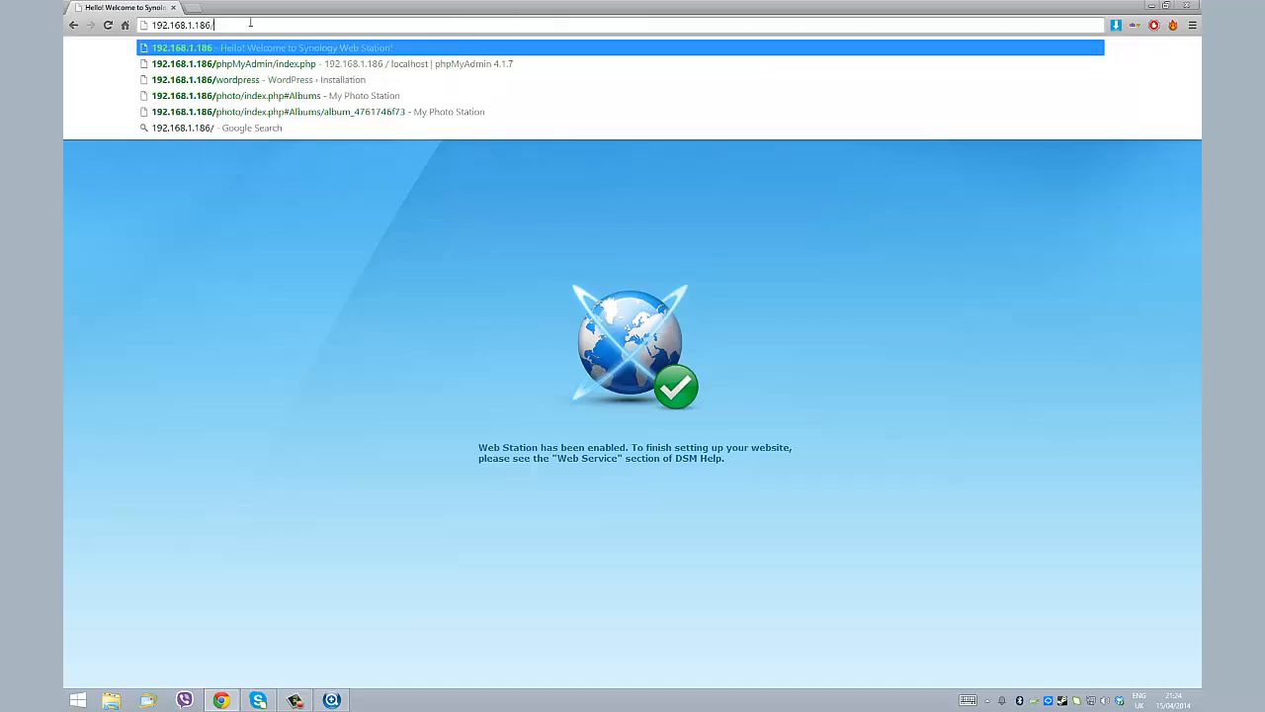
click(235, 79)
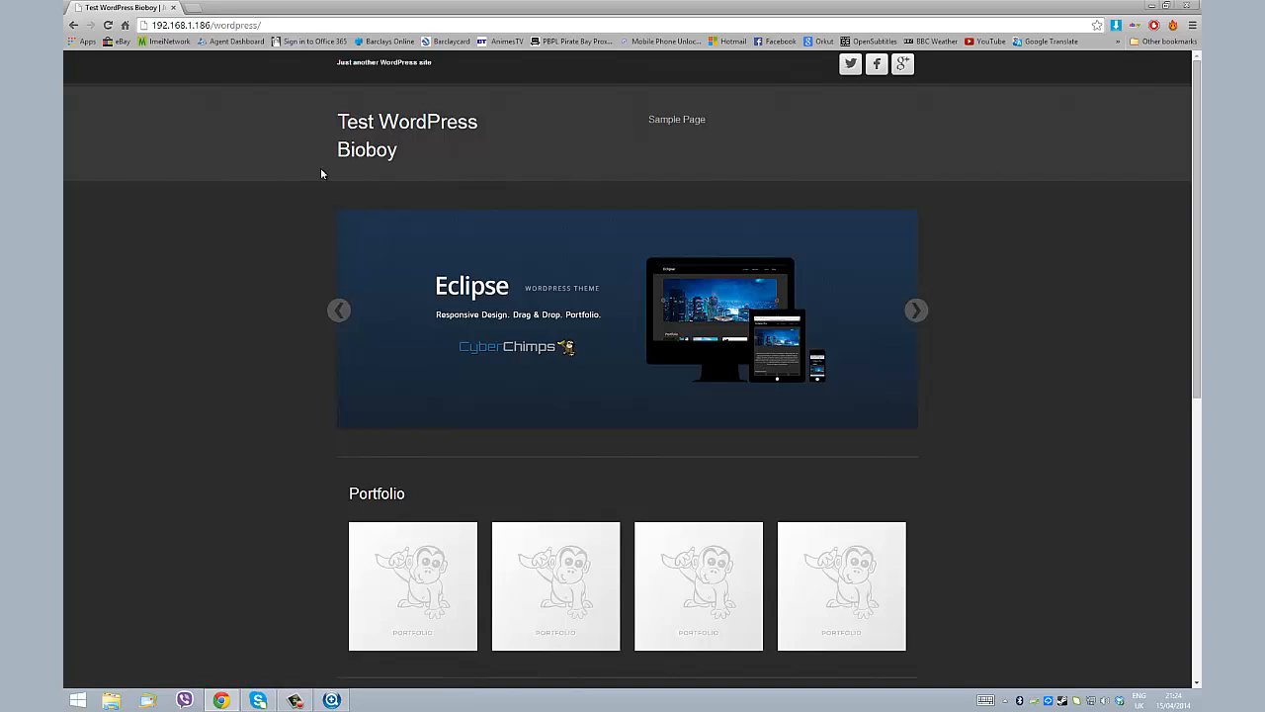
mouse_move(208, 44)
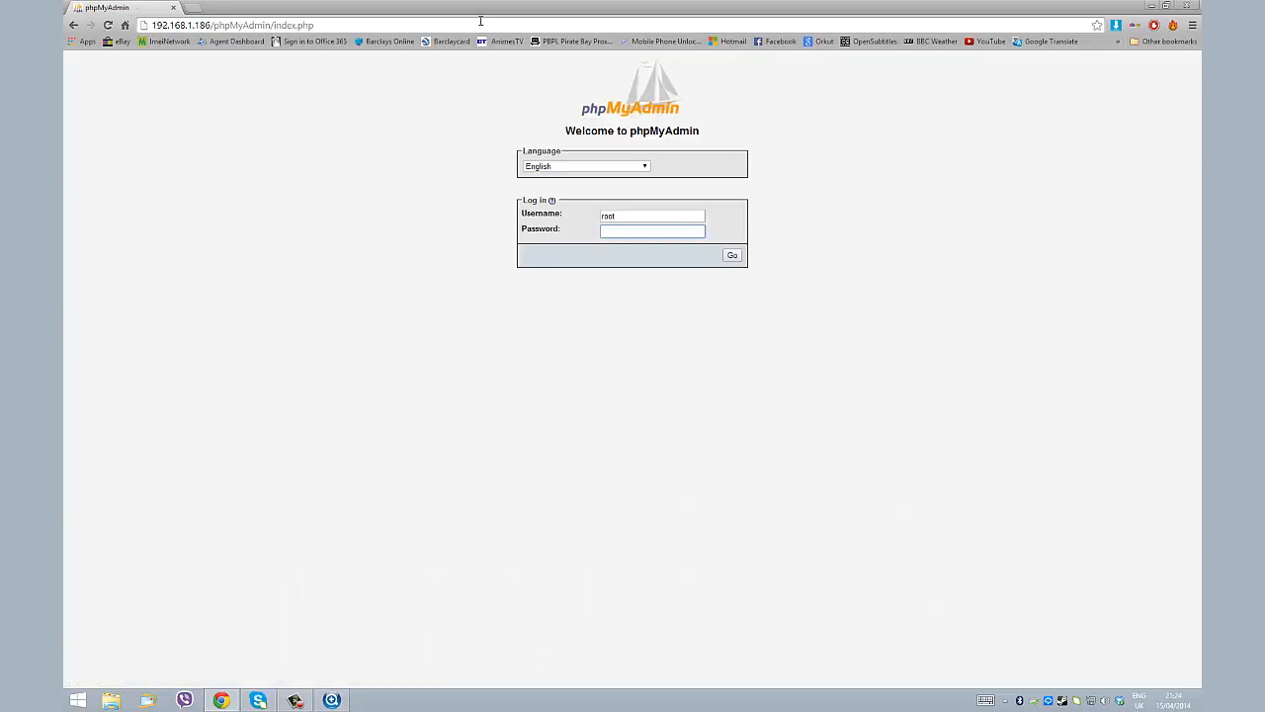
click(653, 229)
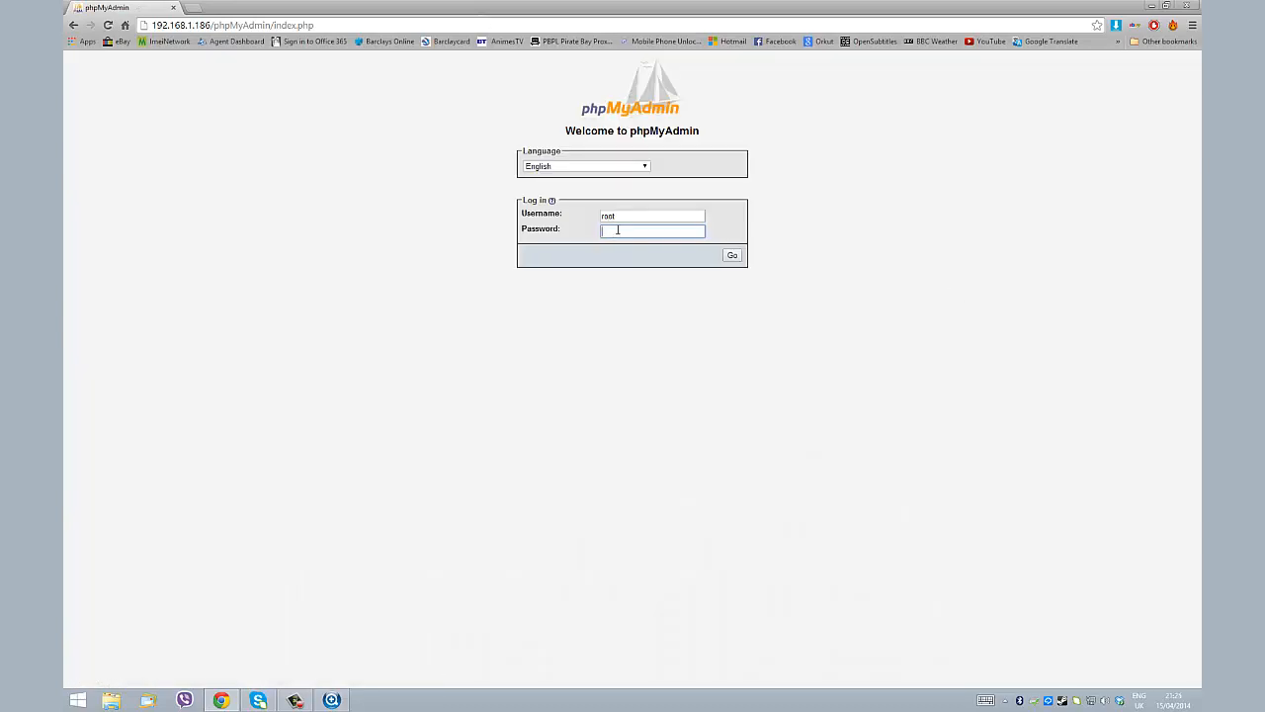
text(password)
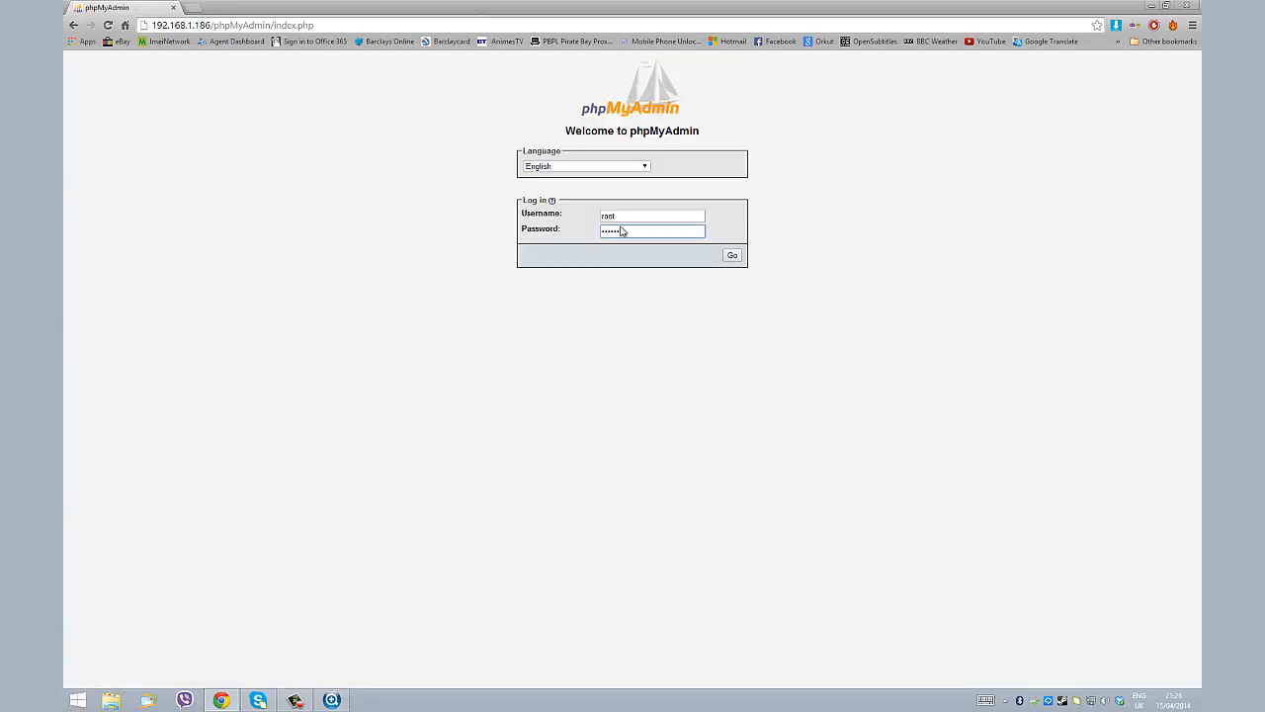
click(731, 255)
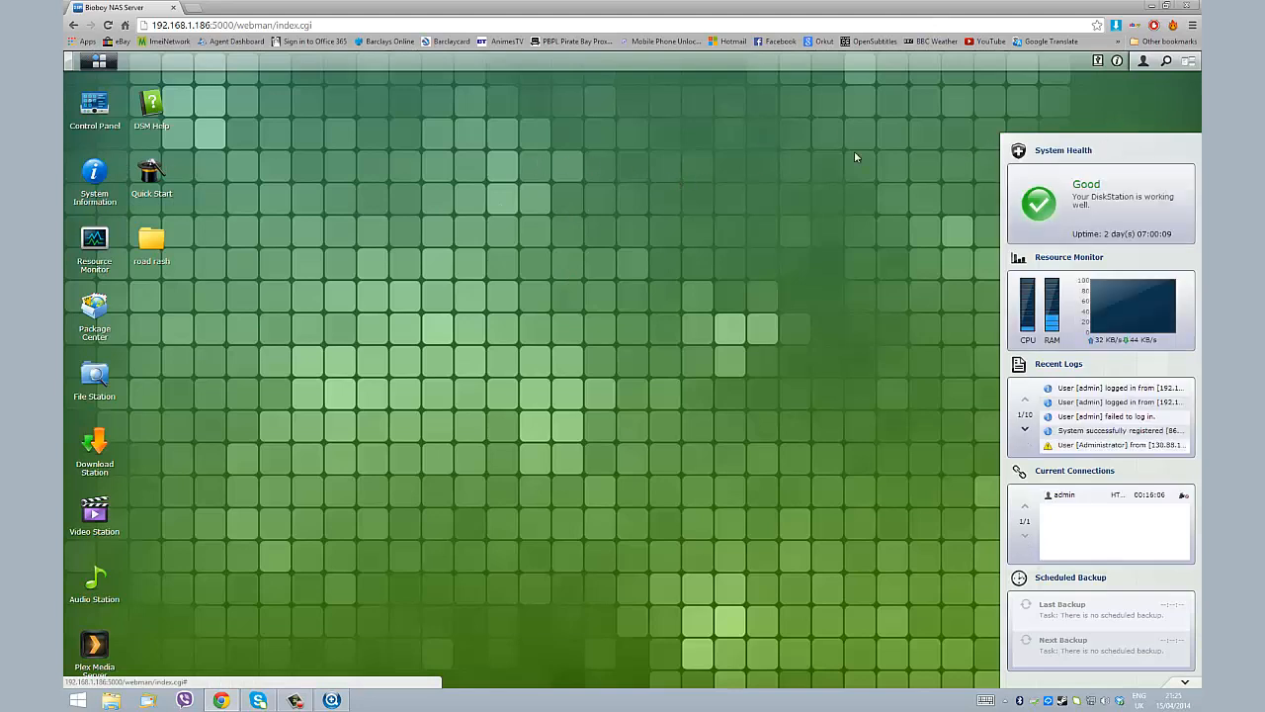
mouse_move(150, 109)
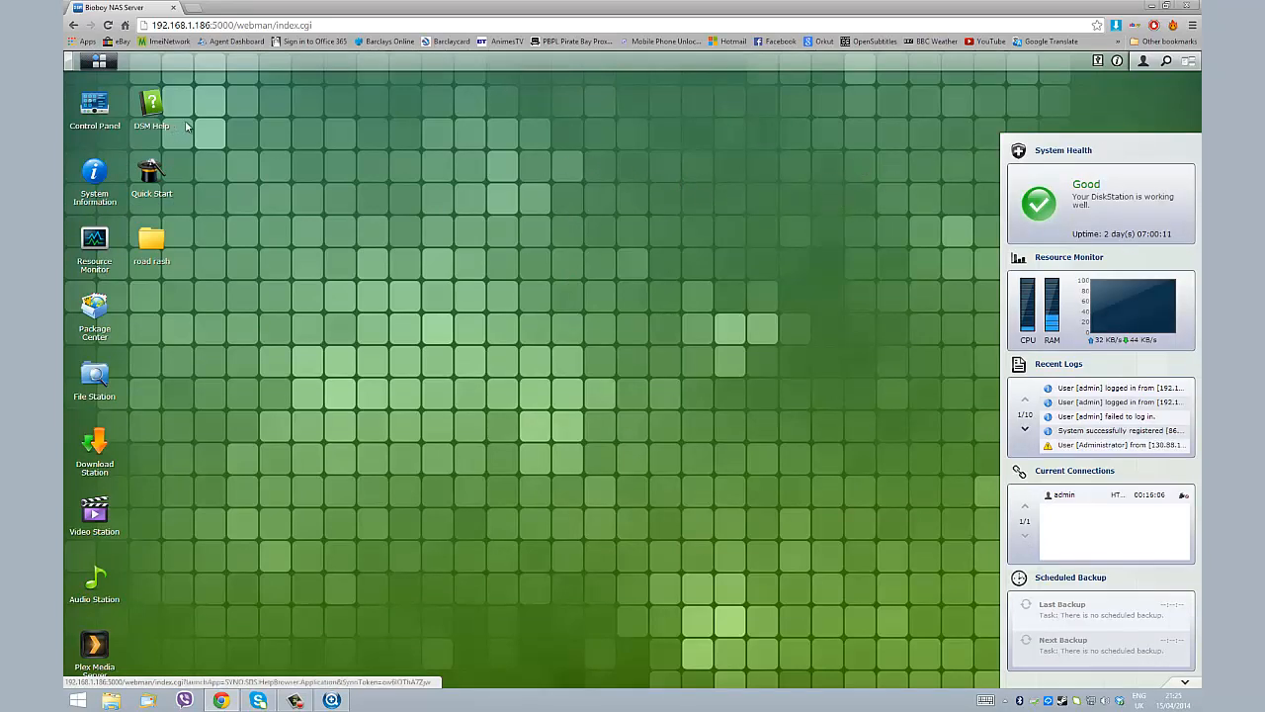
mouse_move(392, 204)
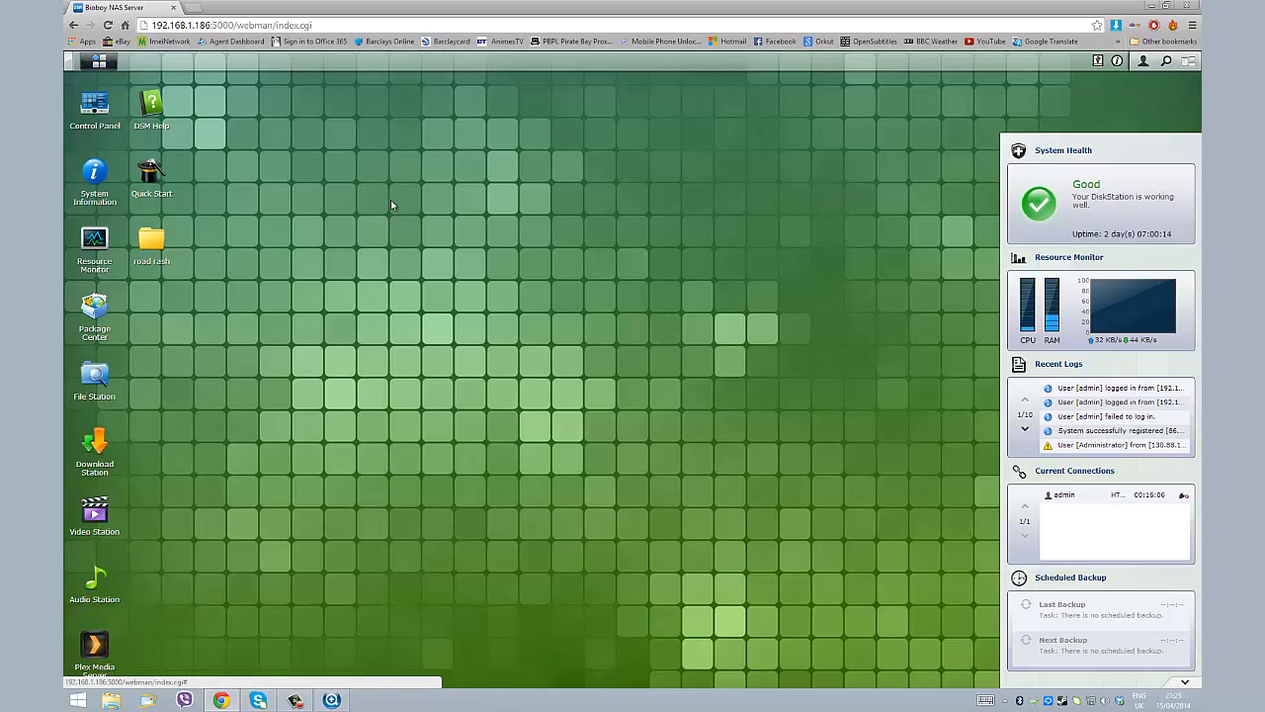
mouse_move(425, 400)
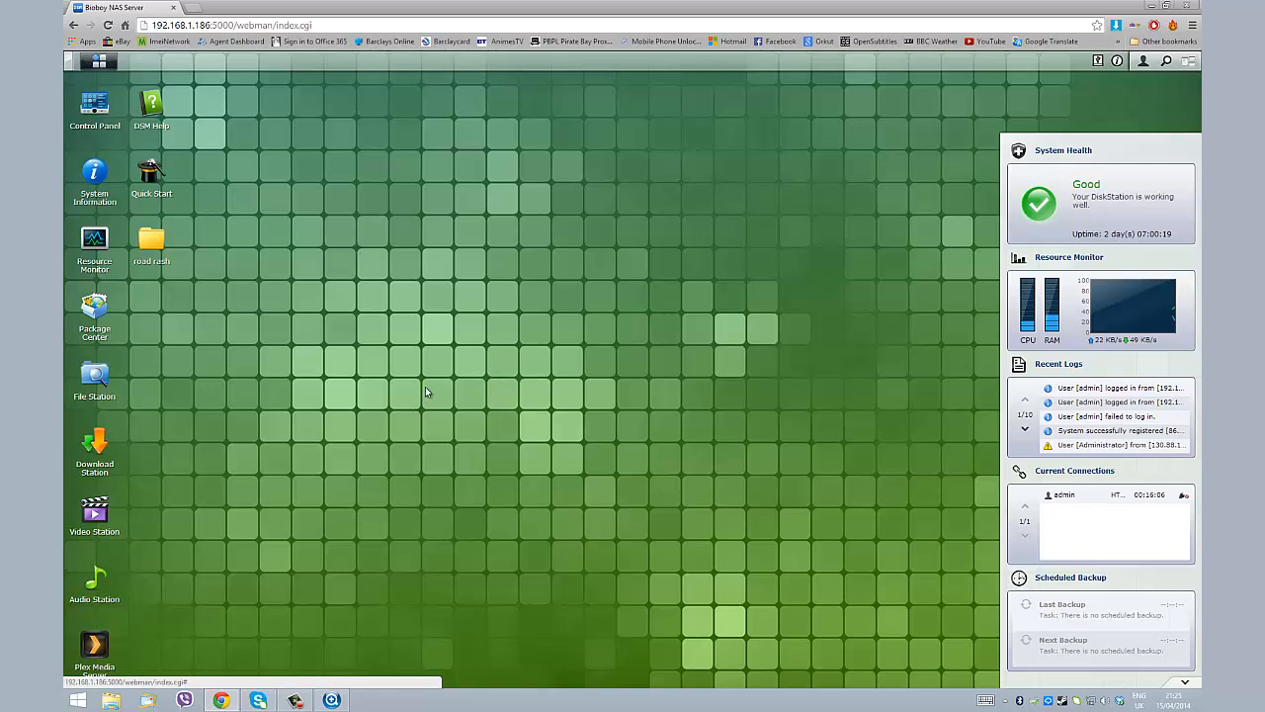
mouse_move(775, 226)
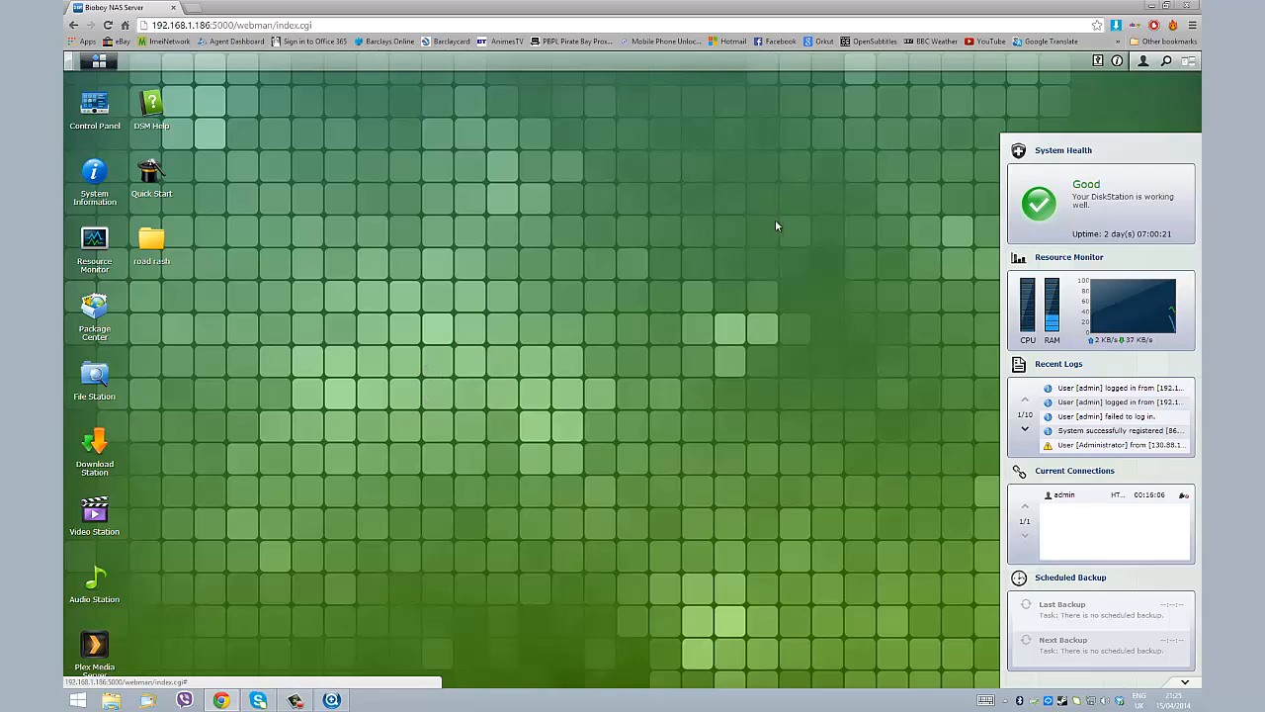